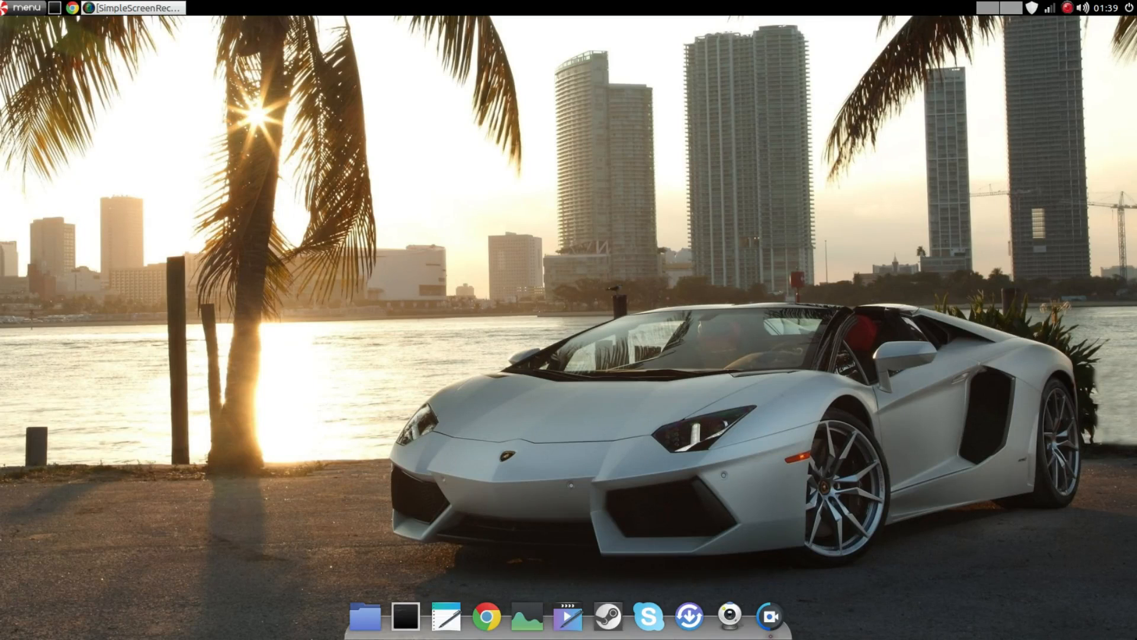
mouse_move(1112, 626)
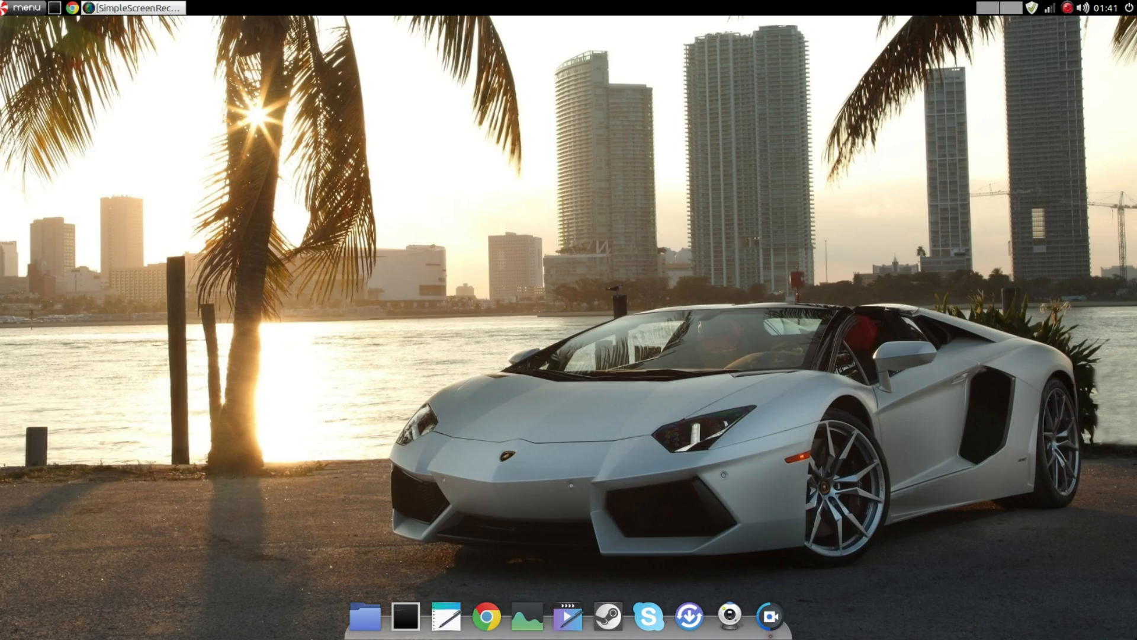
mouse_move(665, 189)
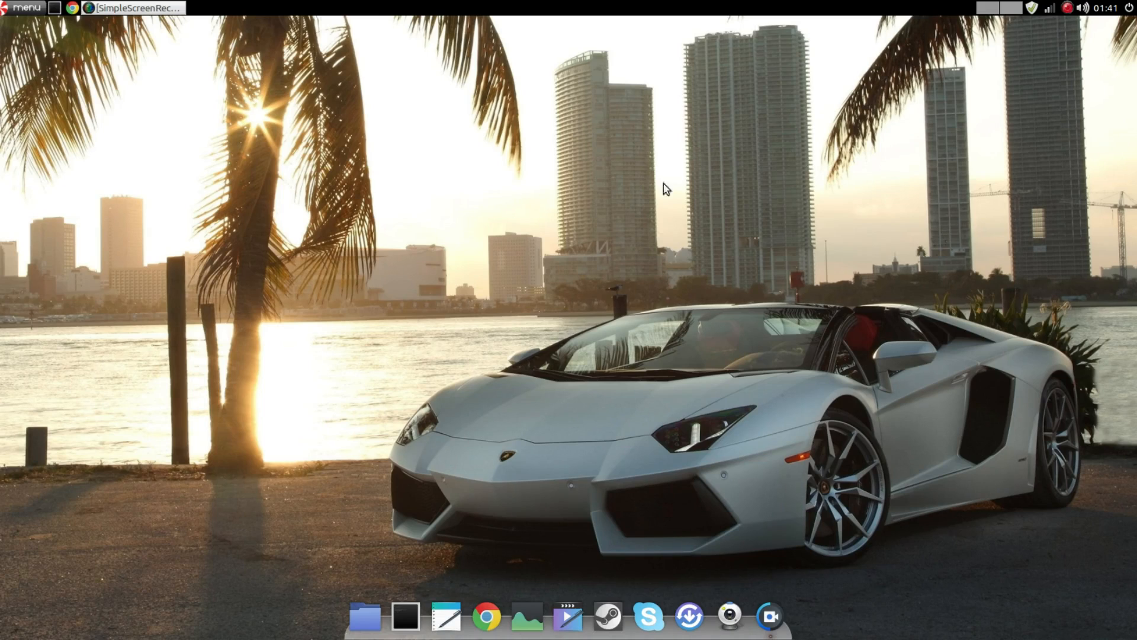
mouse_move(141, 637)
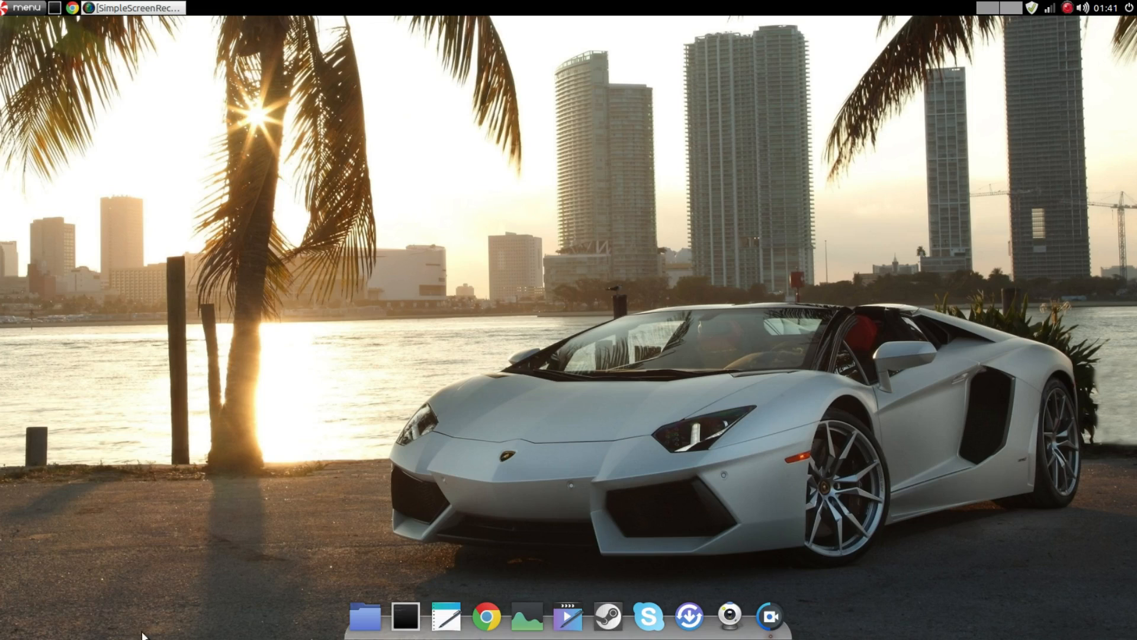
mouse_move(269, 447)
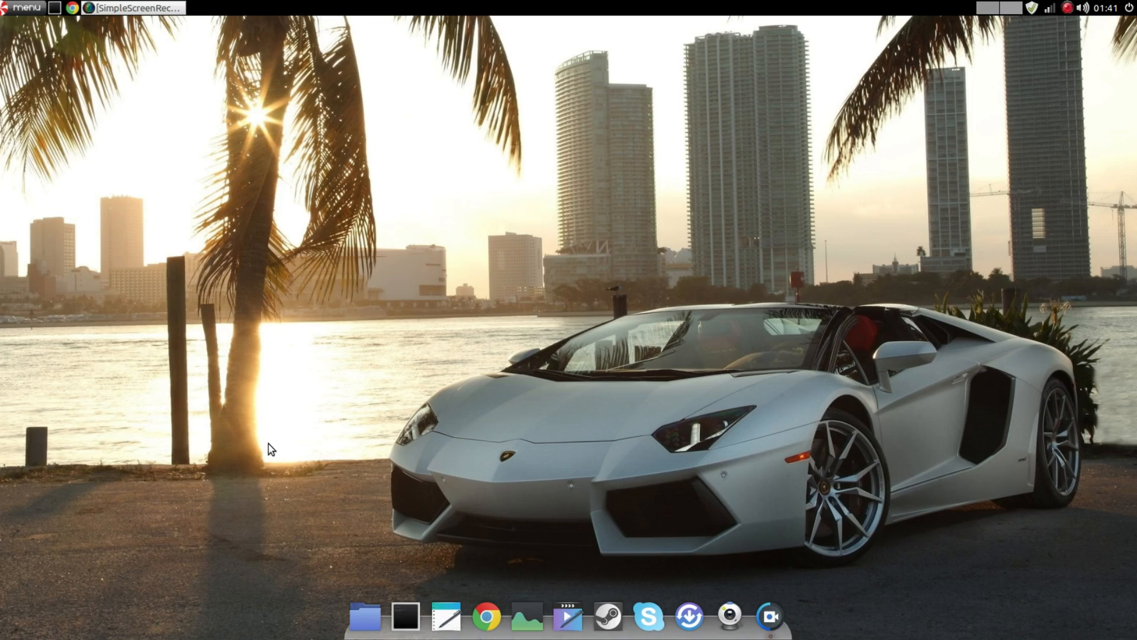
mouse_move(797, 523)
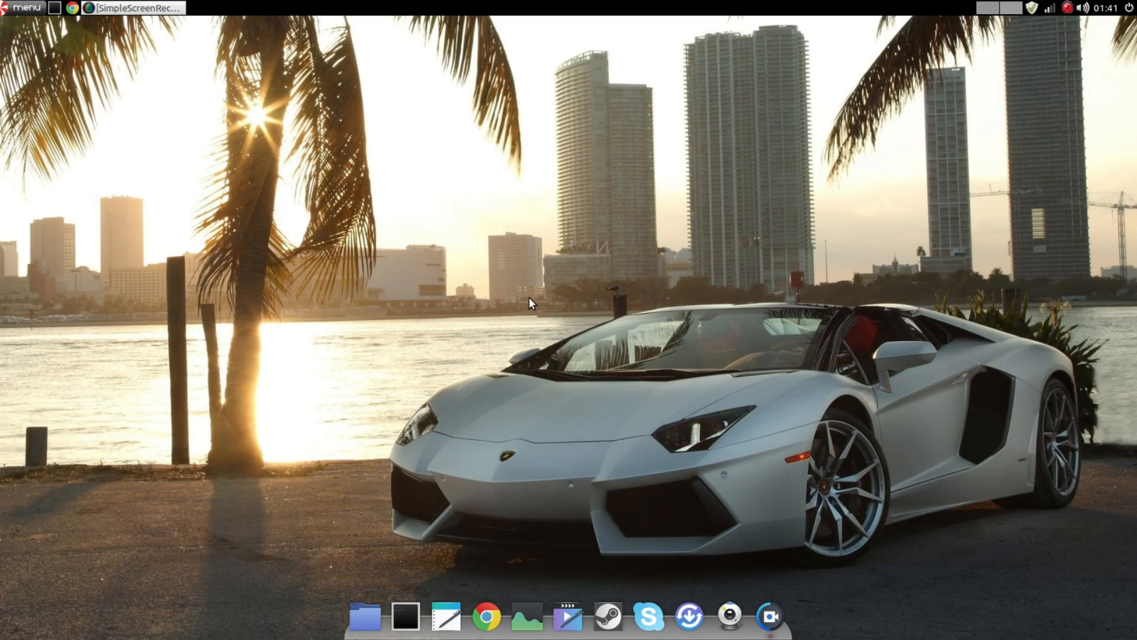
mouse_move(355, 263)
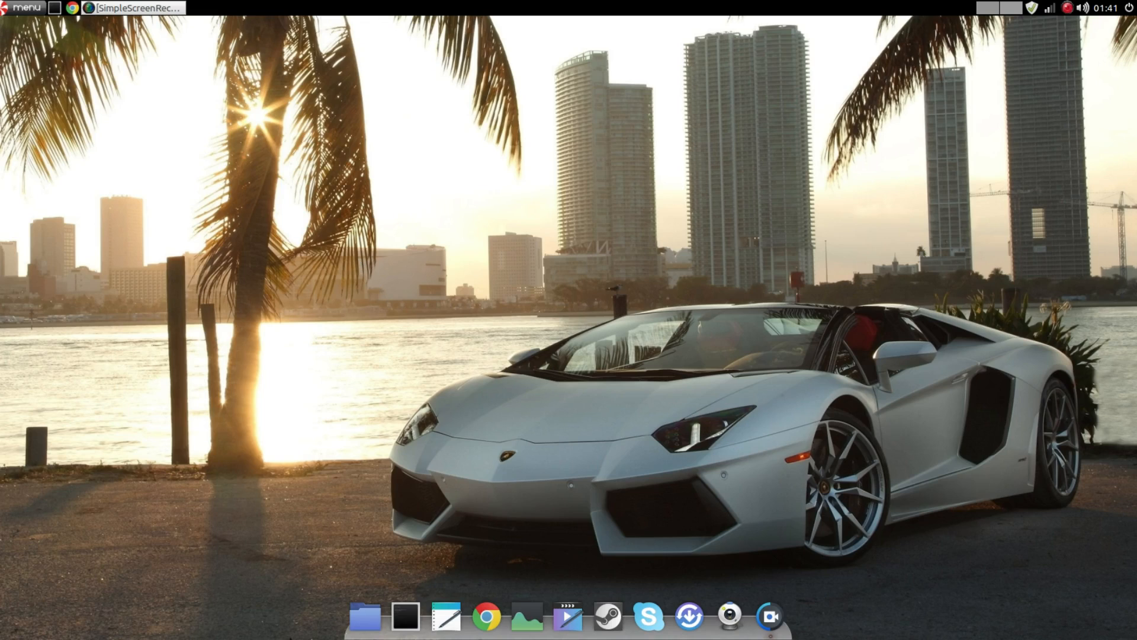
mouse_move(808, 583)
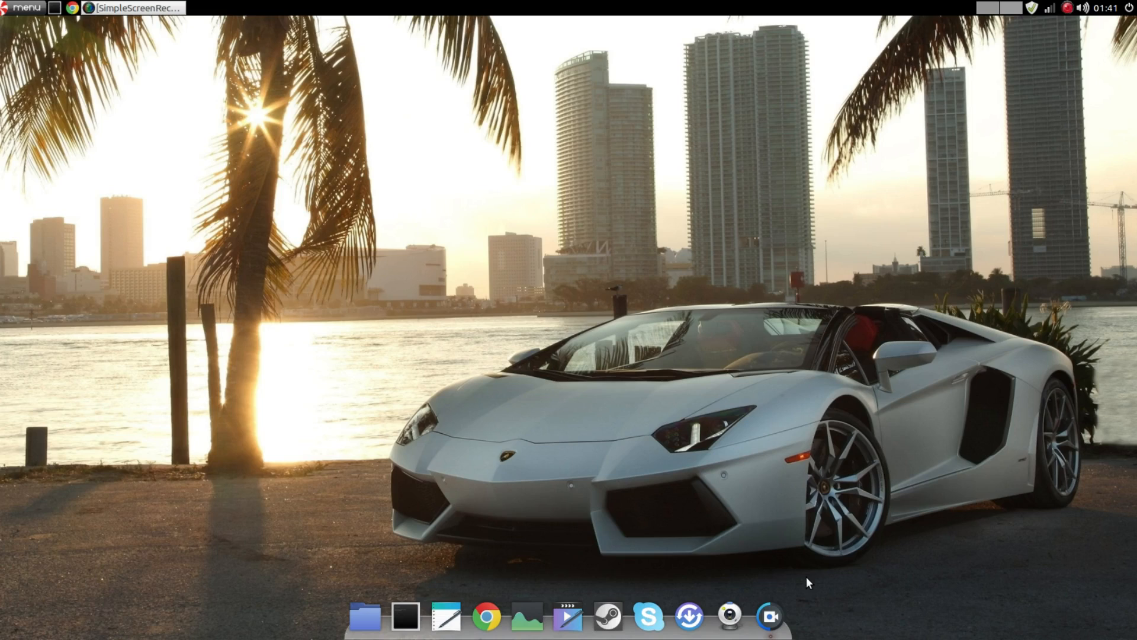
mouse_move(328, 616)
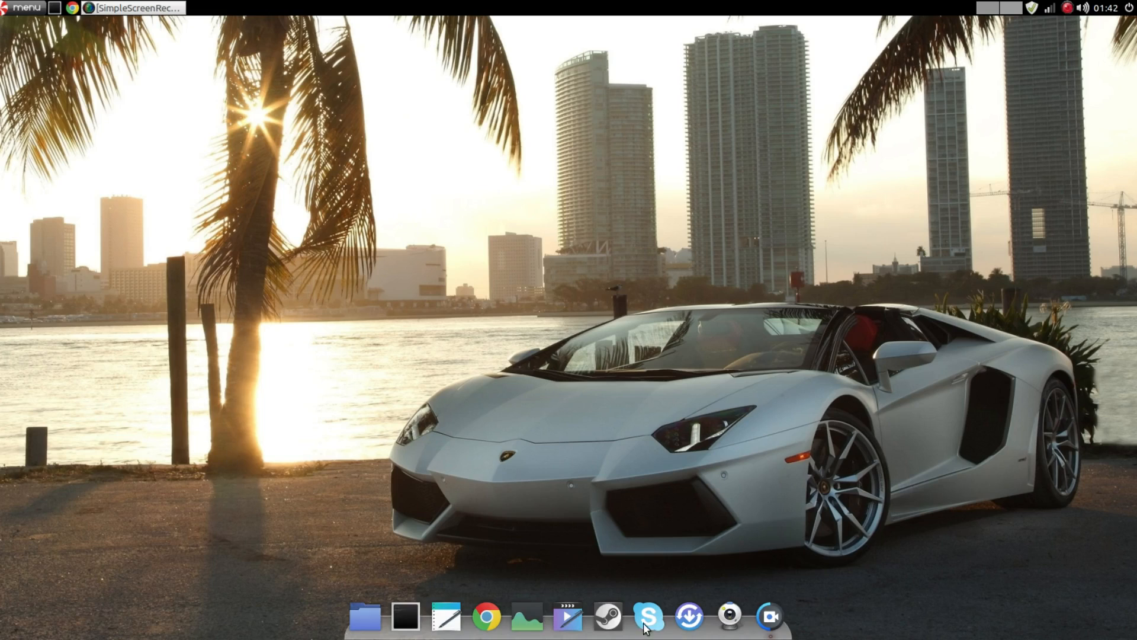
mouse_move(225, 411)
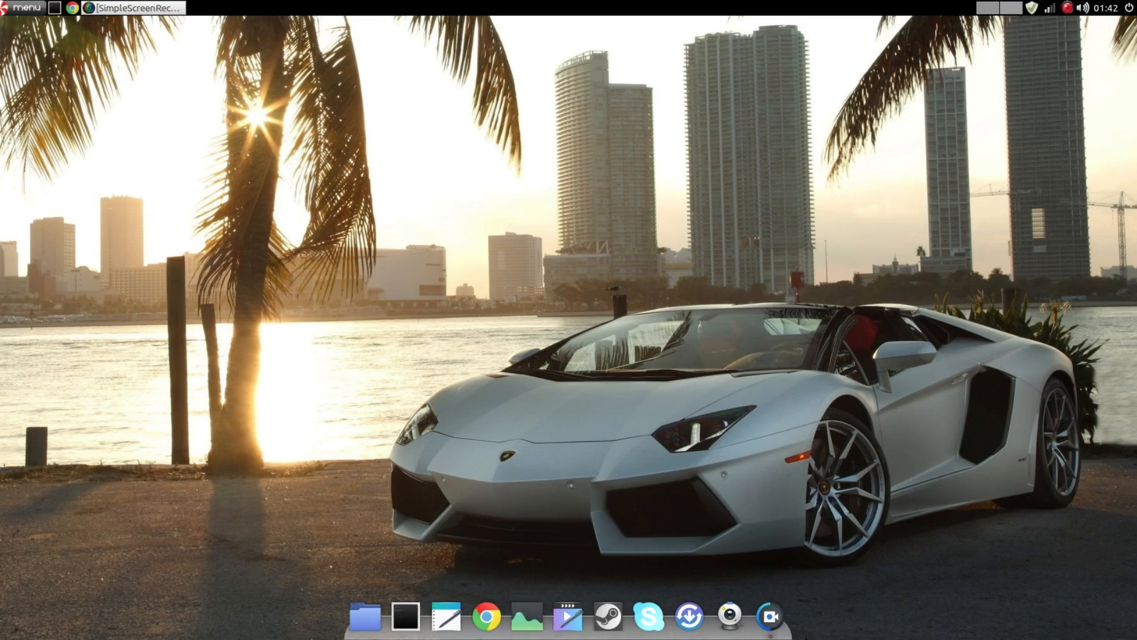
mouse_move(1000, 627)
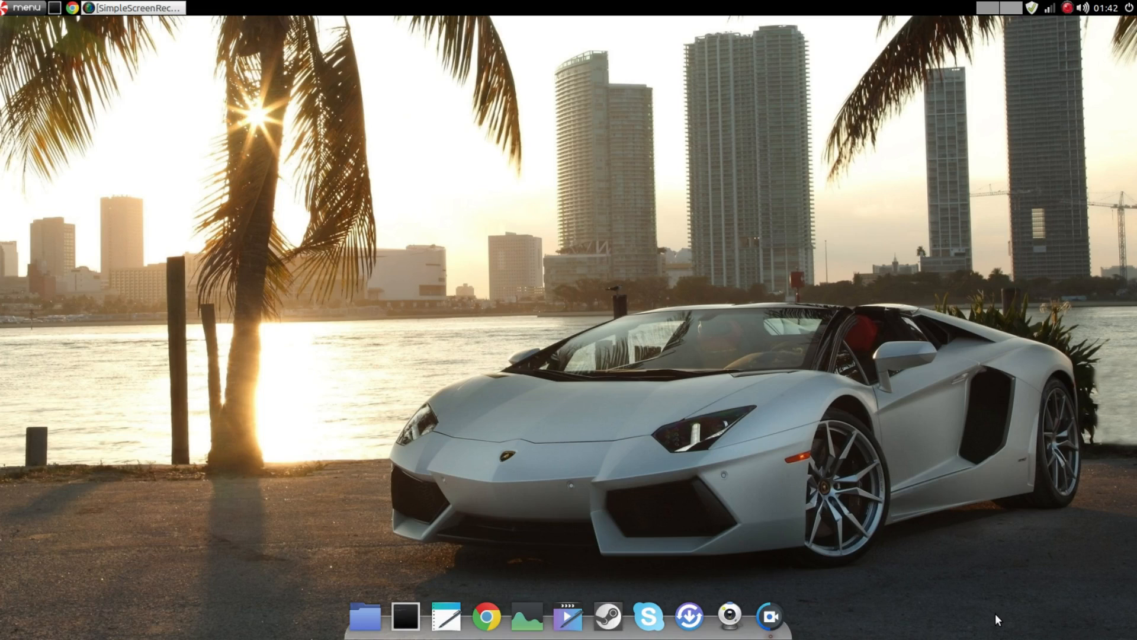
mouse_move(347, 320)
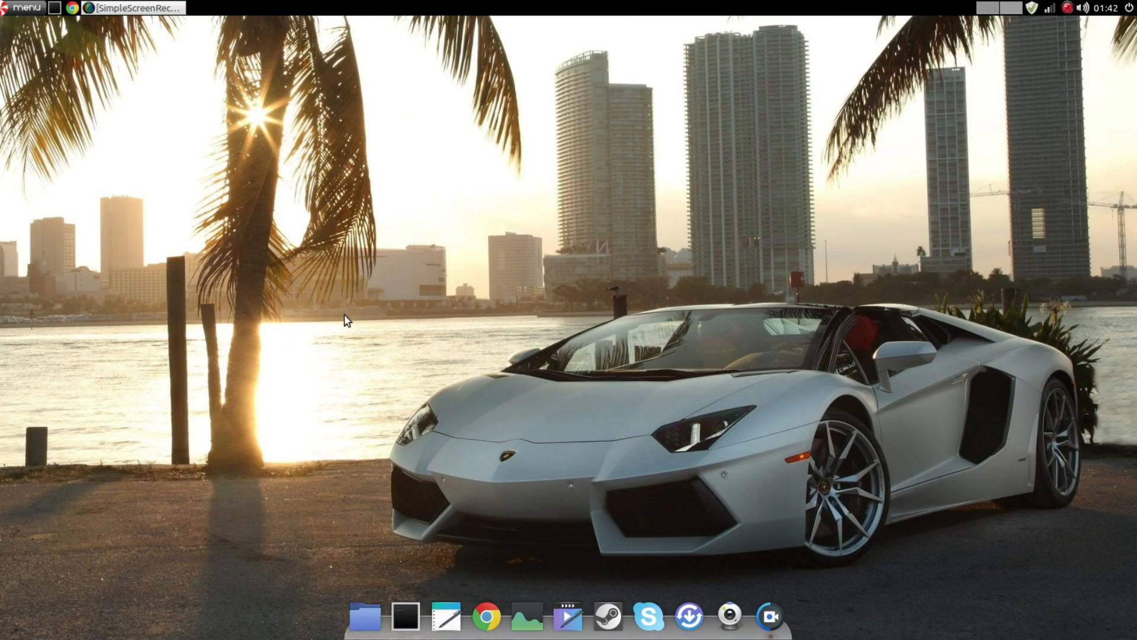
mouse_move(551, 55)
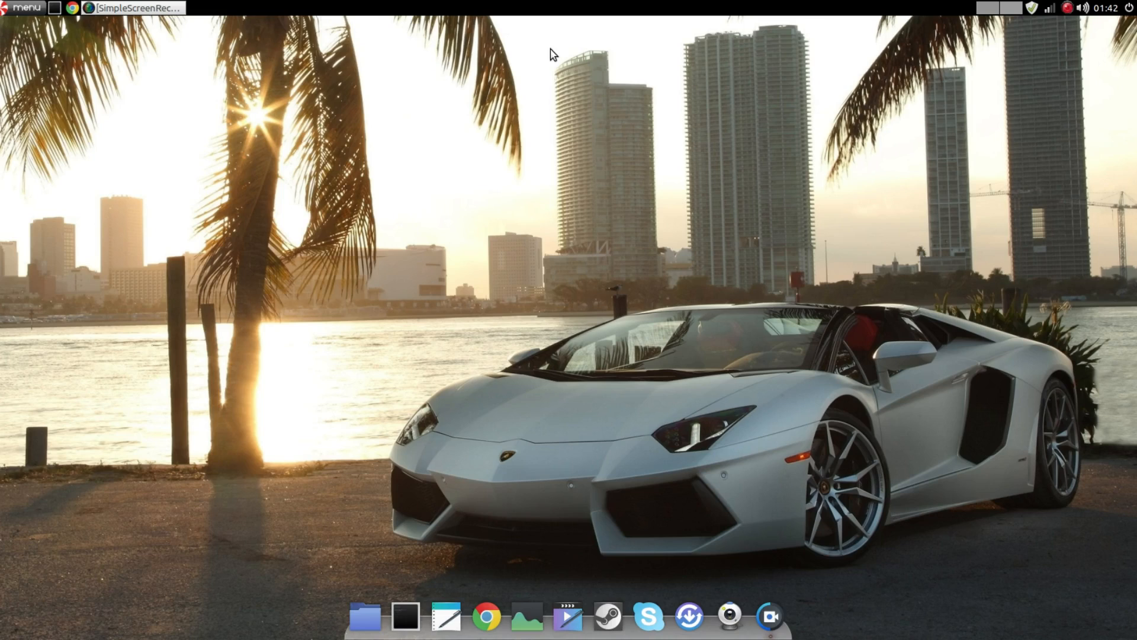
mouse_move(550, 55)
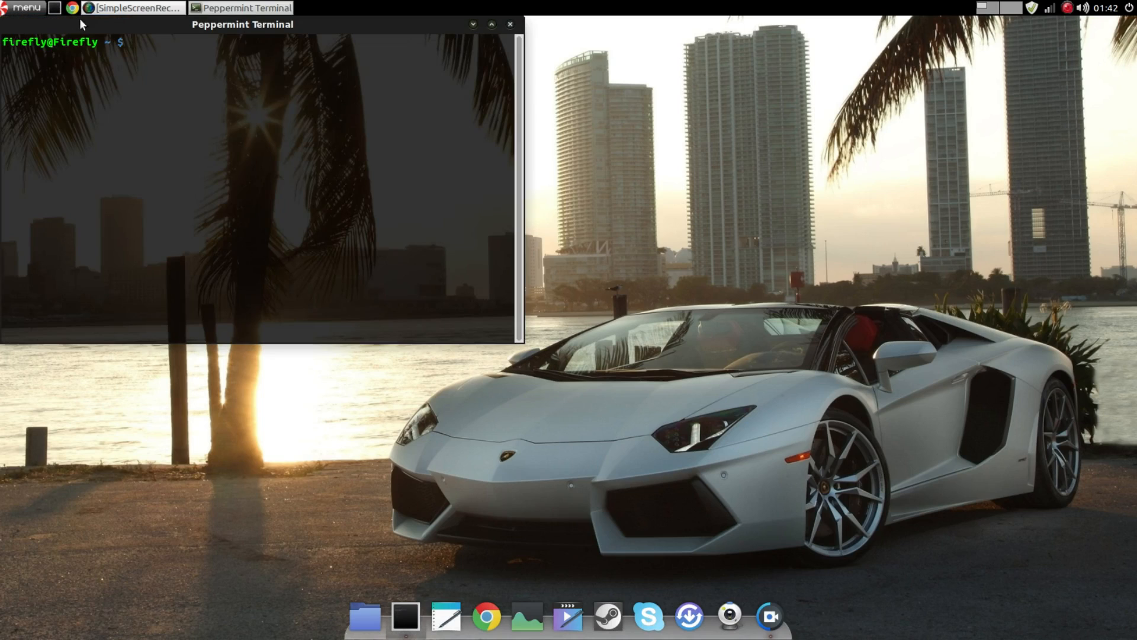
Reposition the terminal window over the left of the desktop and bring up the Home folder beside it.
left_click_drag(242, 24, 317, 63)
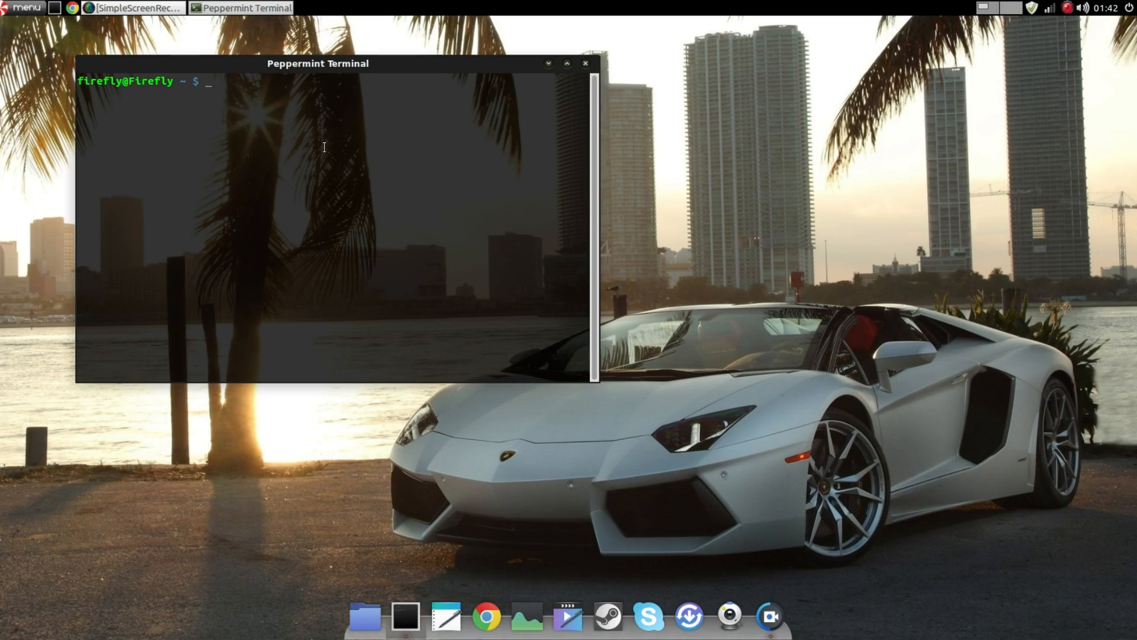
mouse_move(579, 131)
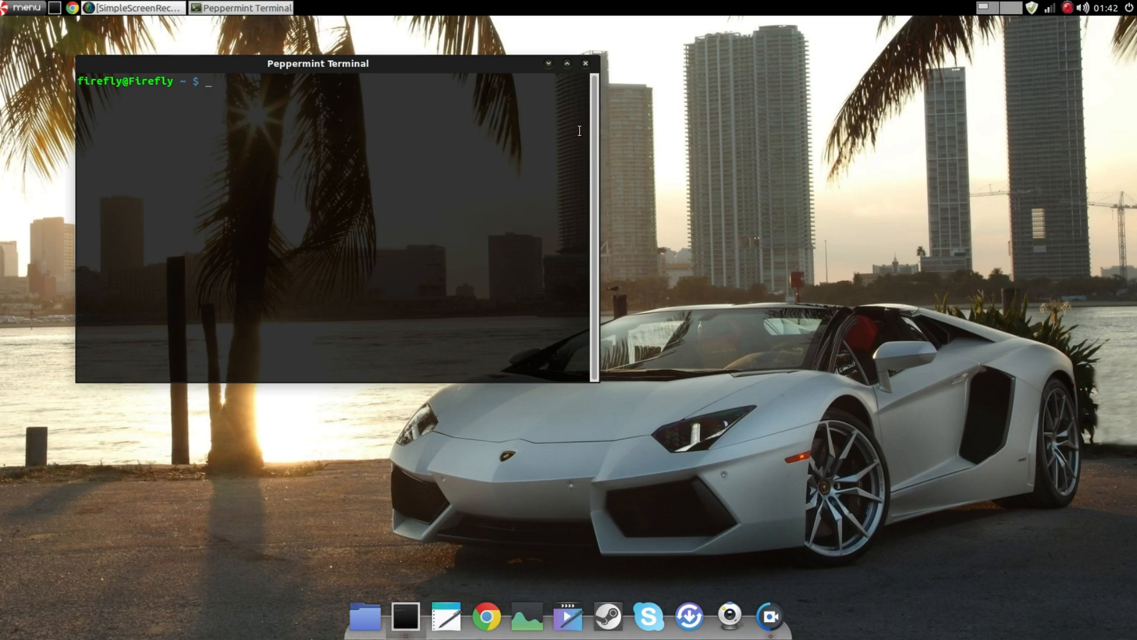
mouse_move(574, 119)
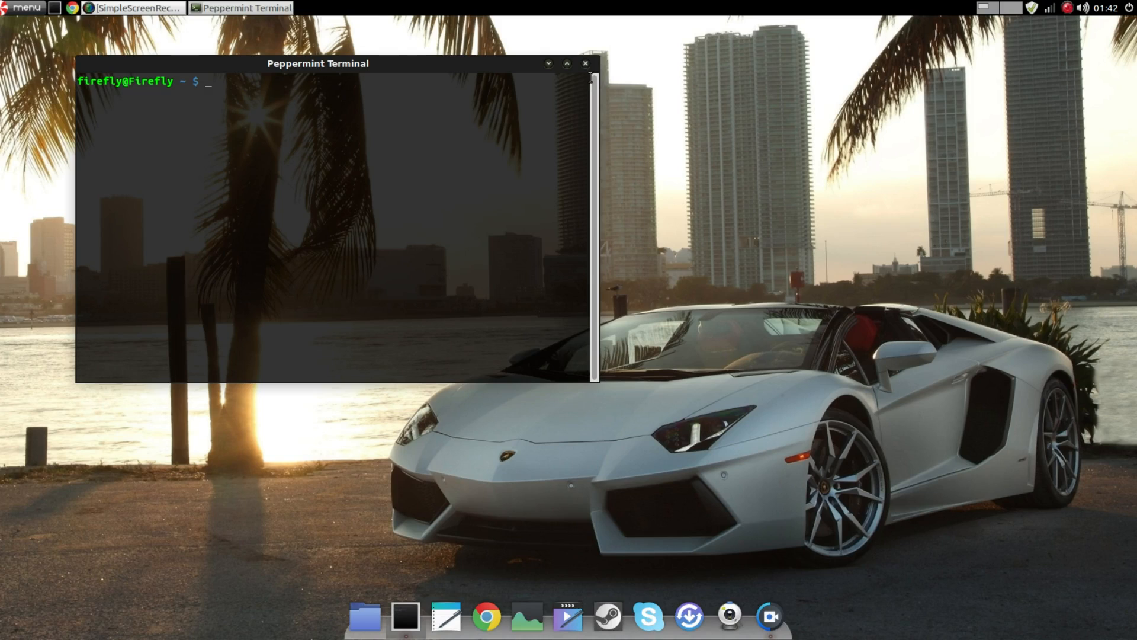
left_click_drag(316, 64, 225, 71)
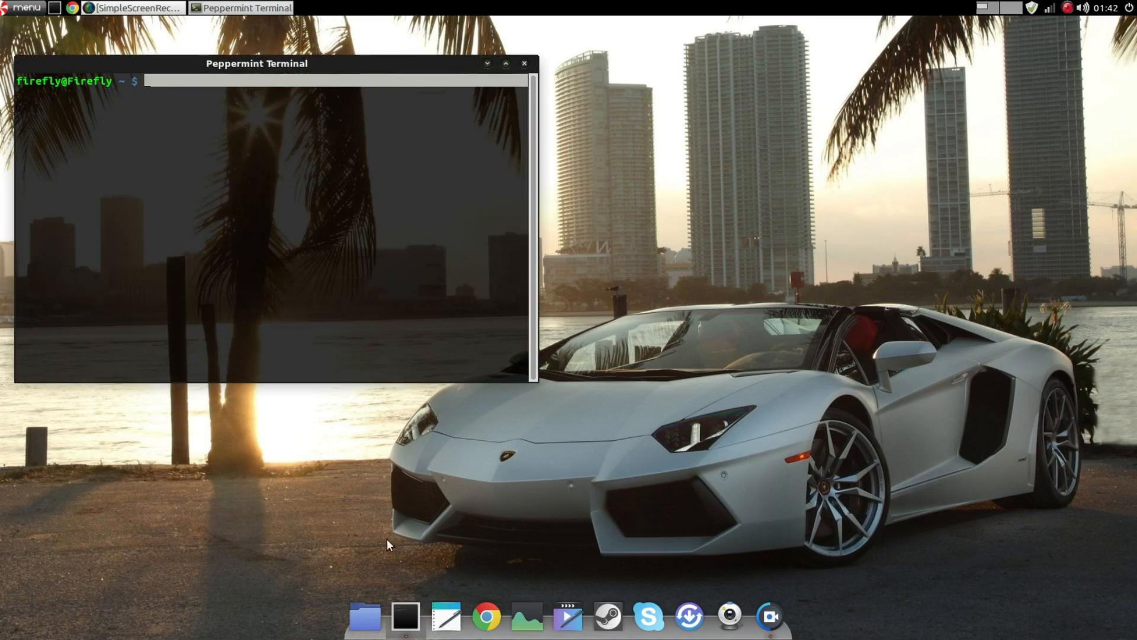
left_click(363, 617)
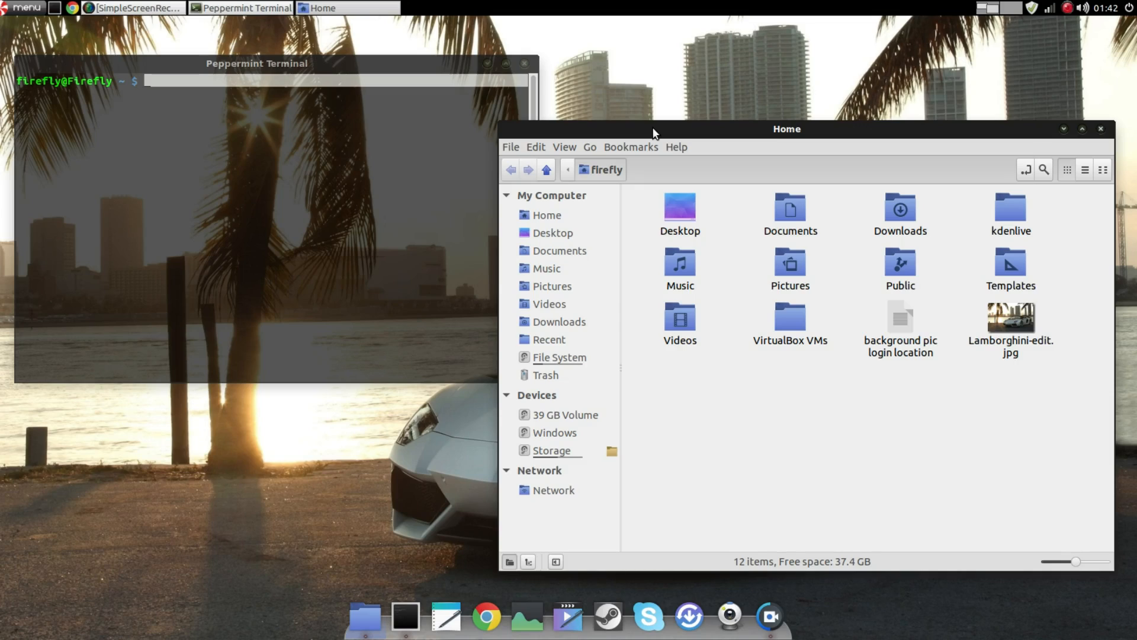
mouse_move(1007, 134)
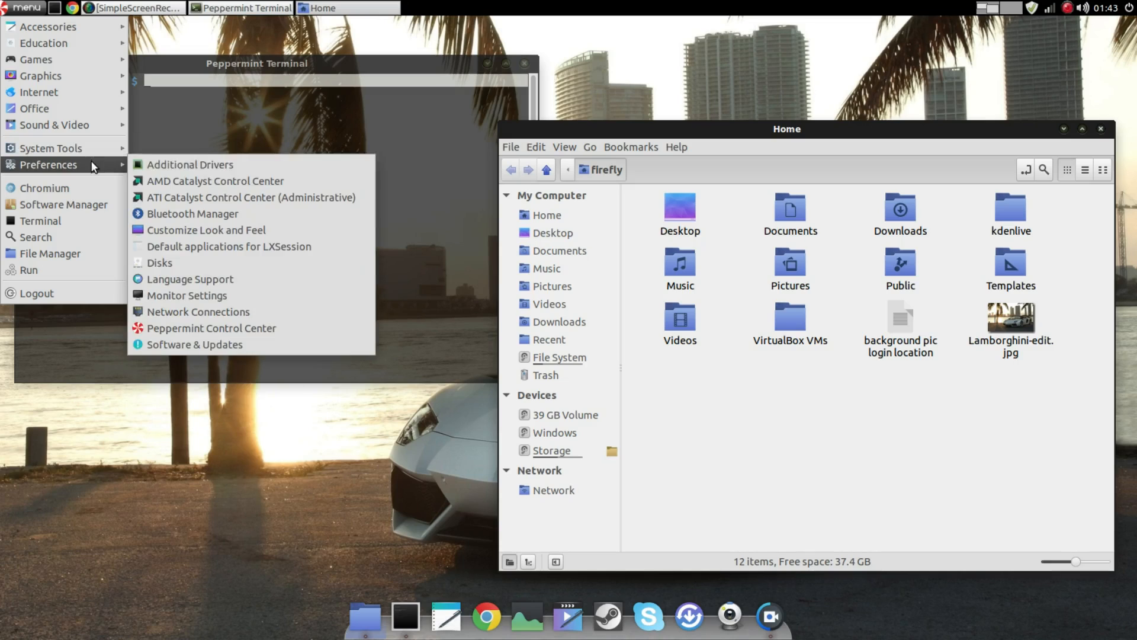
In Peppermint Control Center keep Menda as the window theme, then close it and the Home folder.
left_click(212, 328)
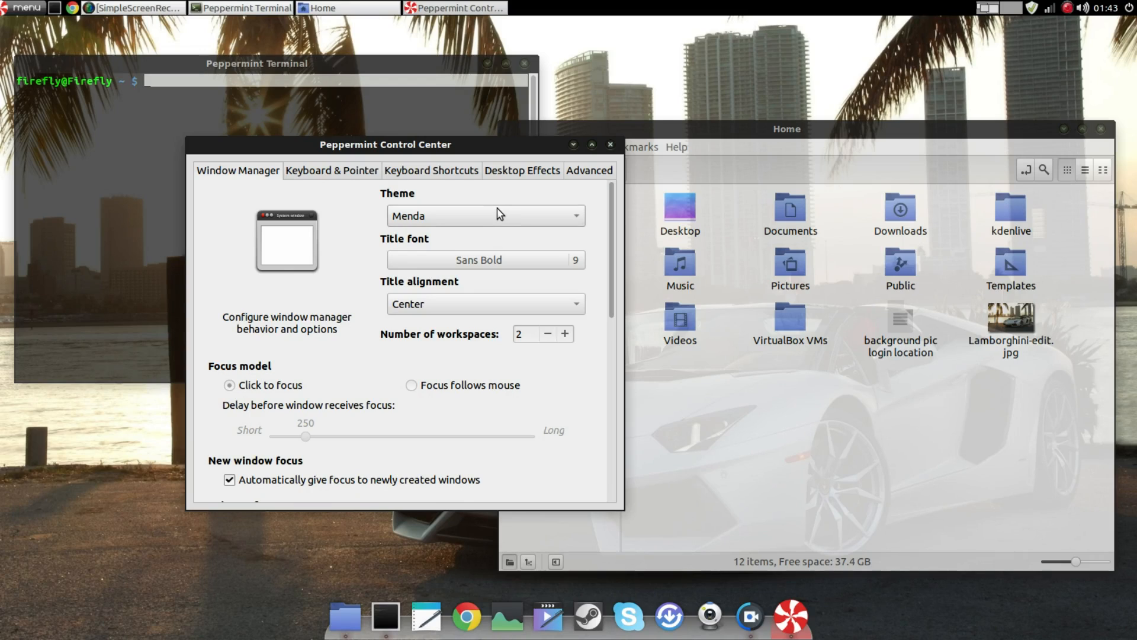
left_click(485, 215)
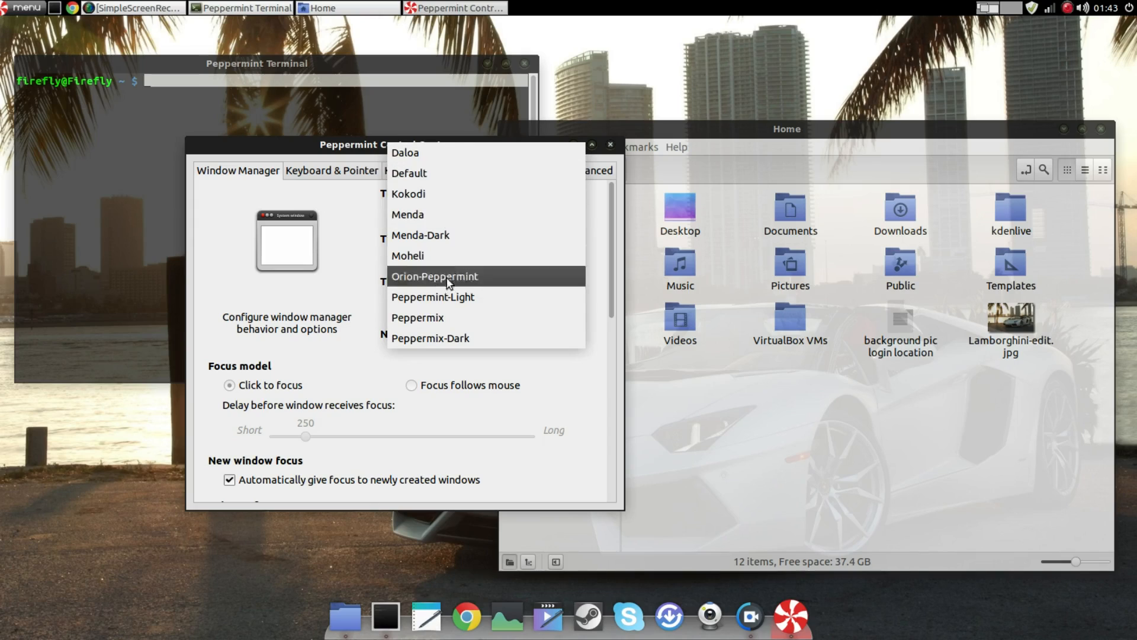
mouse_move(439, 218)
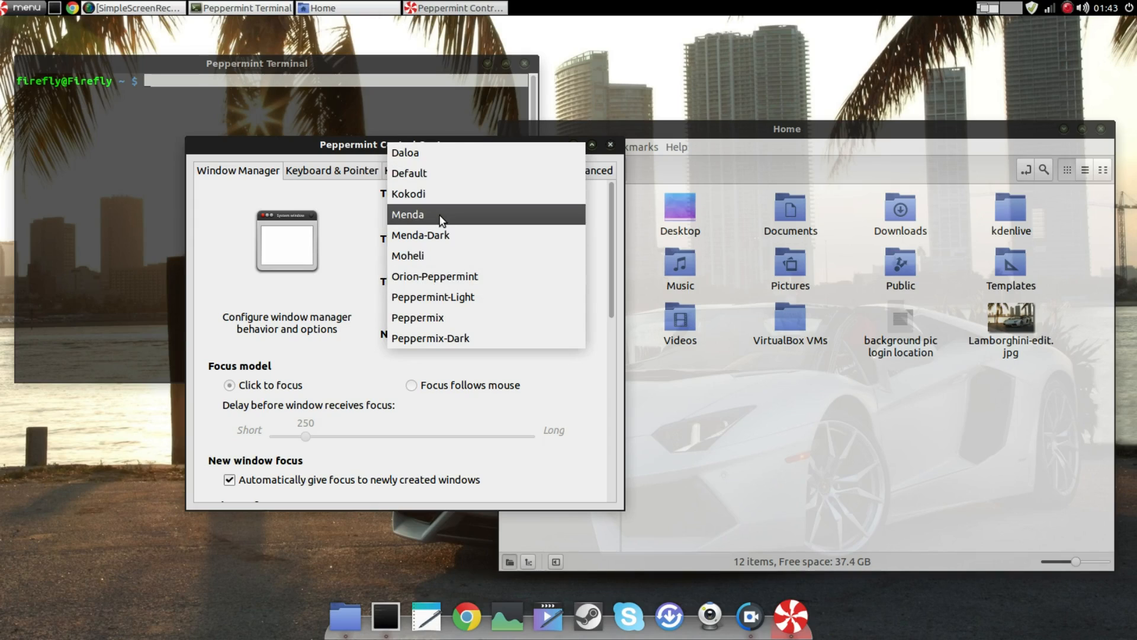
left_click(407, 214)
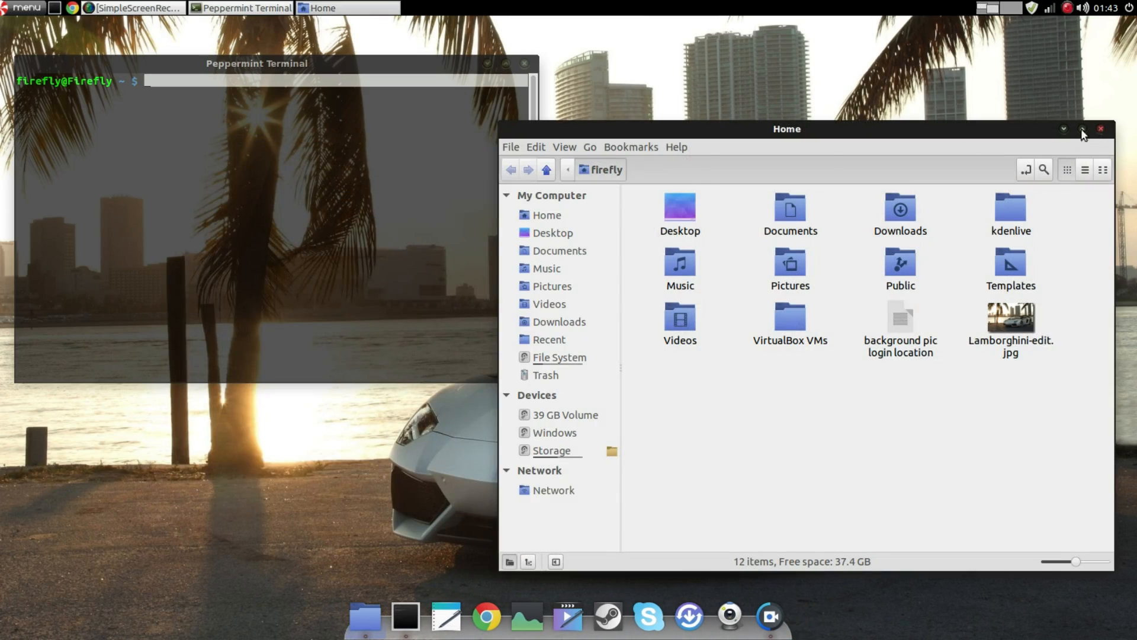
left_click(1100, 129)
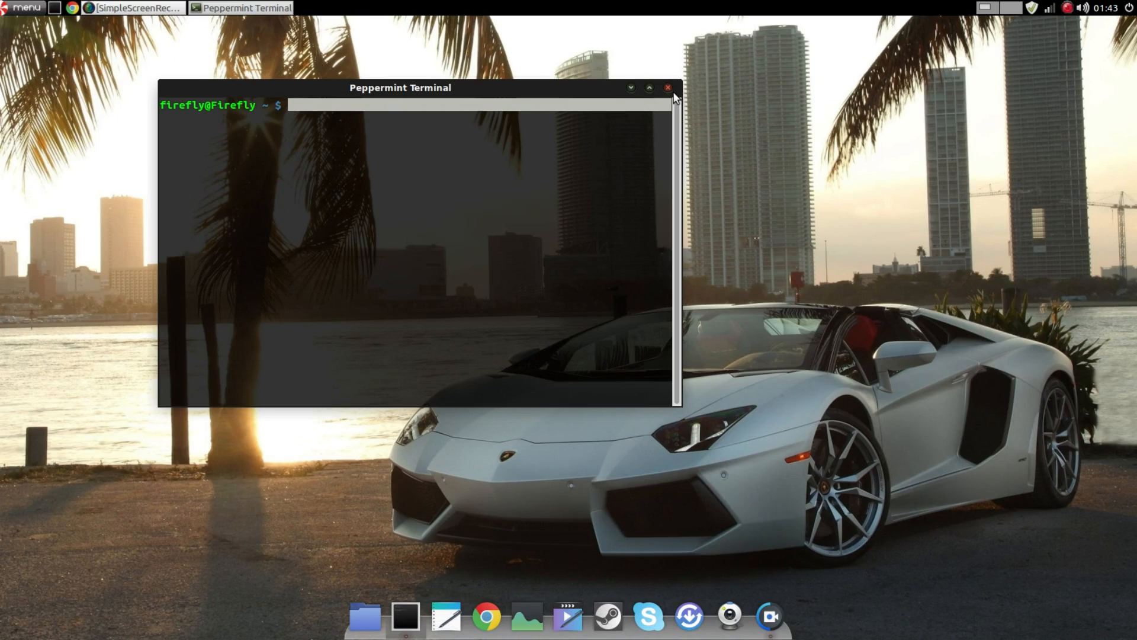
left_click(667, 87)
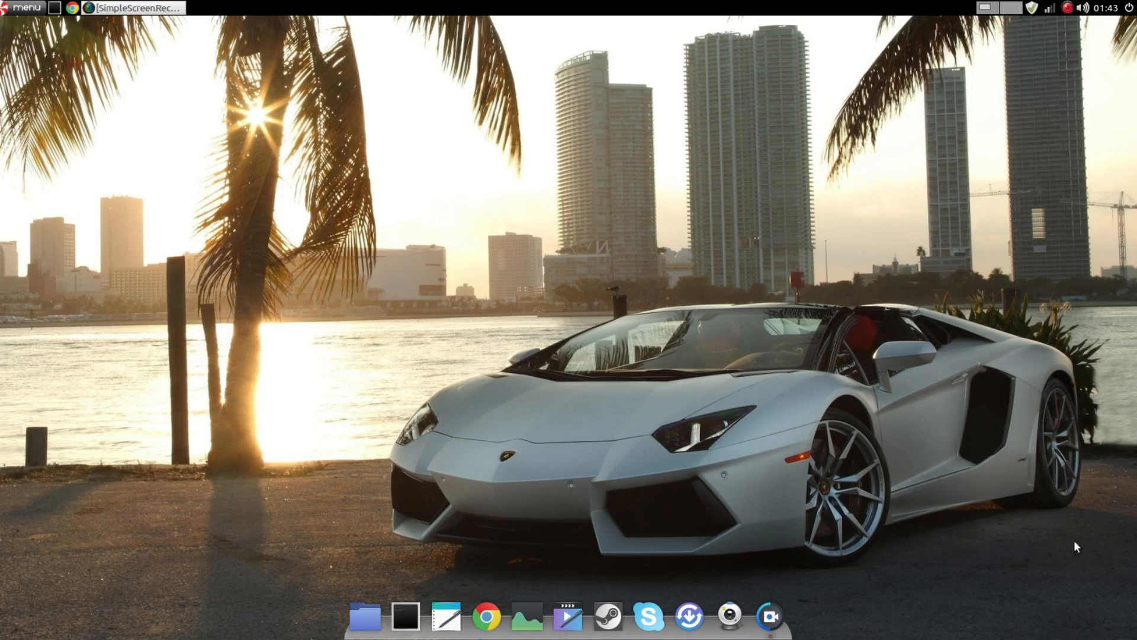
mouse_move(1110, 593)
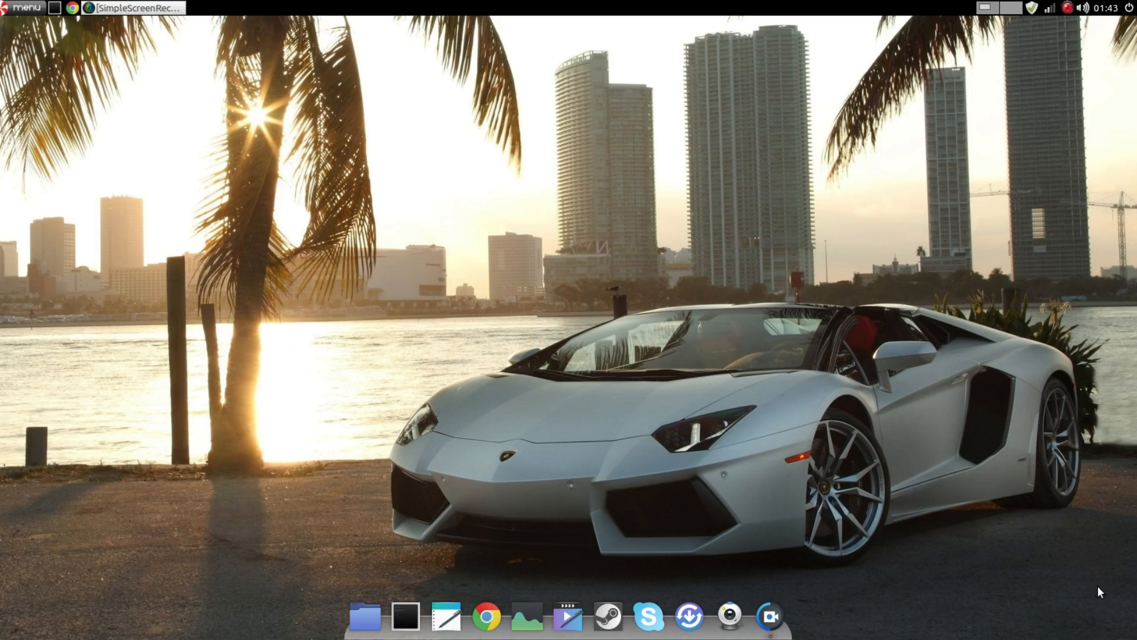
mouse_move(1002, 564)
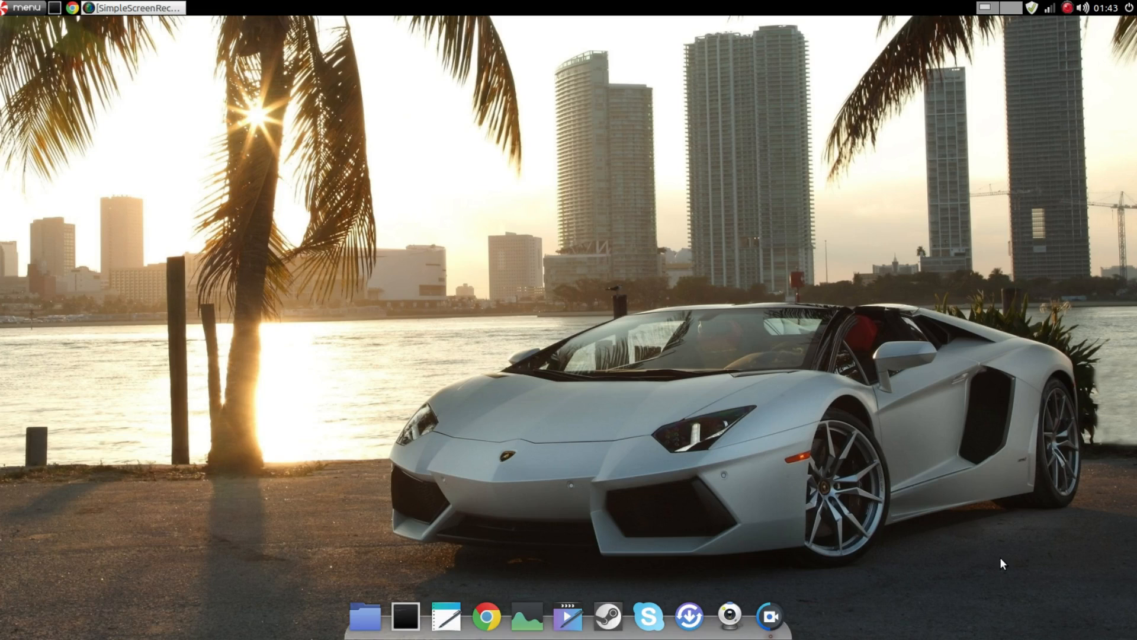
mouse_move(238, 341)
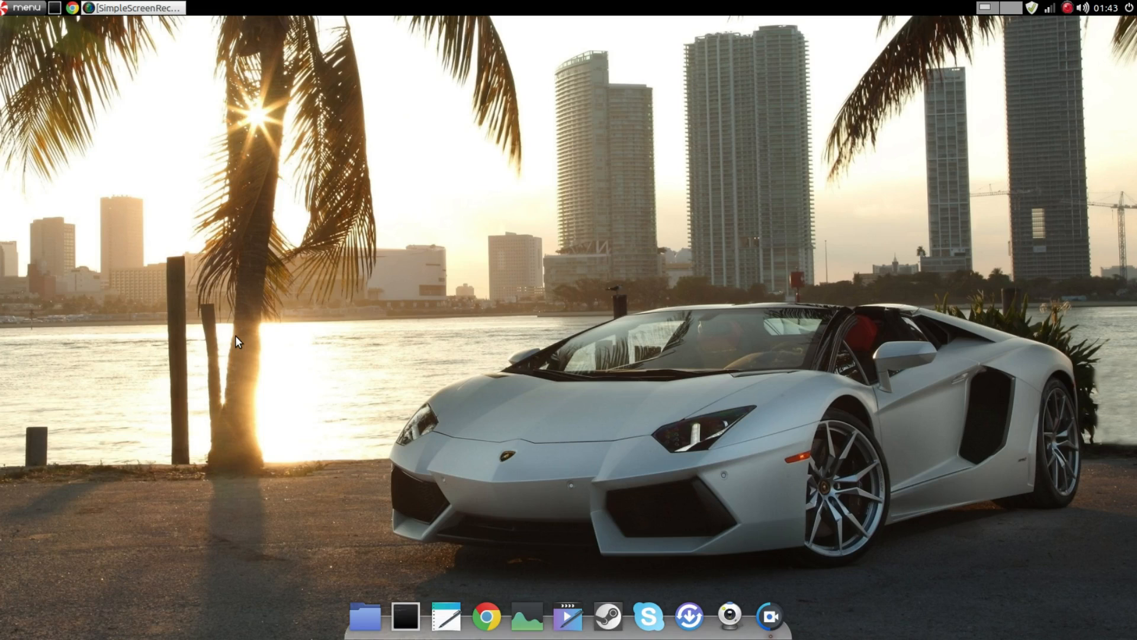
mouse_move(1120, 475)
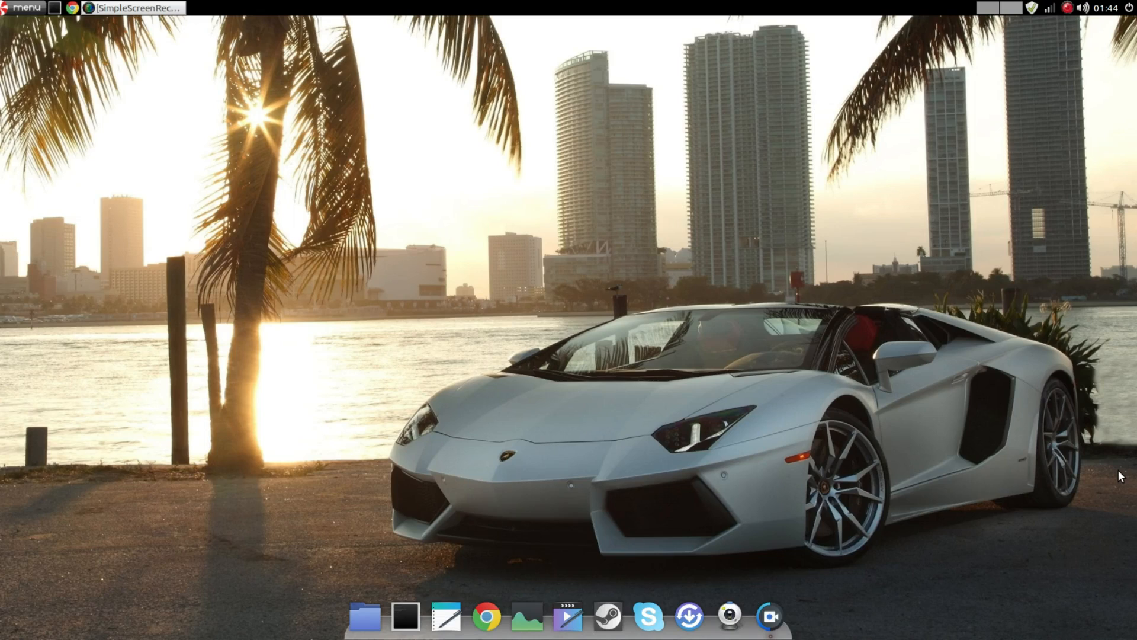
Launch Ice from the Internet menu and move its window higher and to the left.
left_click(27, 7)
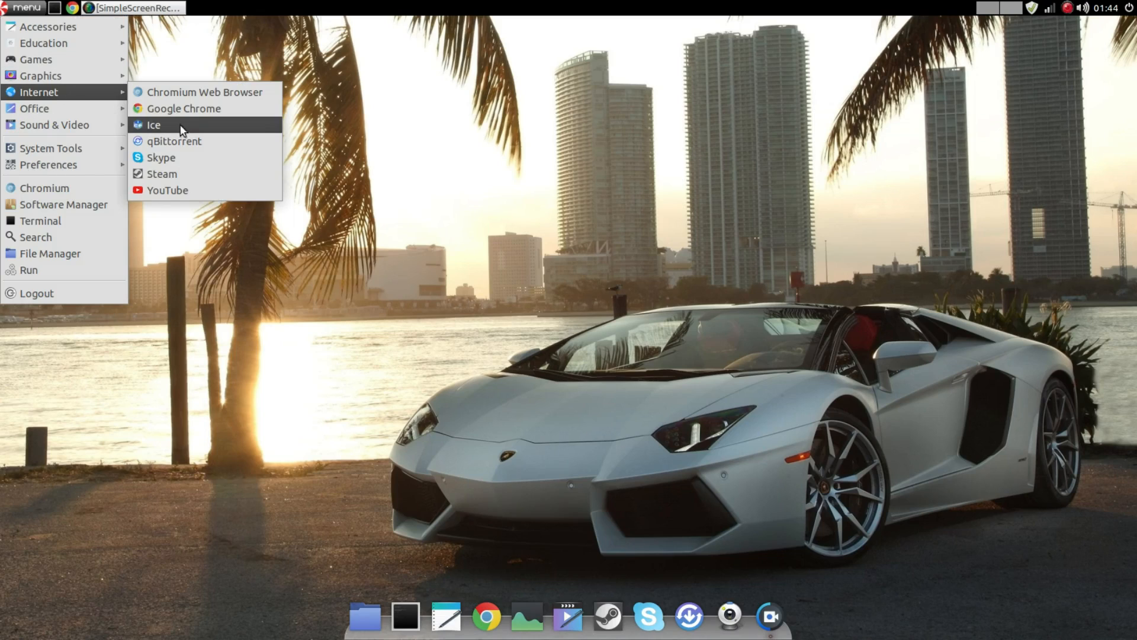
left_click(153, 124)
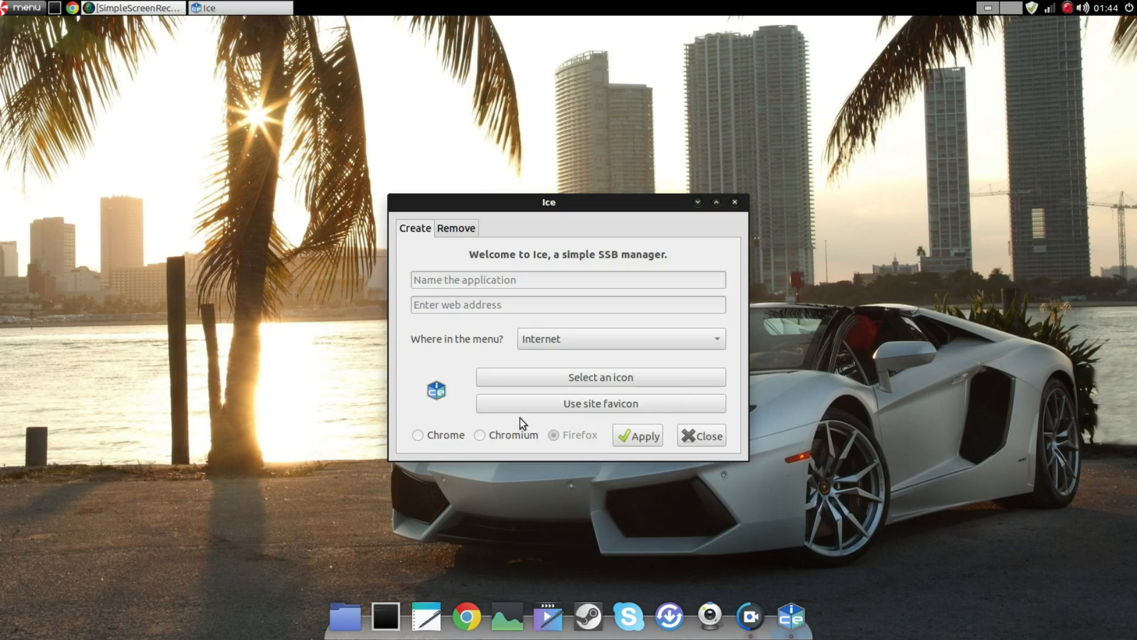
mouse_move(543, 332)
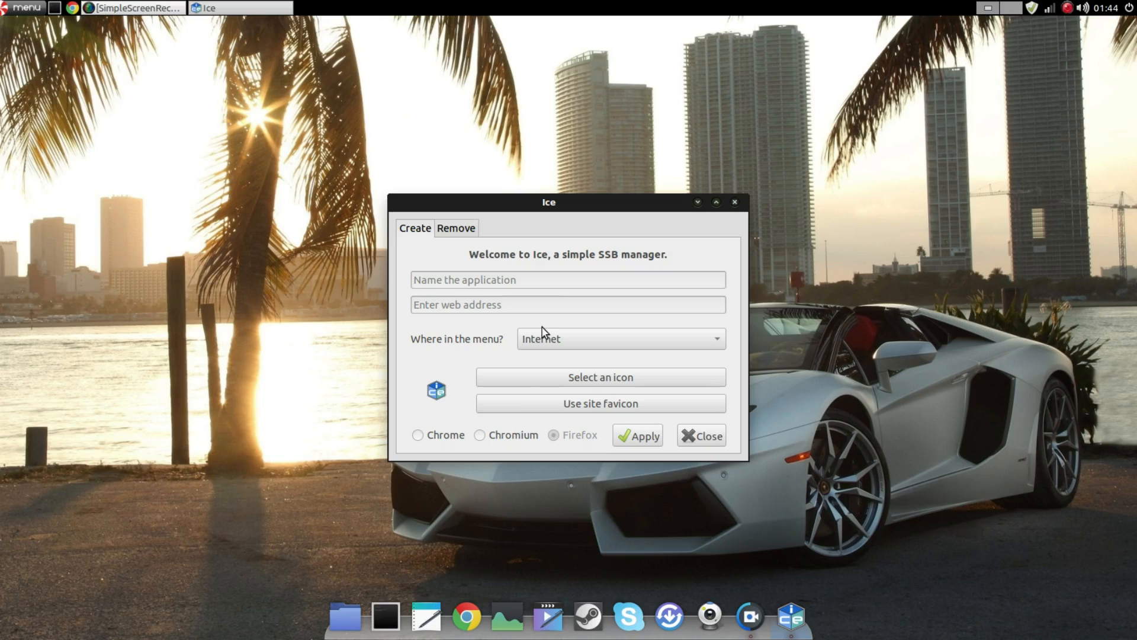
left_click_drag(547, 201, 355, 117)
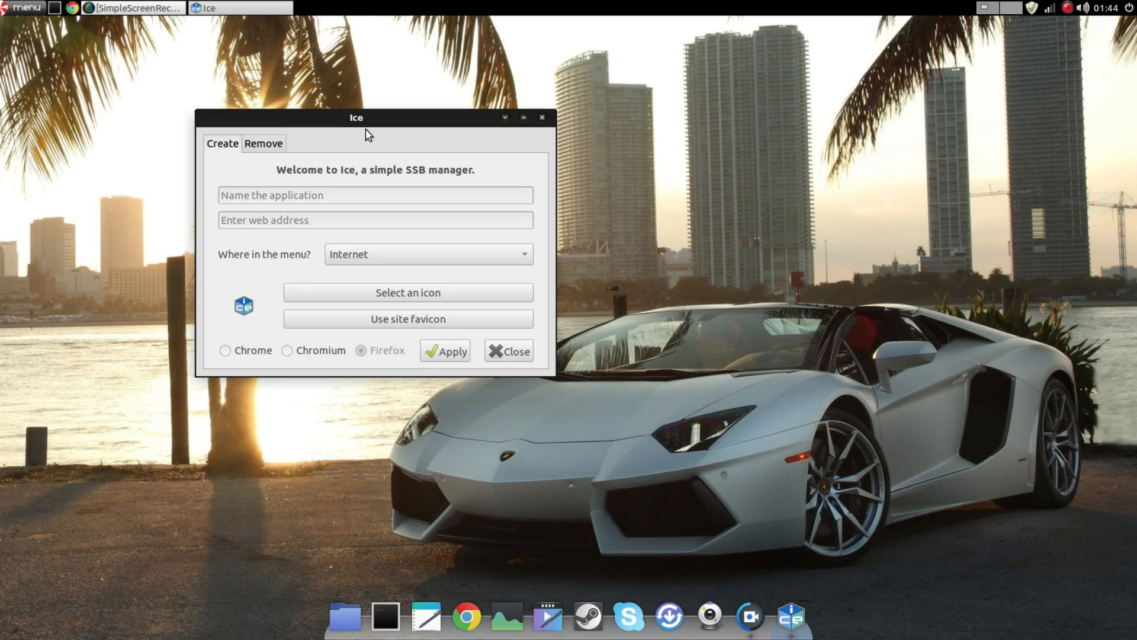
mouse_move(382, 136)
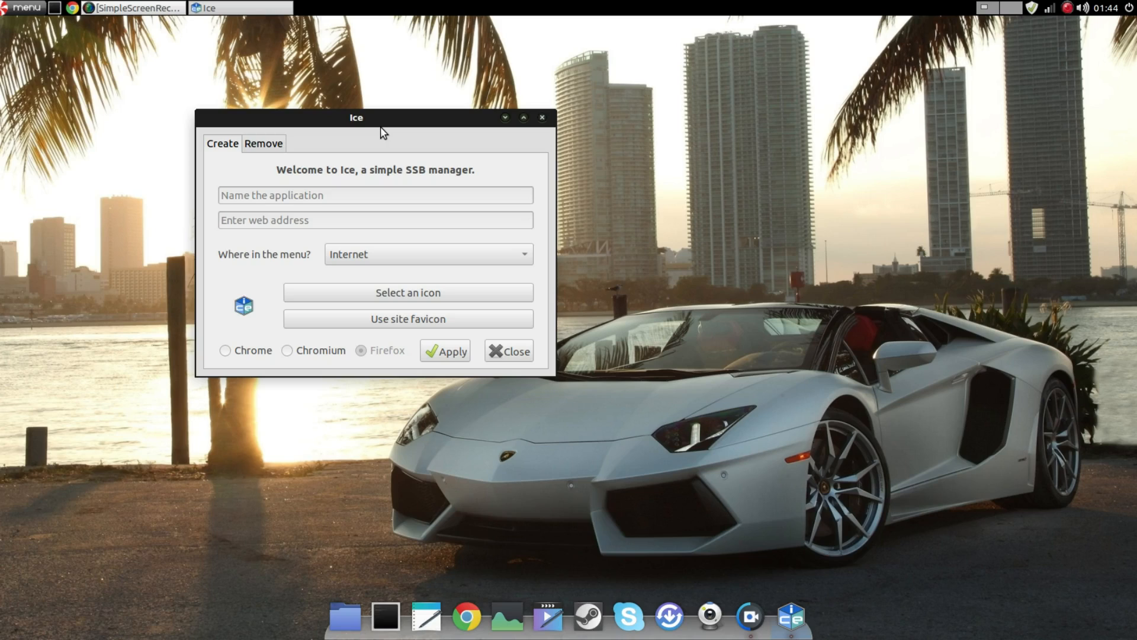
mouse_move(437, 130)
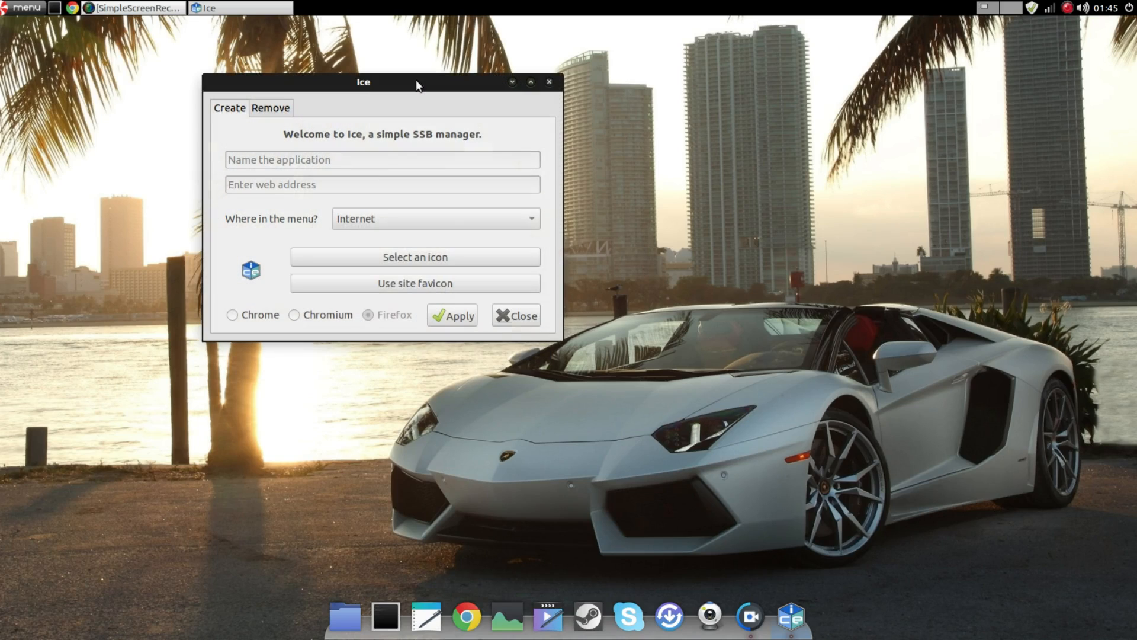
mouse_move(299, 196)
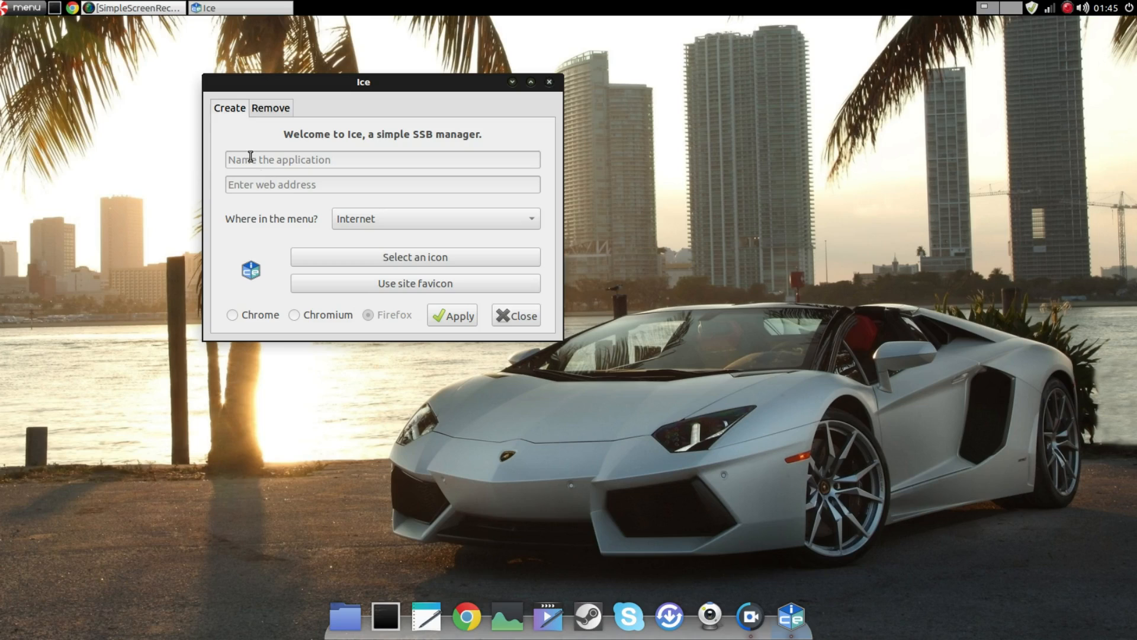
left_click(24, 7)
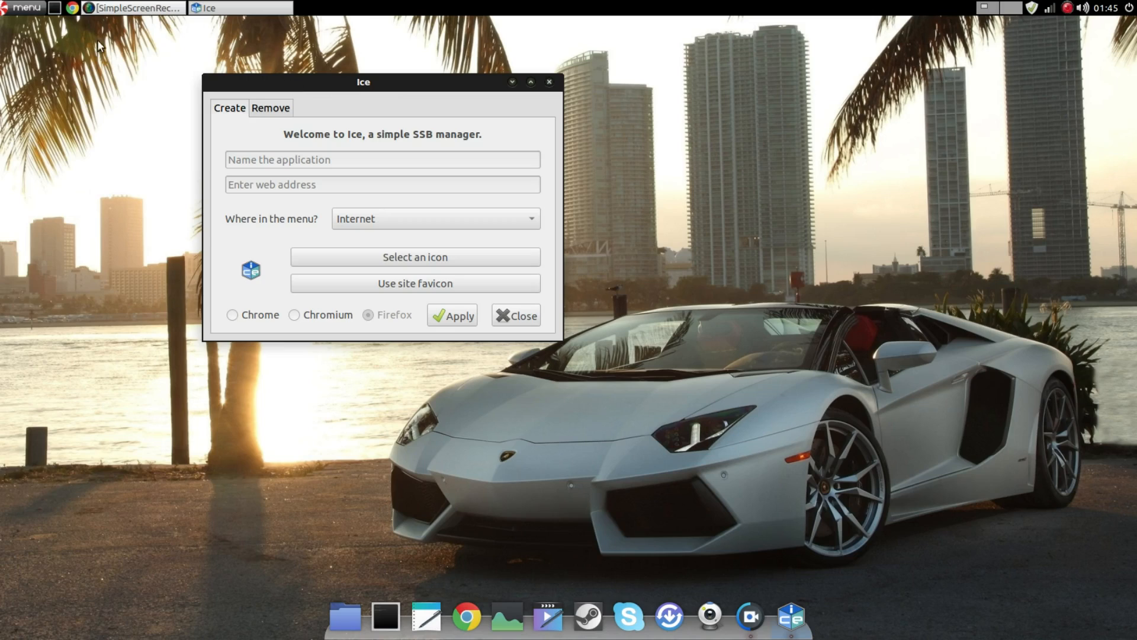
mouse_move(227, 193)
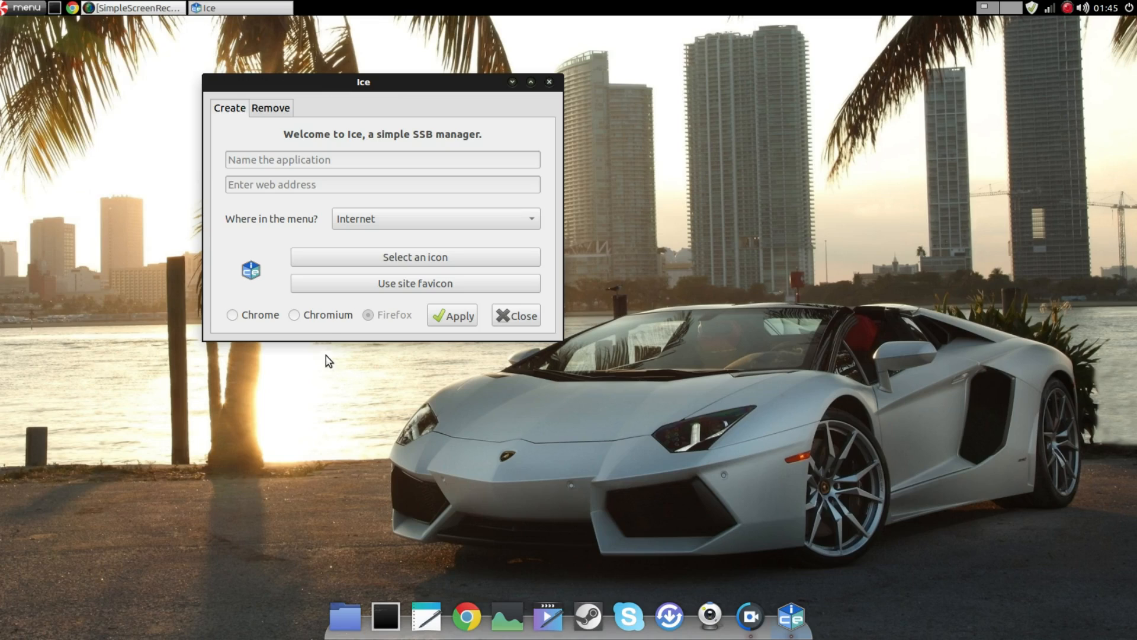
mouse_move(271, 124)
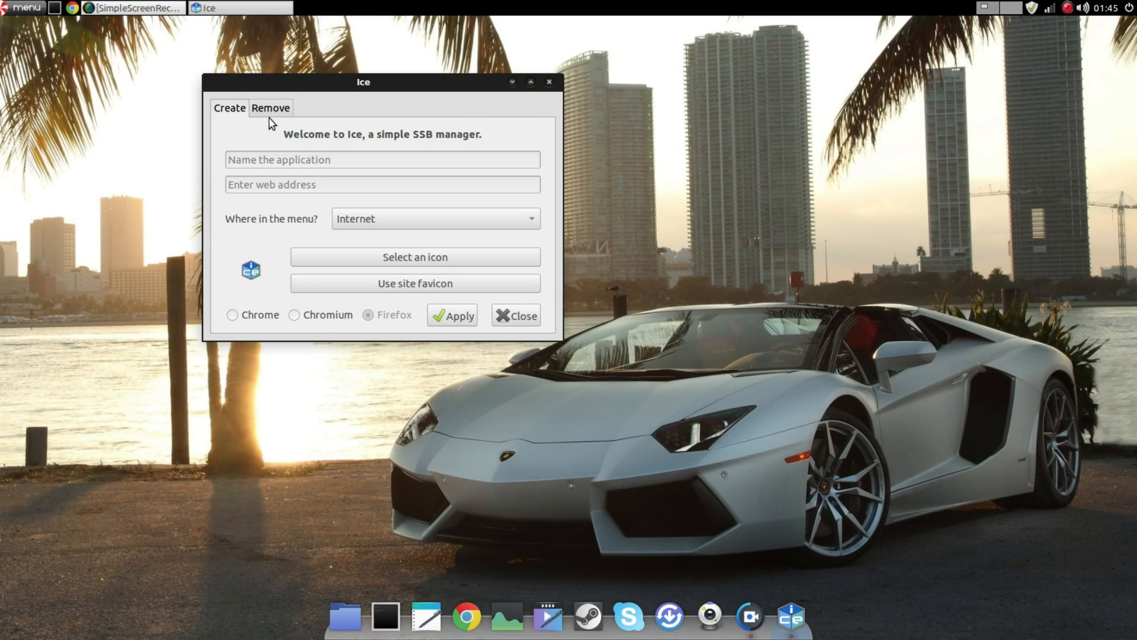
Check the Remove list showing the existing YouTube web app, returning to the blank Create form.
left_click(270, 108)
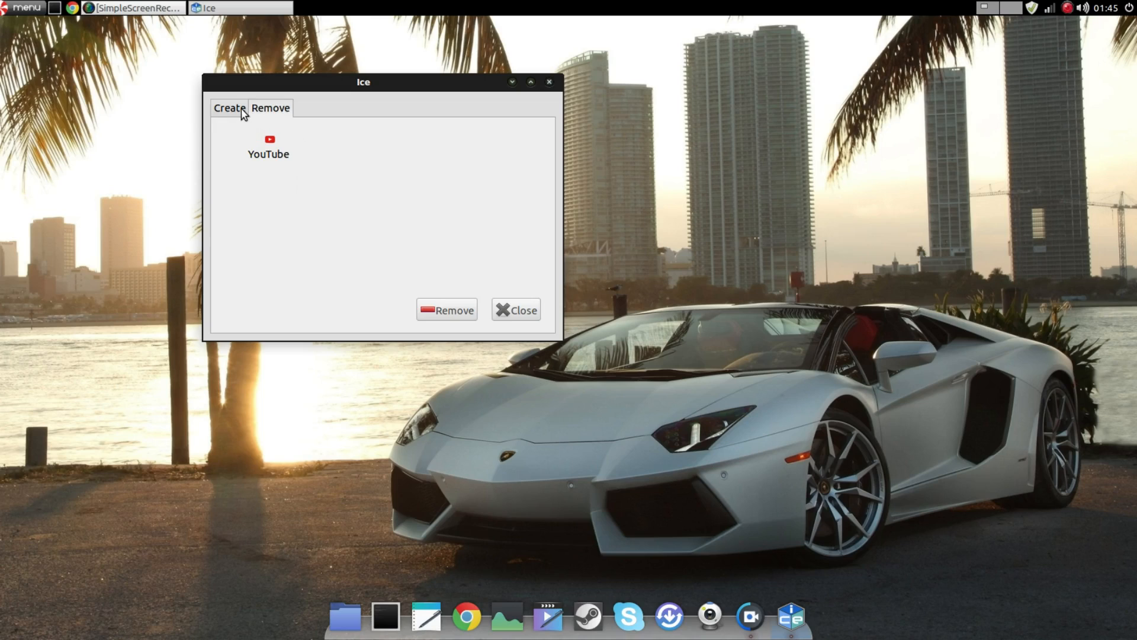
left_click(229, 108)
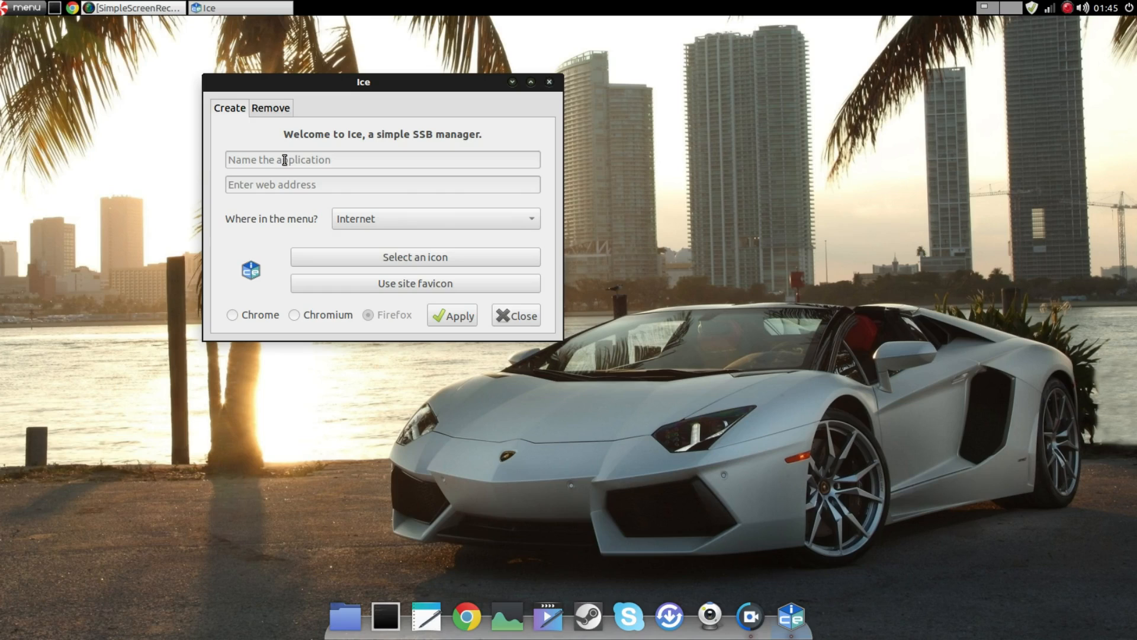
left_click(25, 7)
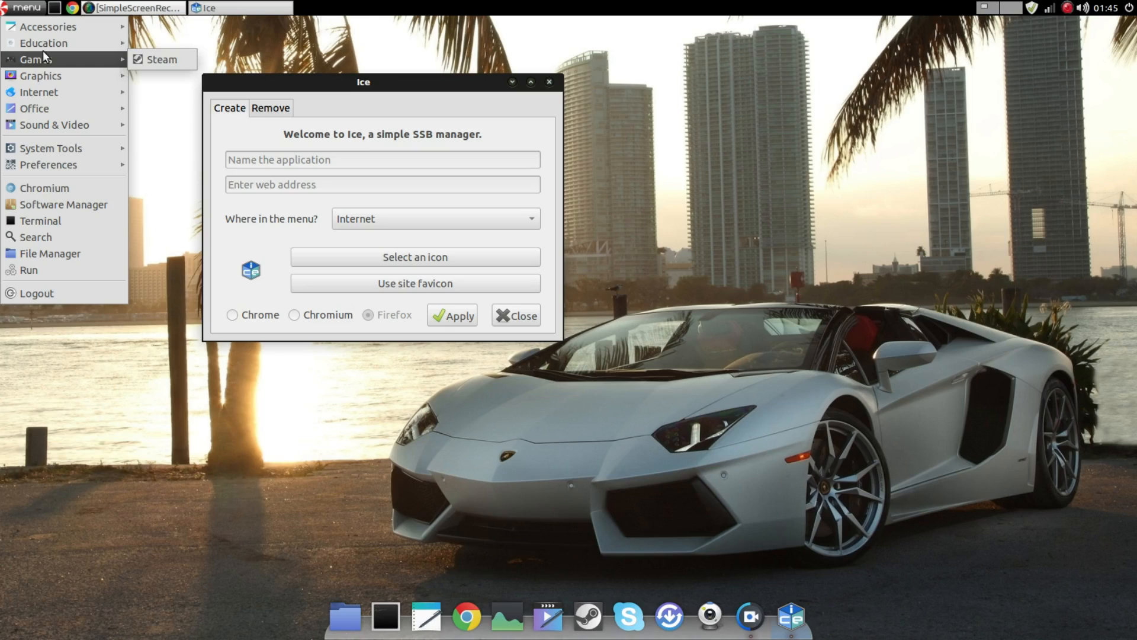
mouse_move(161, 59)
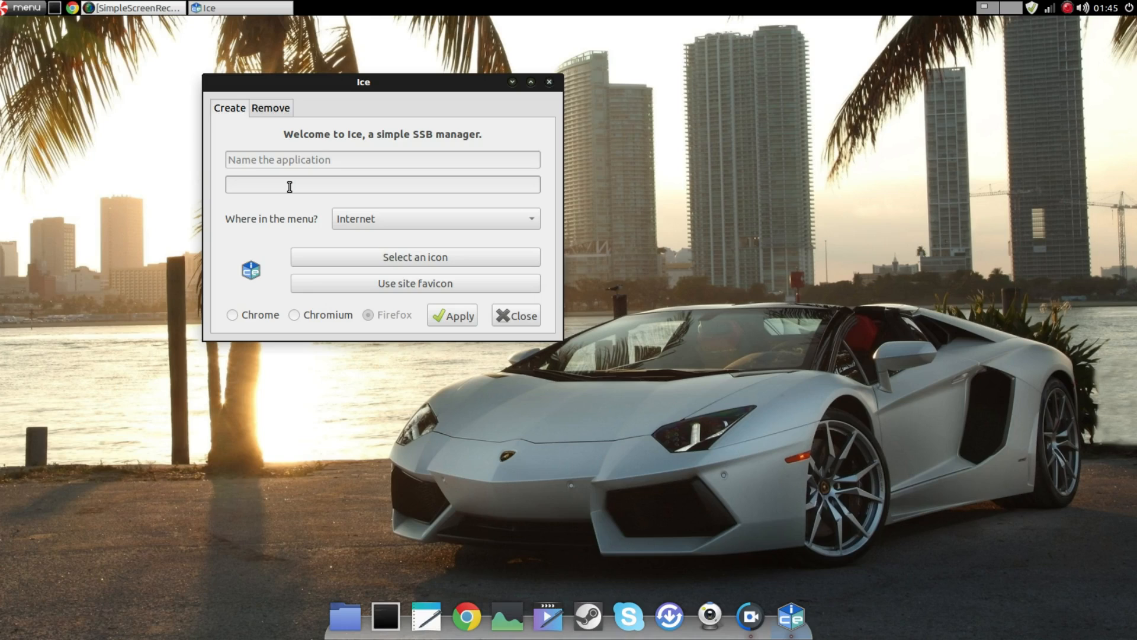
left_click(382, 185)
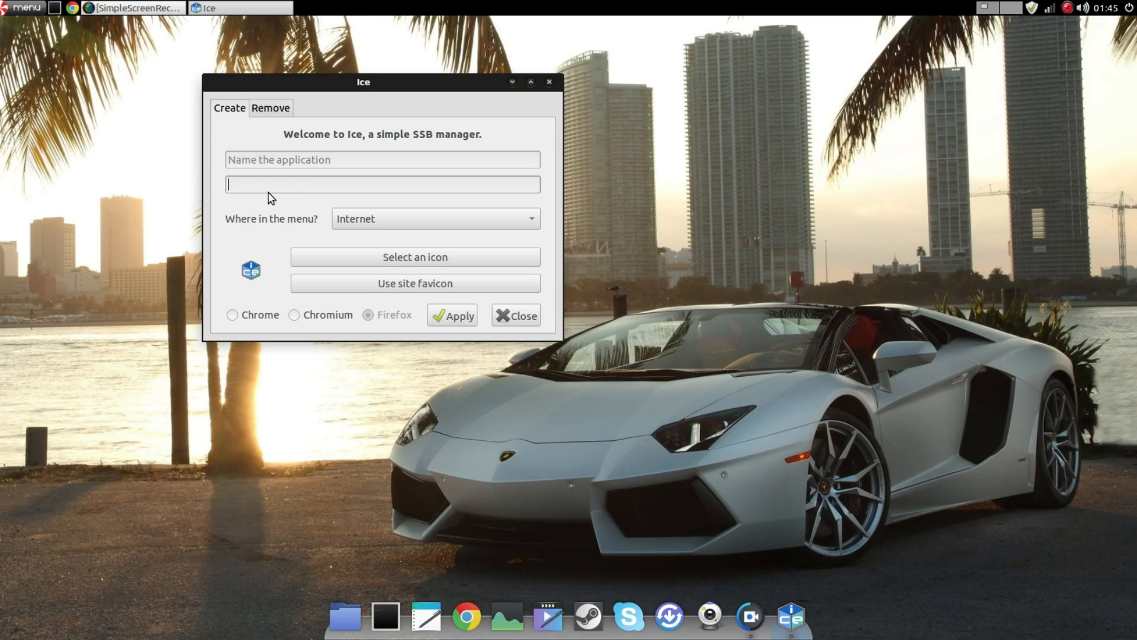
mouse_move(344, 245)
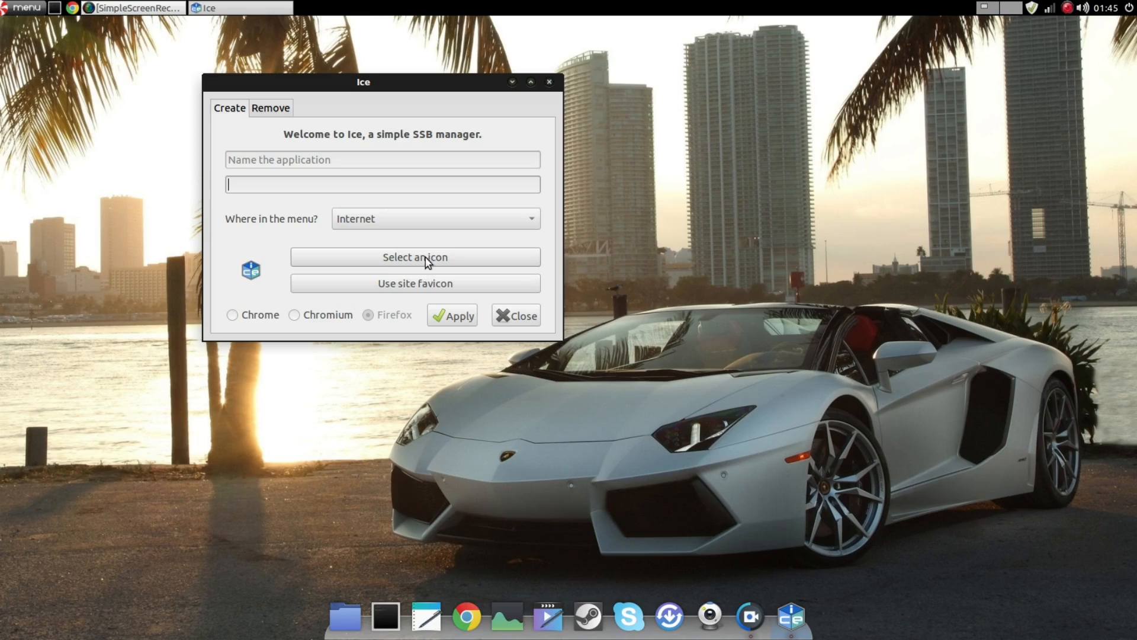
mouse_move(417, 283)
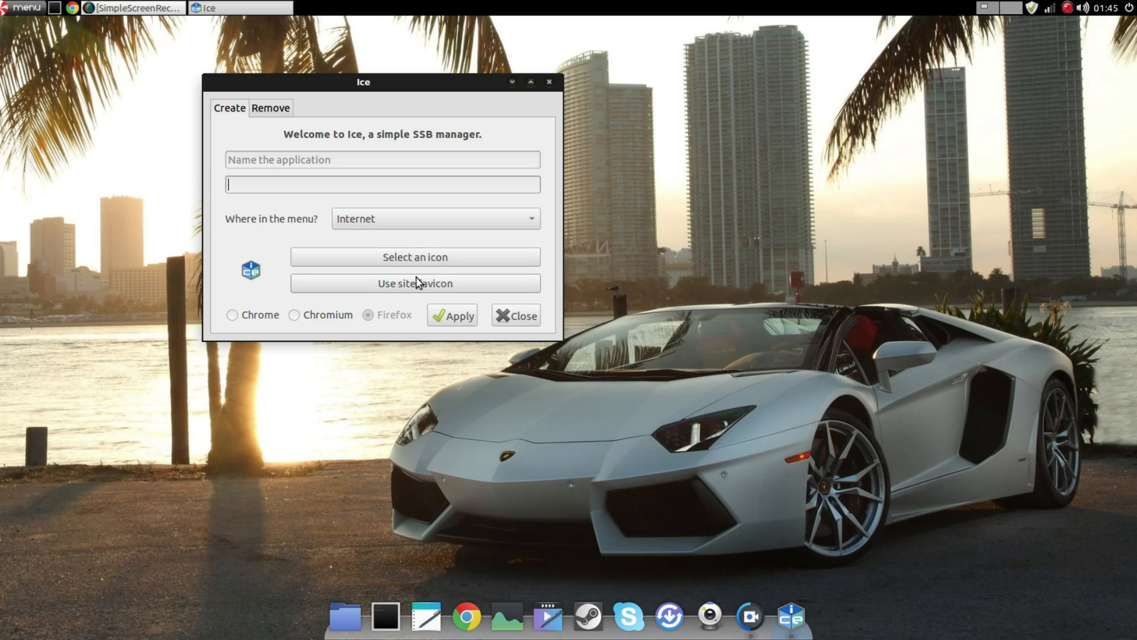
left_click(270, 108)
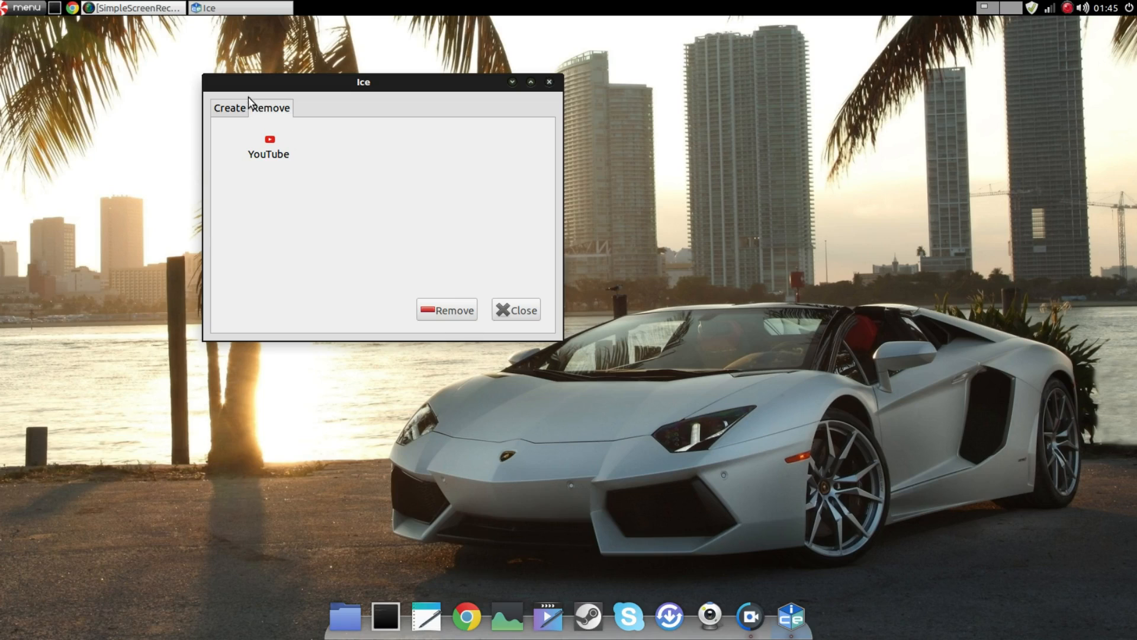
left_click(228, 108)
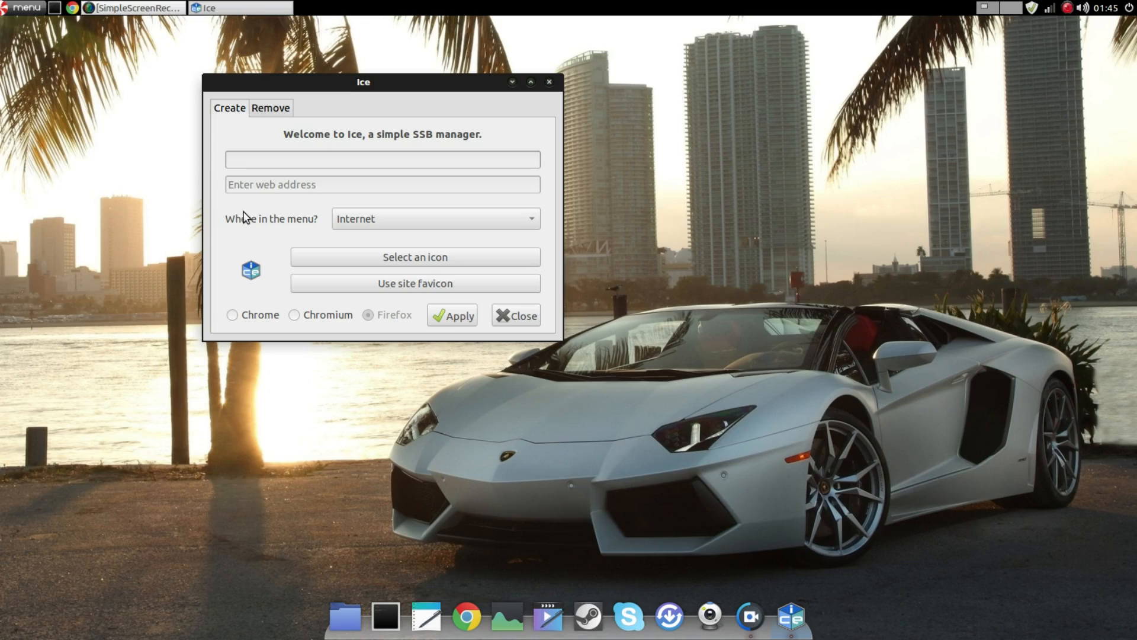
Leave the create form empty and close the Ice SSB manager without creating anything.
left_click(382, 160)
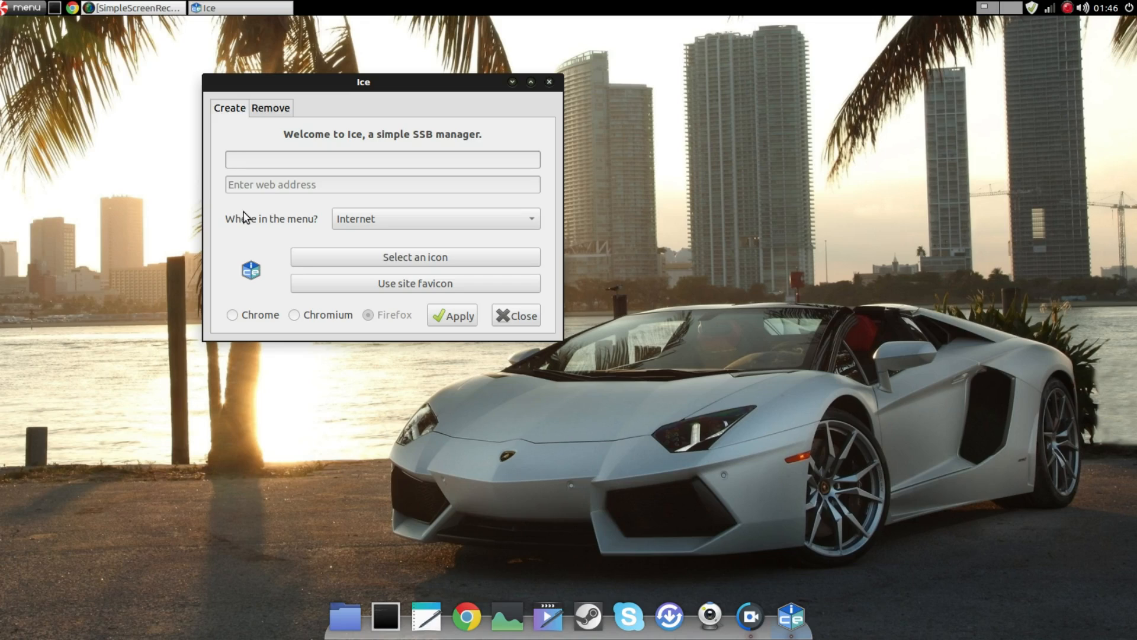
left_click(383, 160)
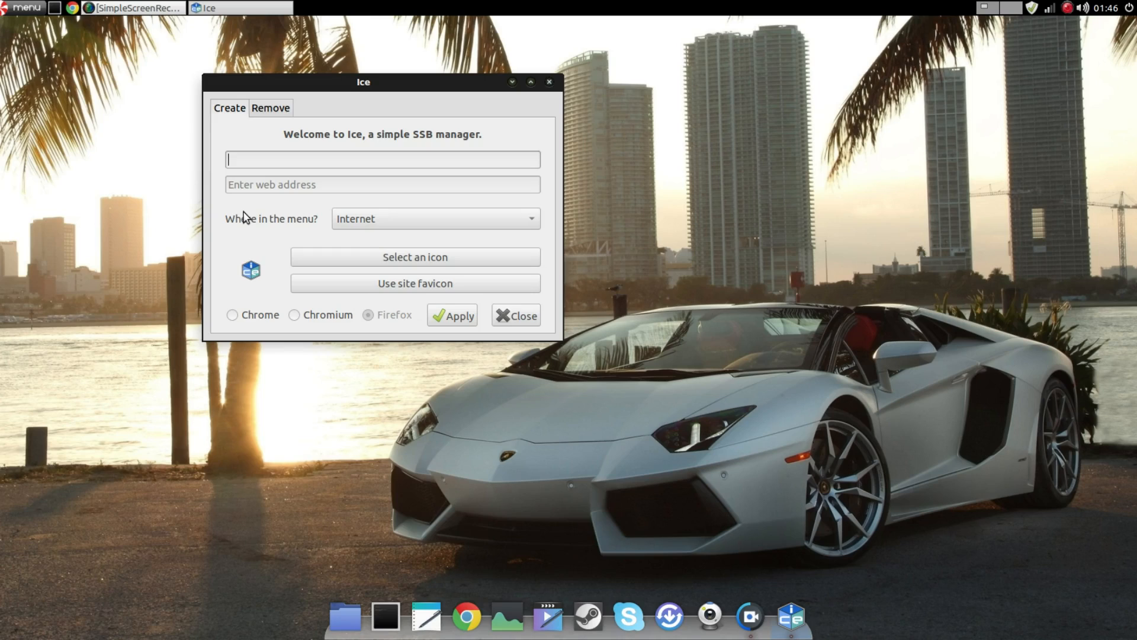
mouse_move(471, 450)
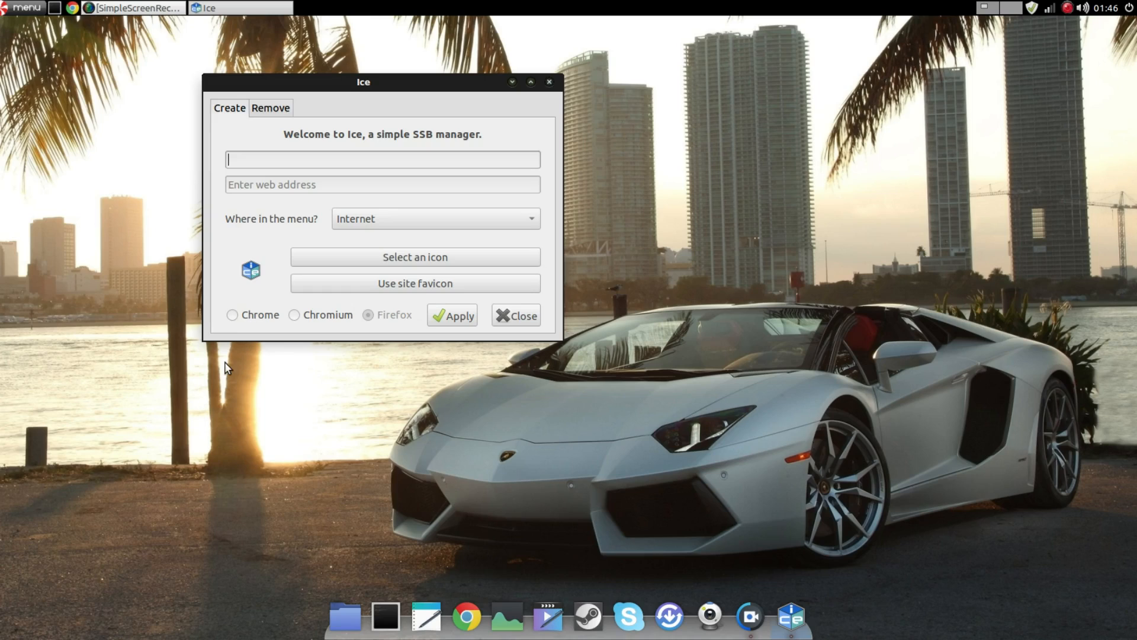
mouse_move(324, 389)
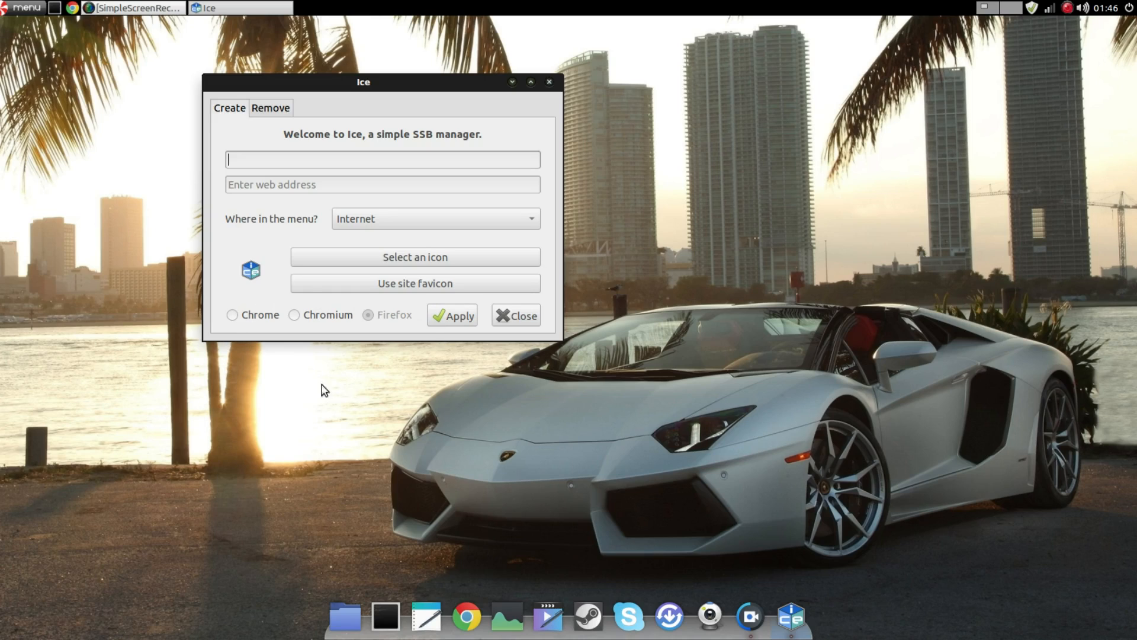
mouse_move(382, 322)
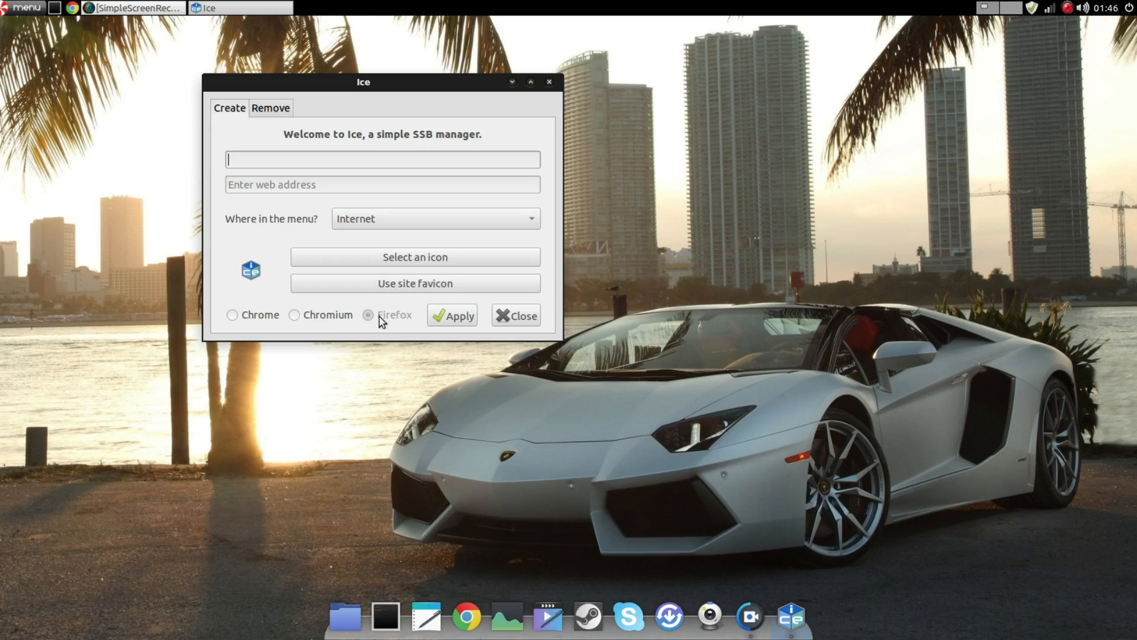
mouse_move(397, 319)
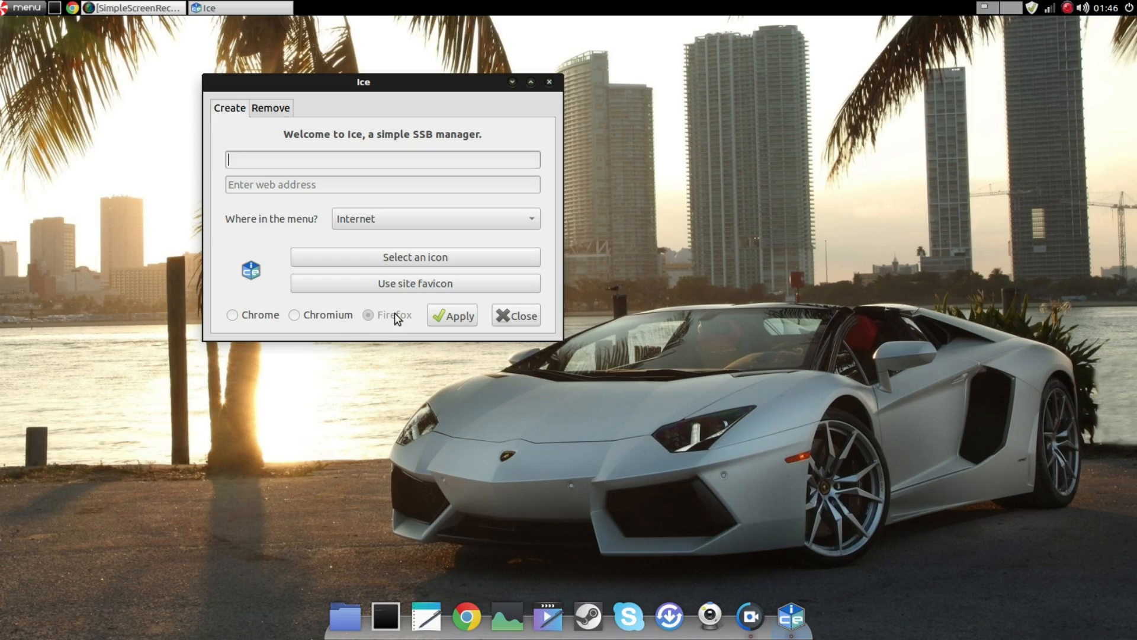
mouse_move(383, 319)
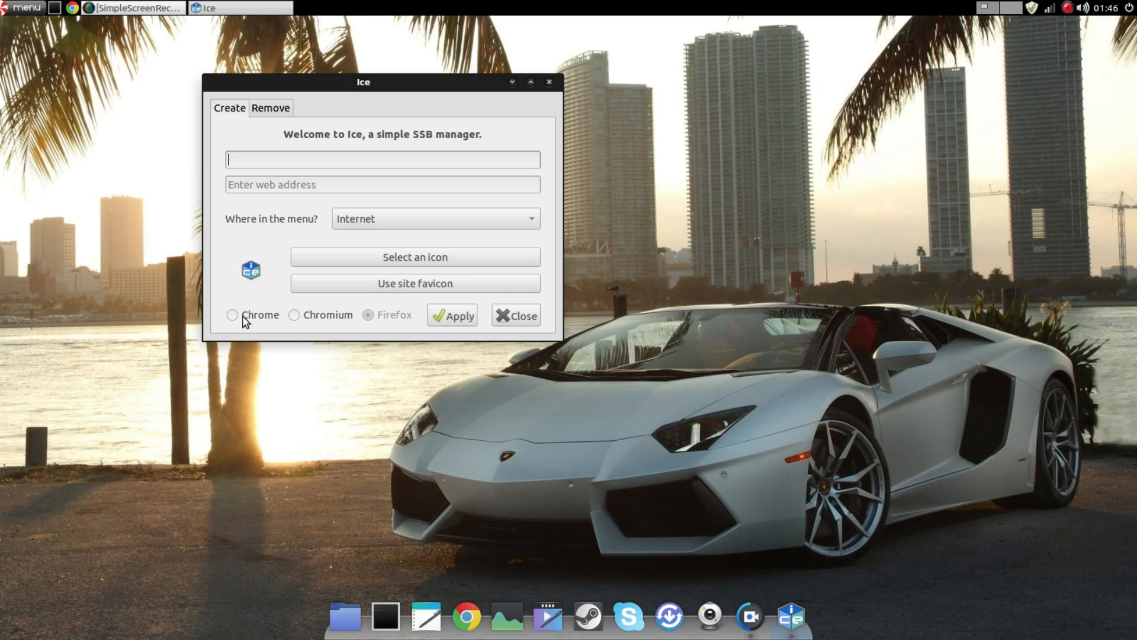
left_click(233, 315)
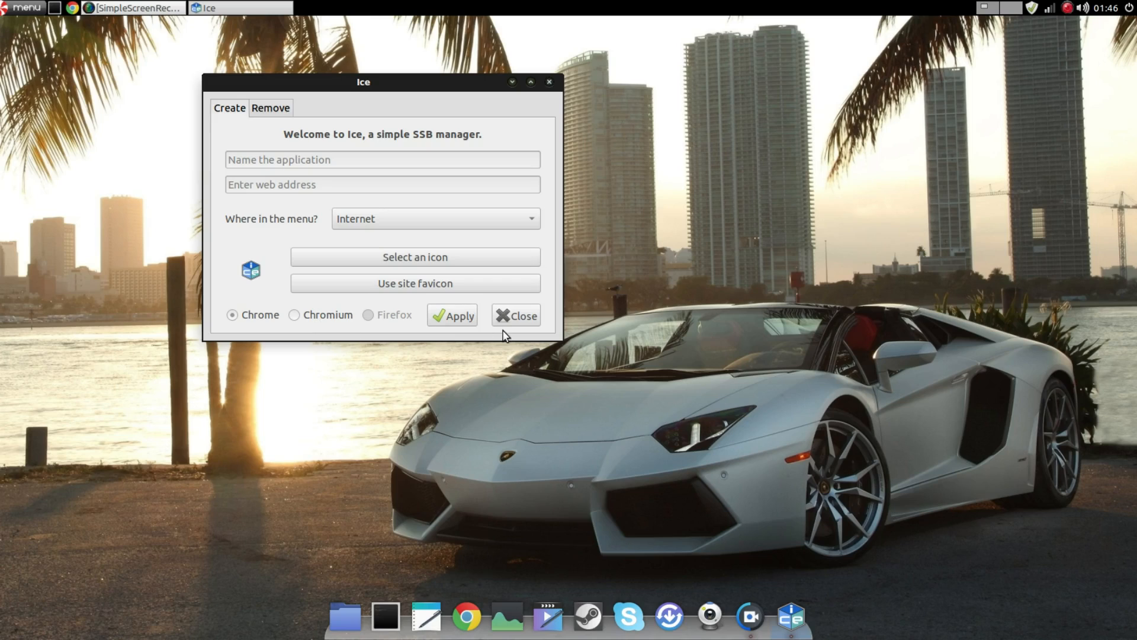
left_click(270, 108)
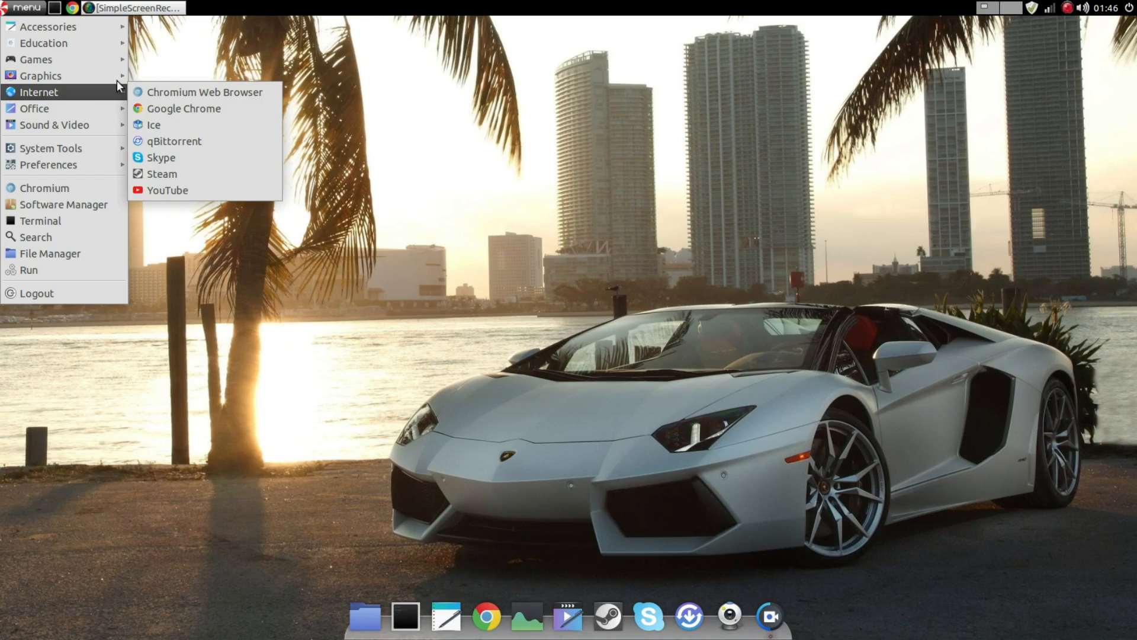
mouse_move(192, 176)
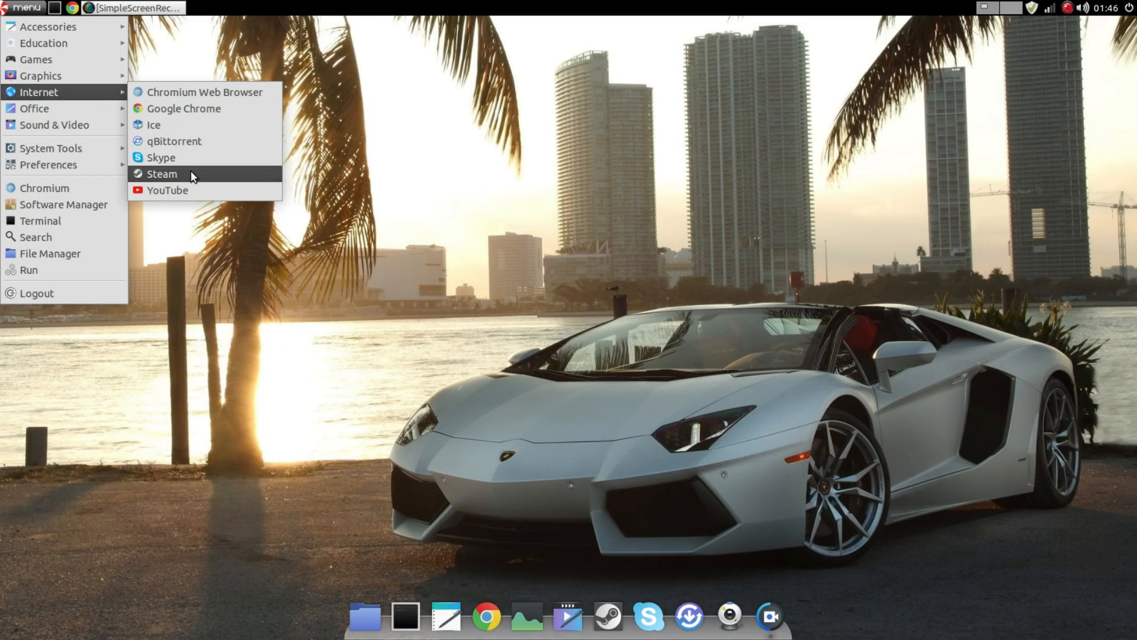
mouse_move(187, 189)
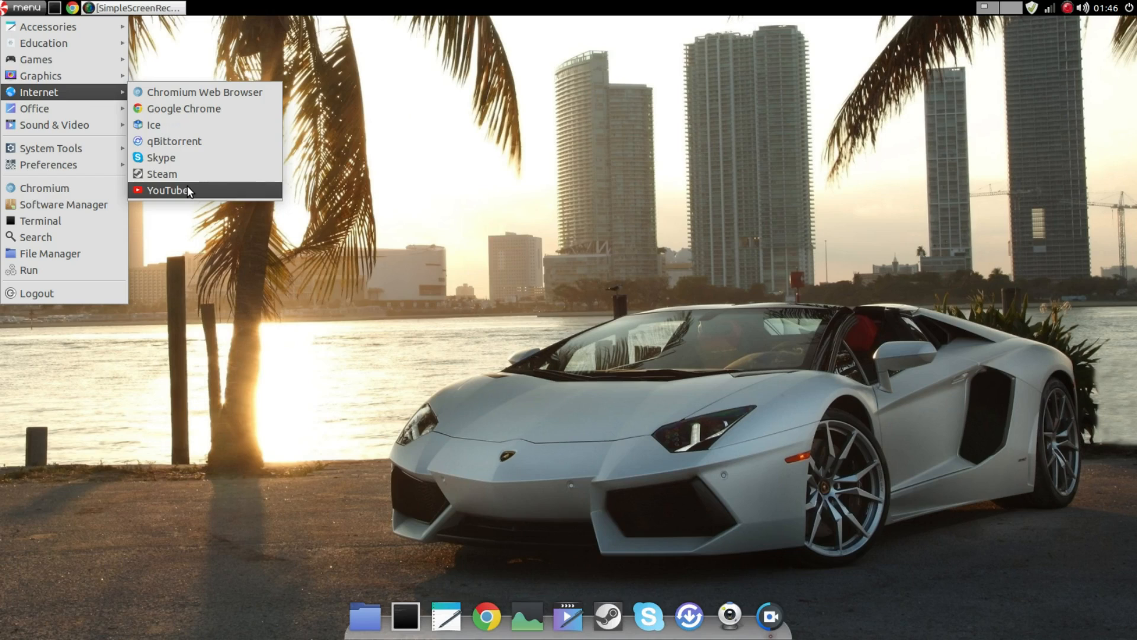
Launch the YouTube web app from Menu > Internet as its own borderless window.
left_click(166, 189)
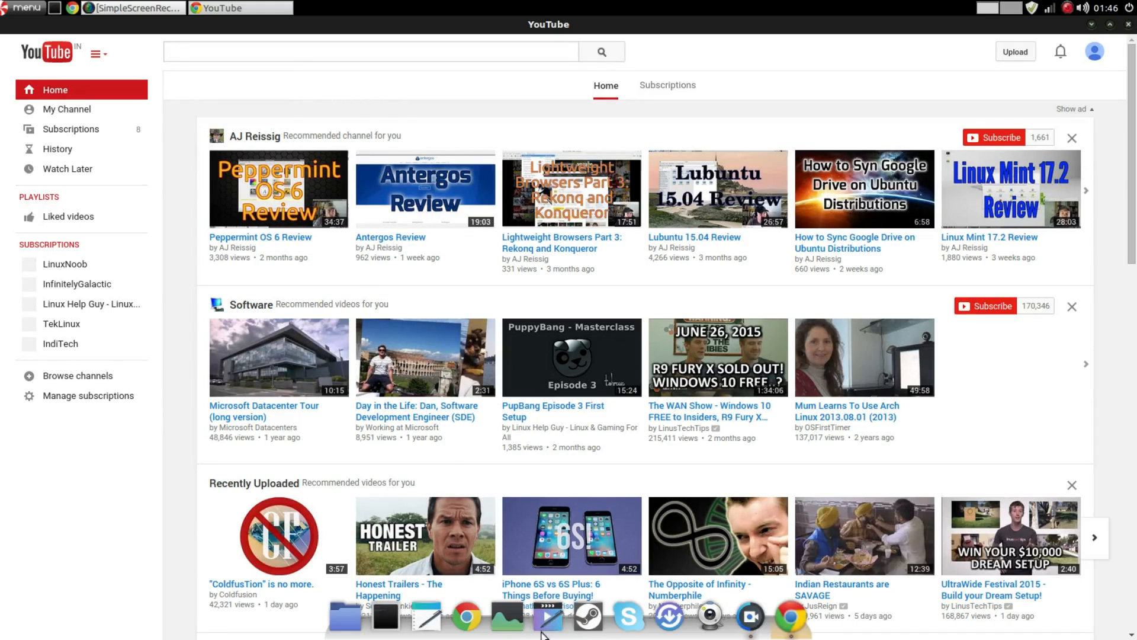
mouse_move(467, 616)
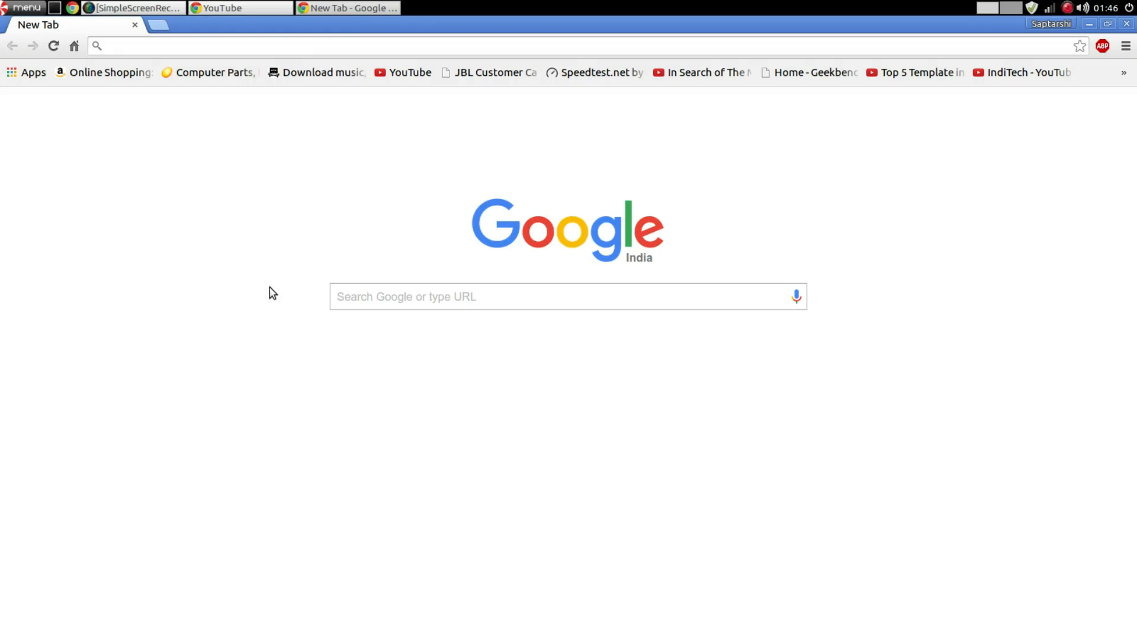
Load YouTube from the bookmark in a regular Chrome tab and scroll its home page.
left_click(409, 72)
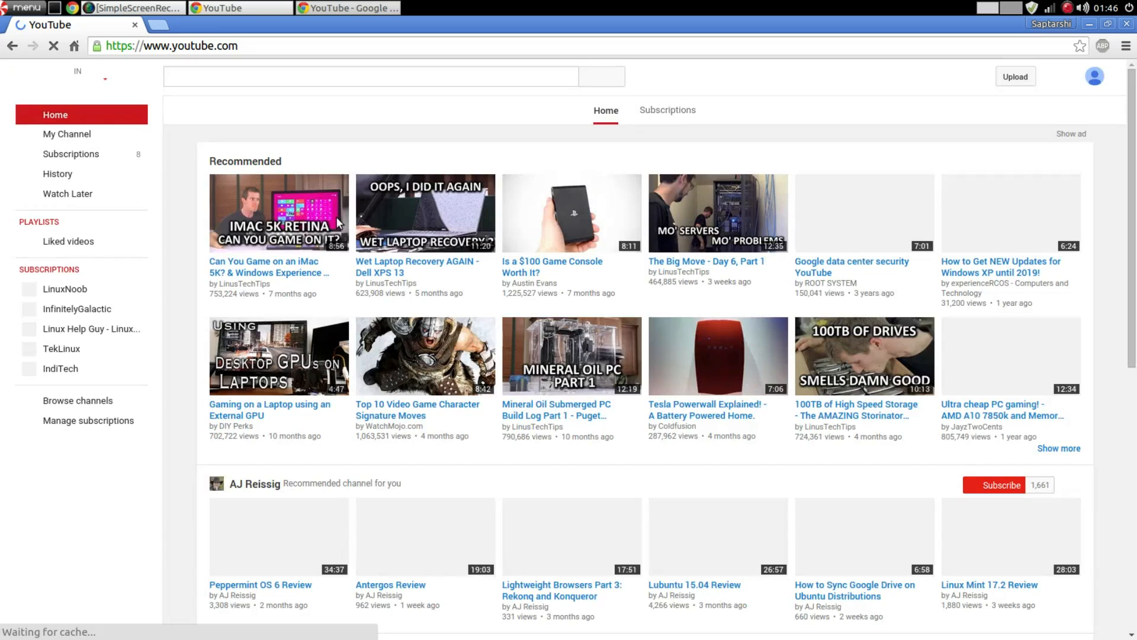
scroll("down", 3)
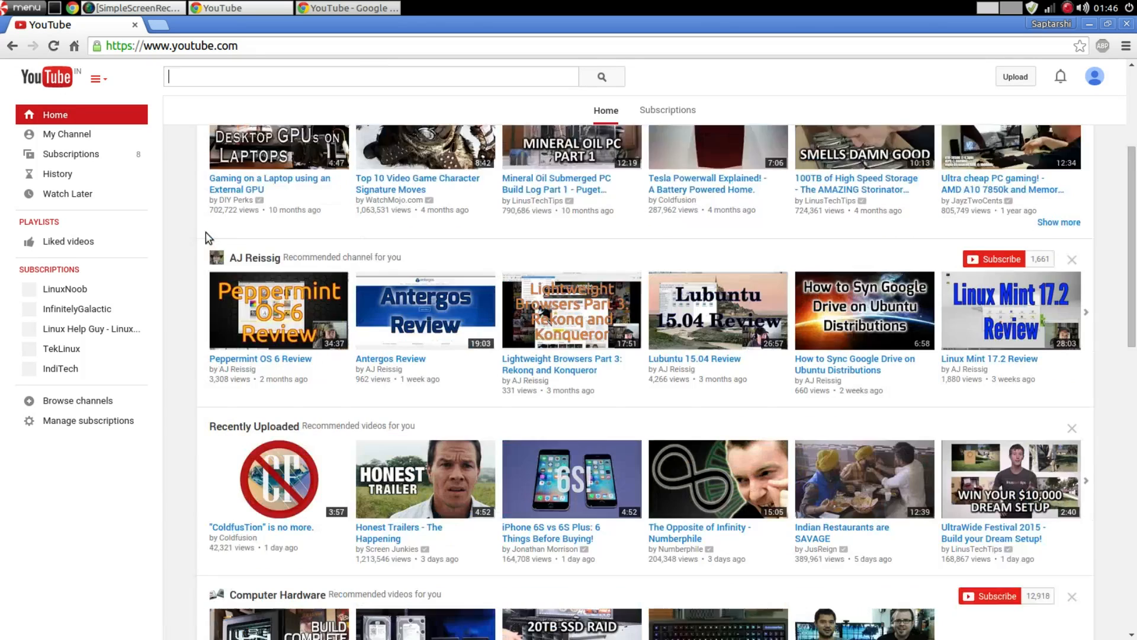
scroll("down", 3)
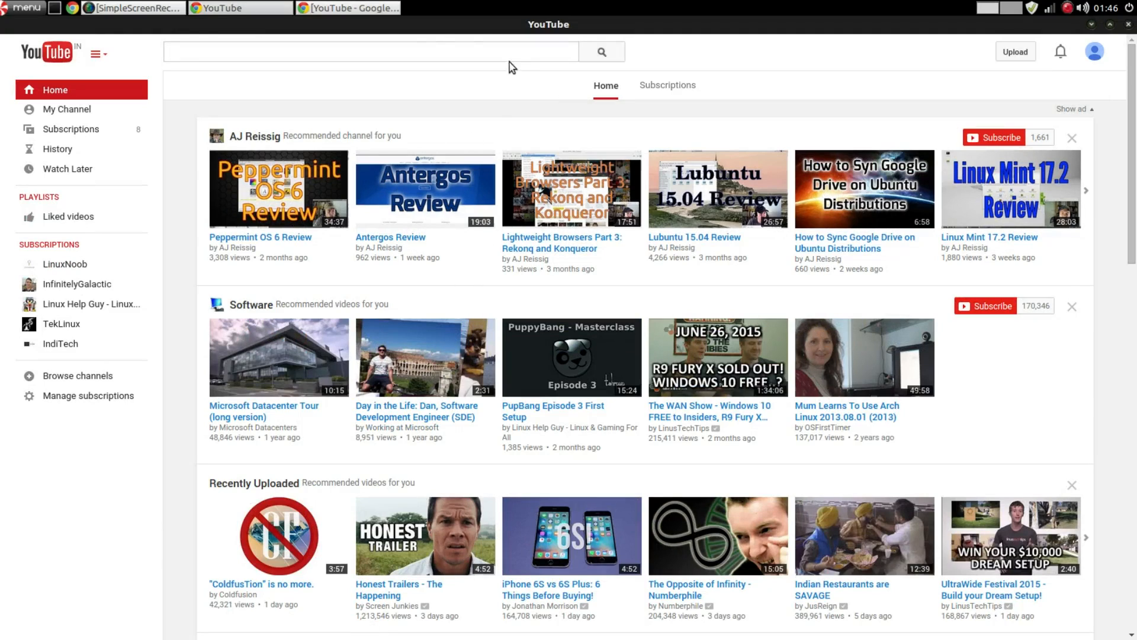
left_click(369, 51)
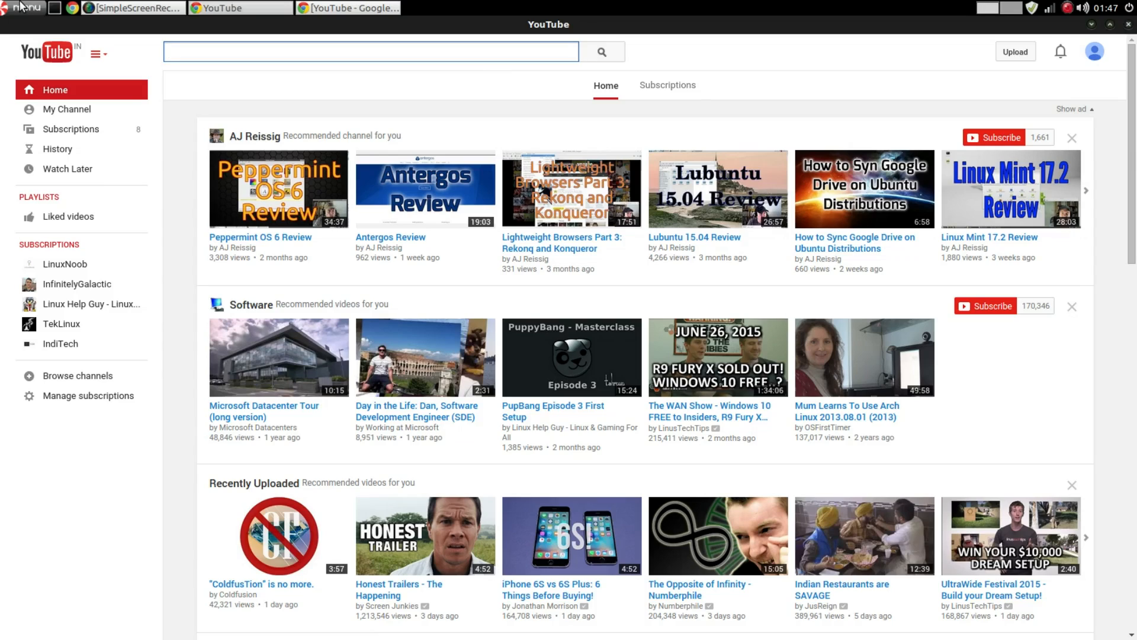
left_click(24, 7)
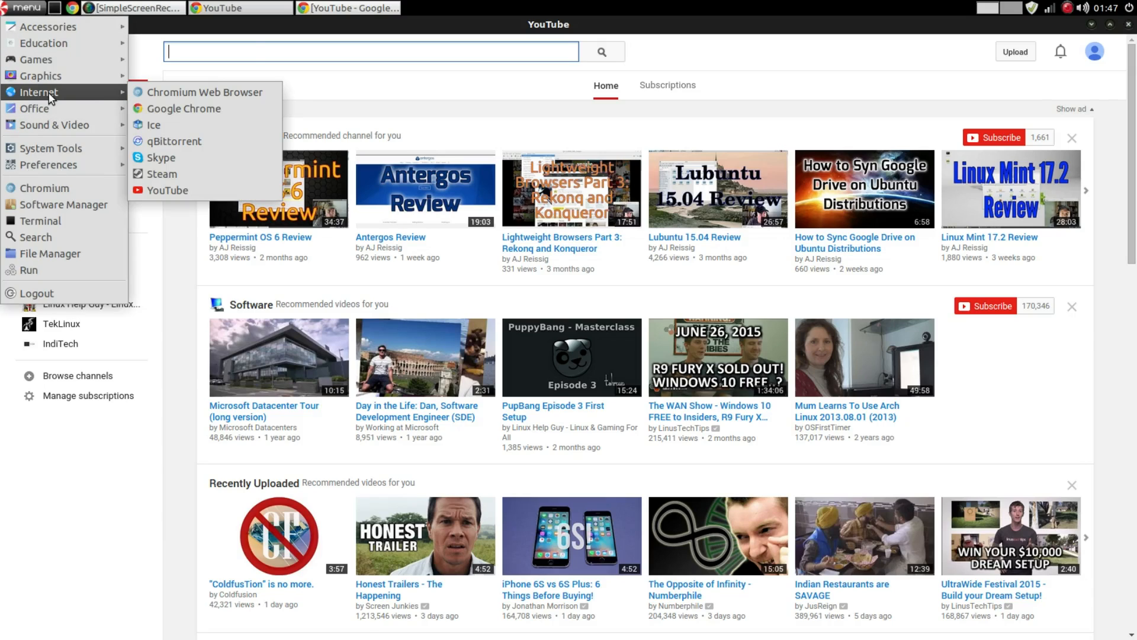
mouse_move(181, 251)
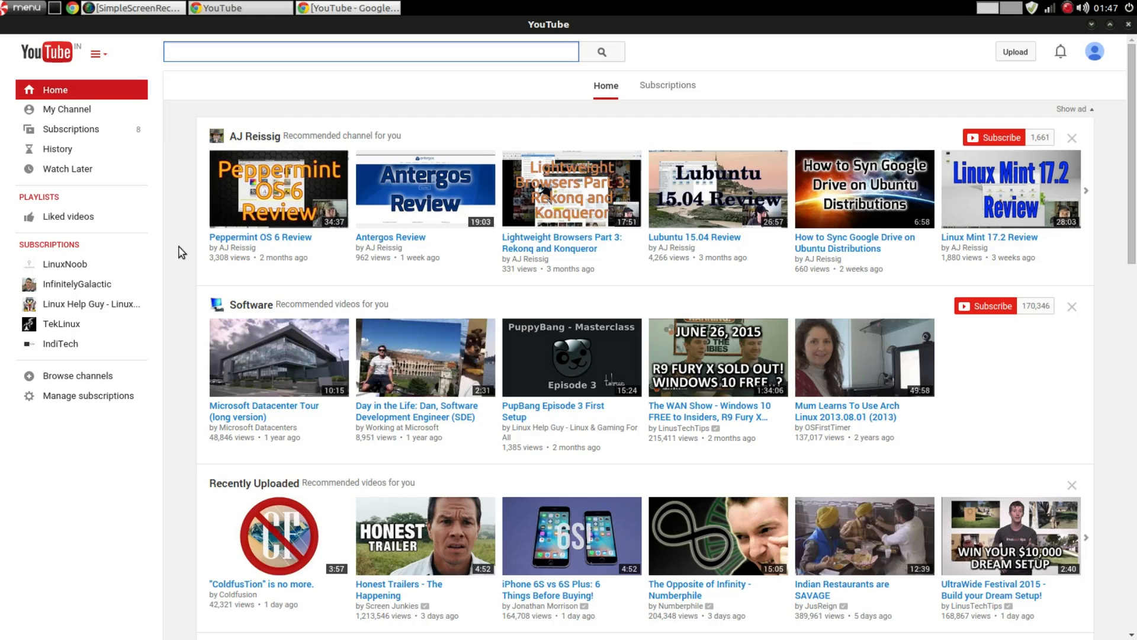
left_click(369, 51)
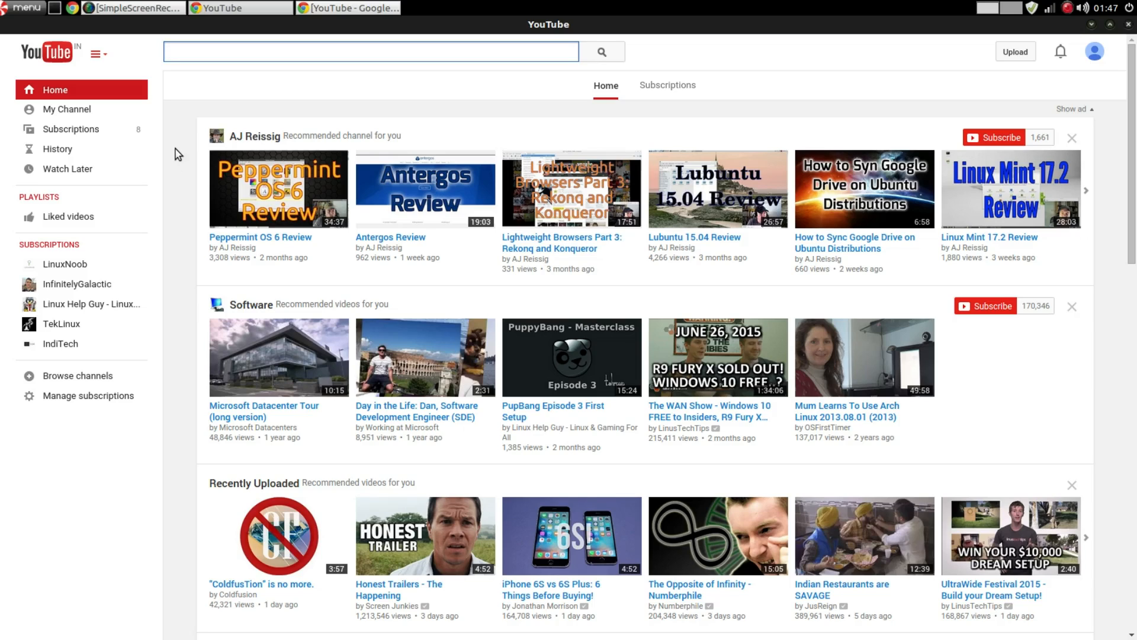
left_click(369, 51)
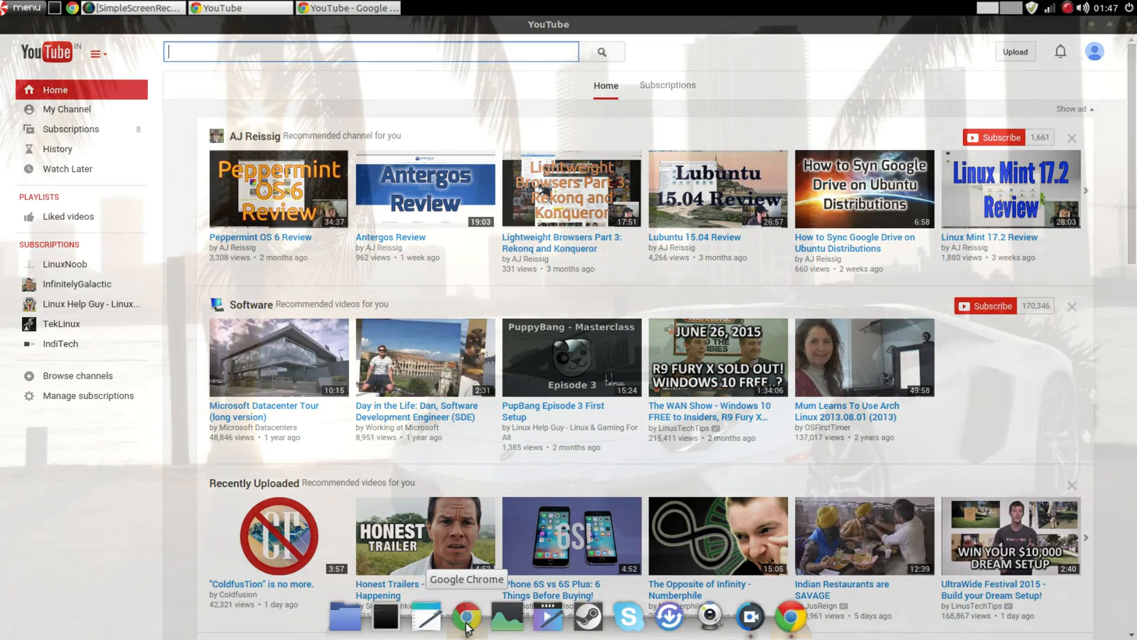
Switch to Chrome and close it so only the borderless YouTube web app remains.
left_click(467, 618)
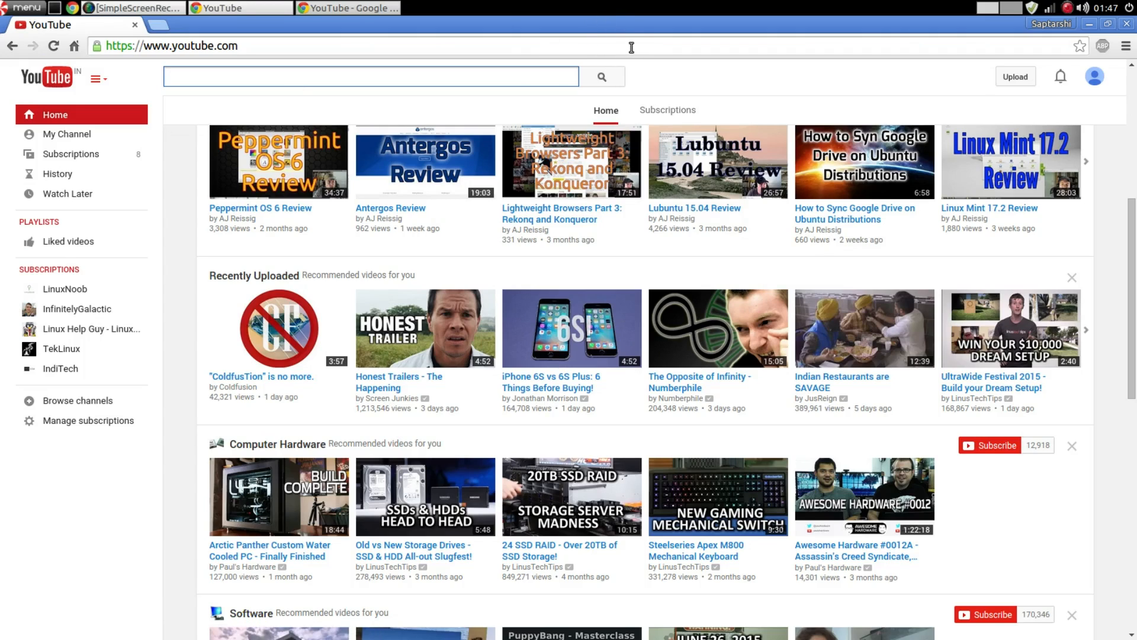
mouse_move(620, 28)
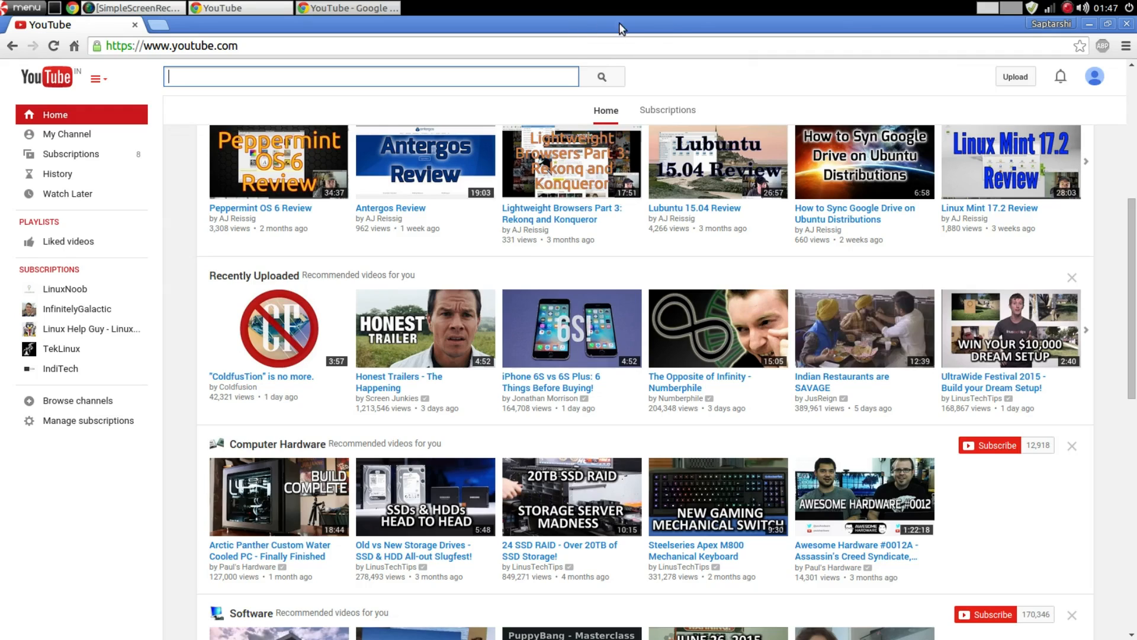
mouse_move(667, 33)
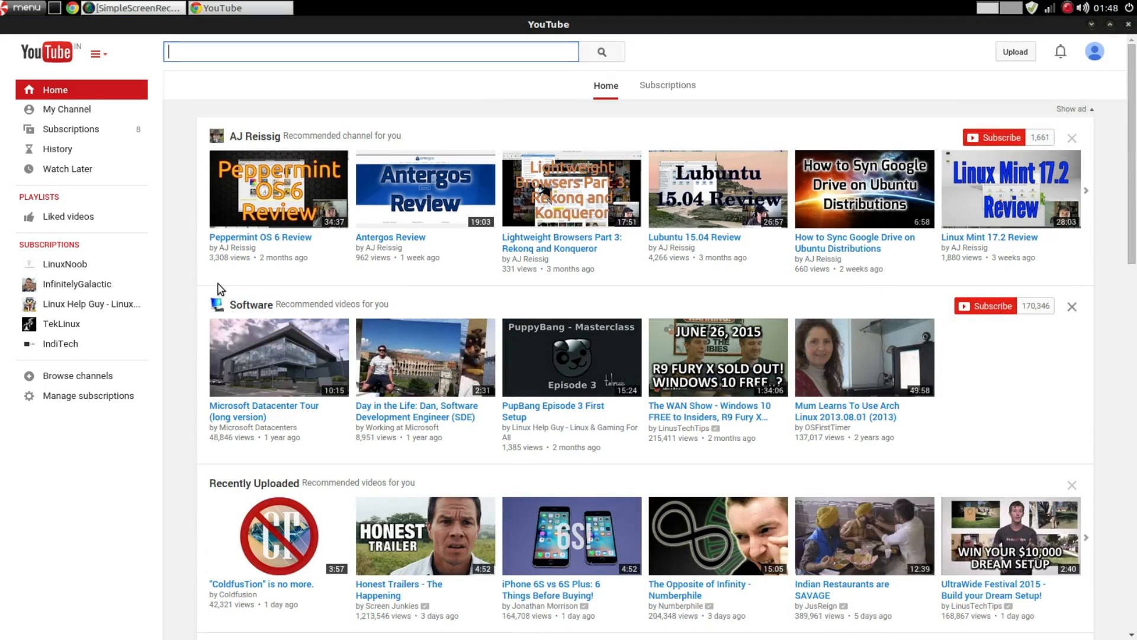
mouse_move(154, 270)
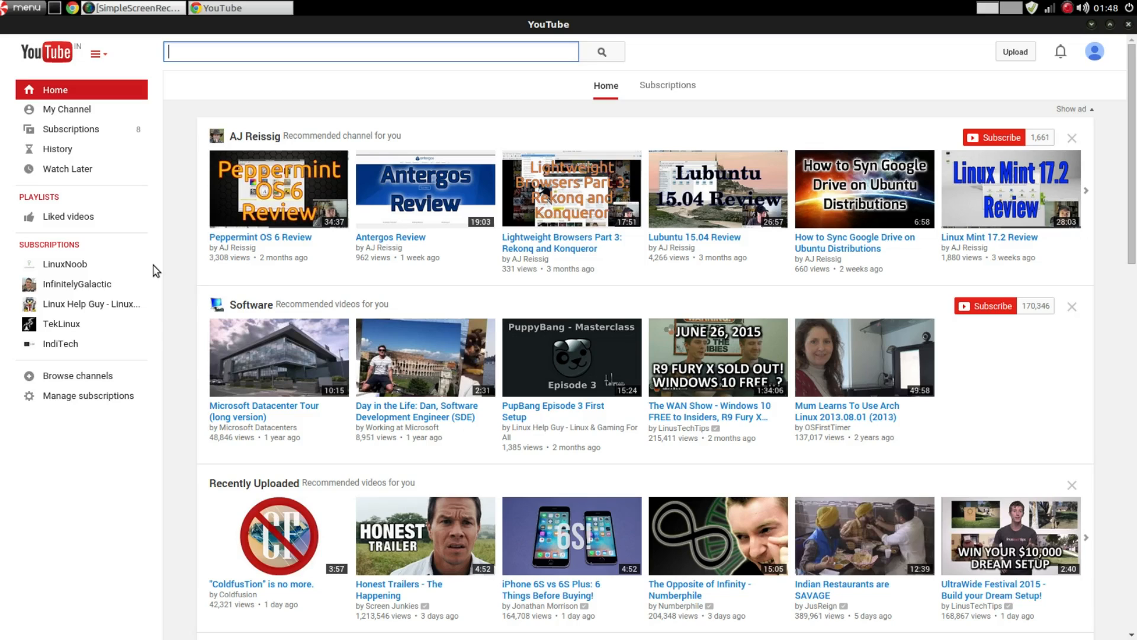
mouse_move(662, 61)
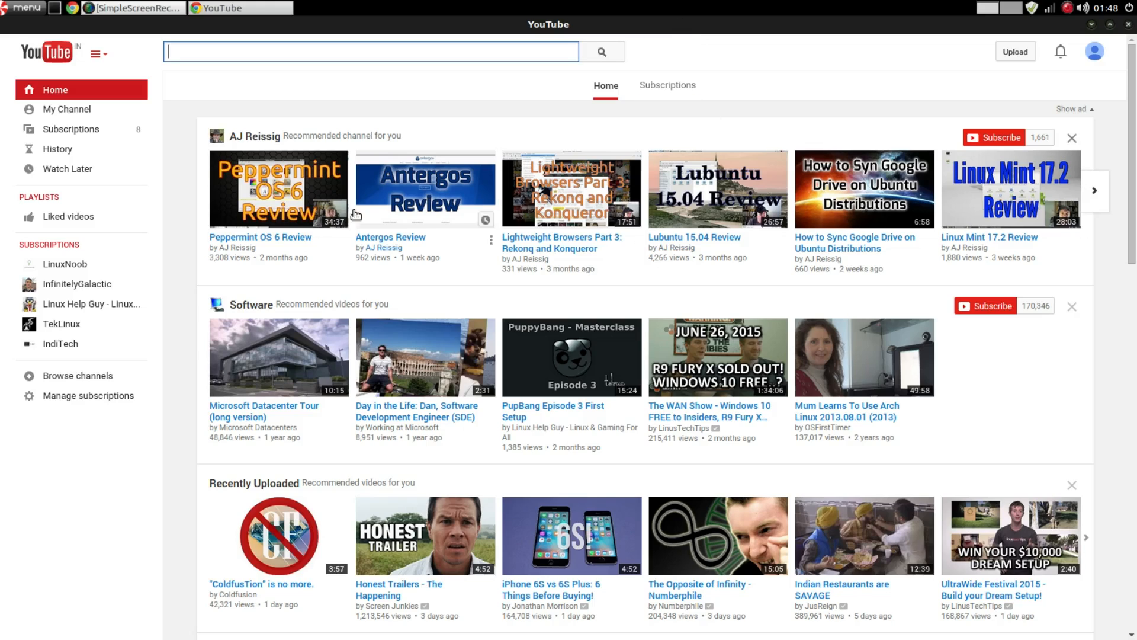
mouse_move(166, 239)
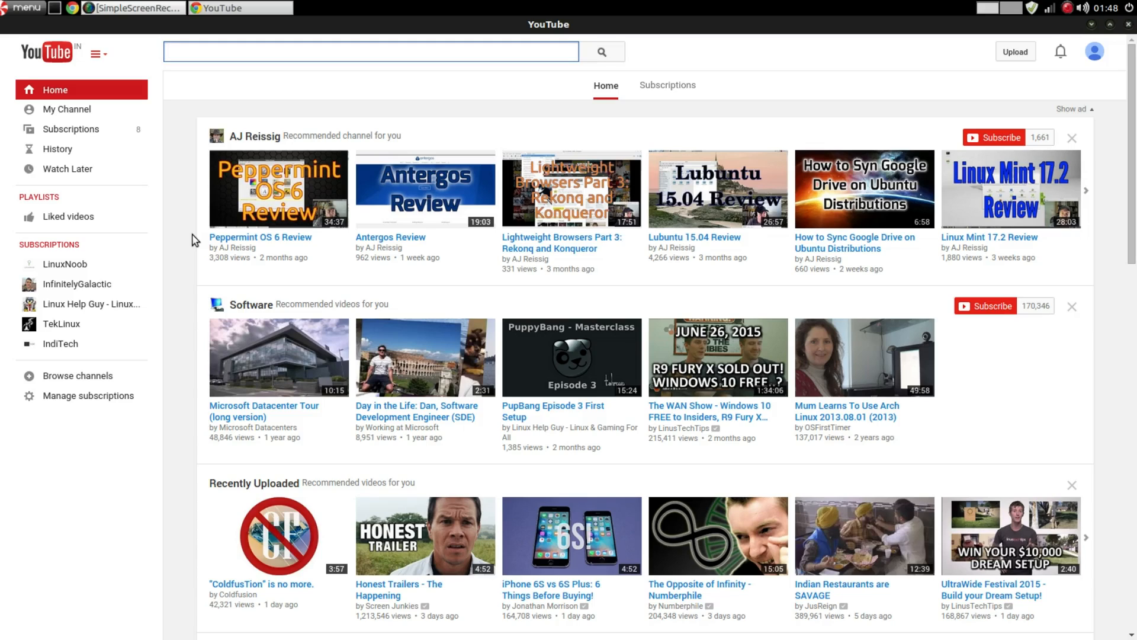
left_click(362, 51)
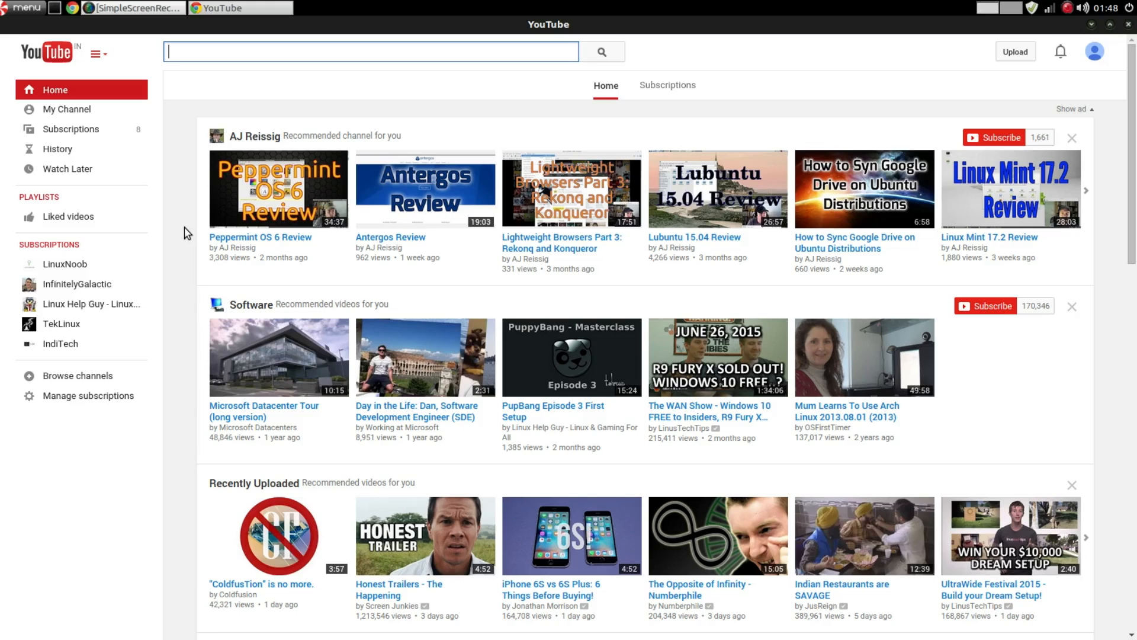
mouse_move(524, 626)
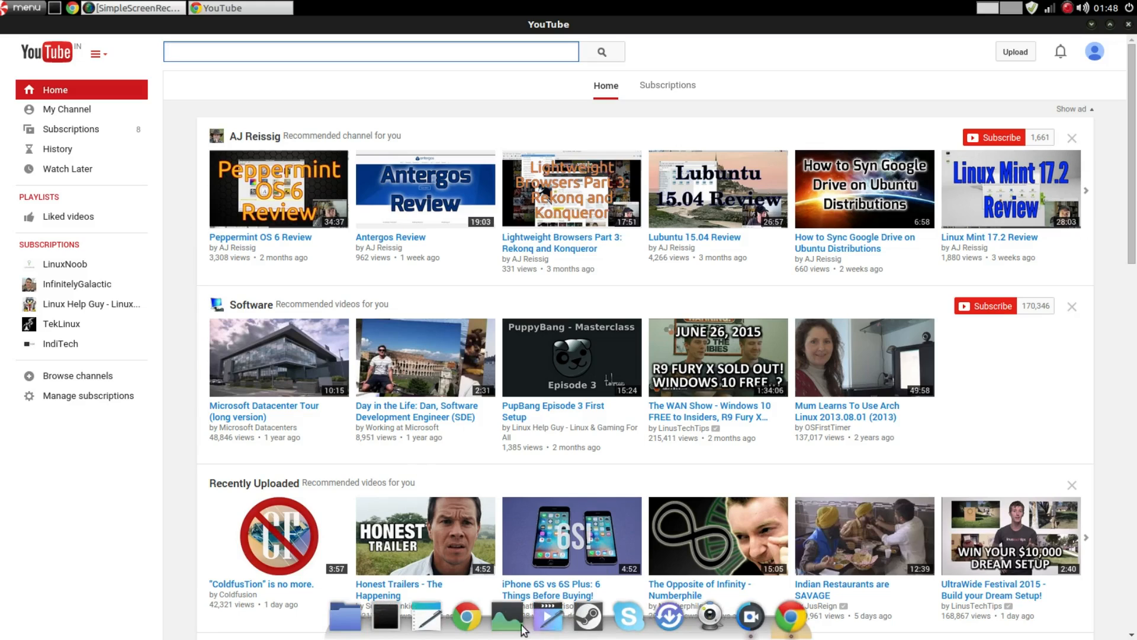
mouse_move(466, 618)
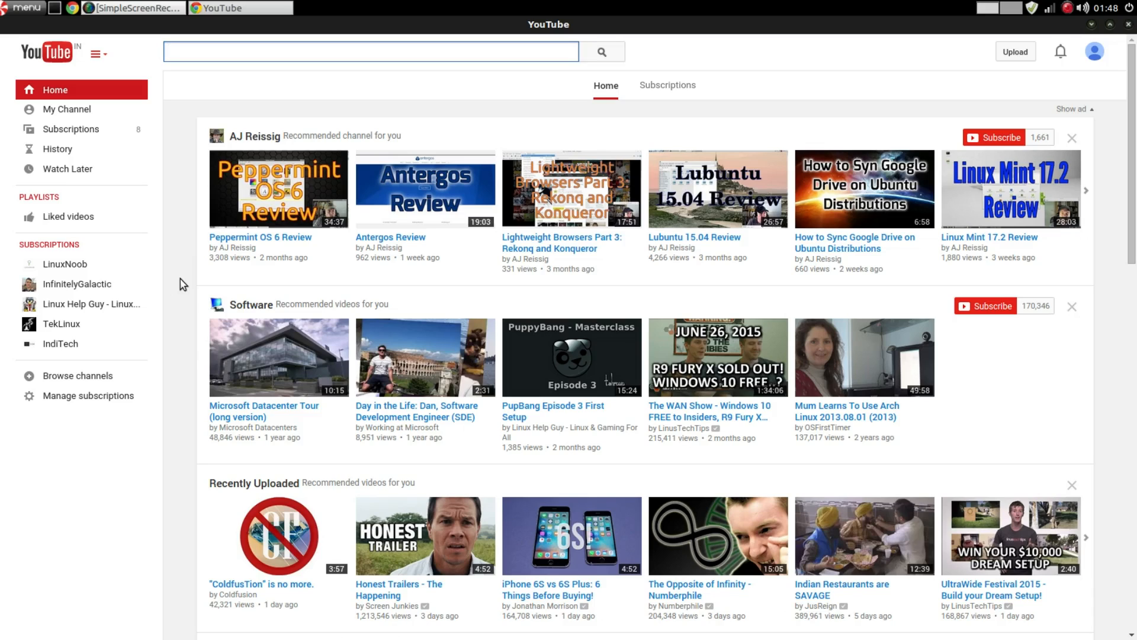
left_click(370, 51)
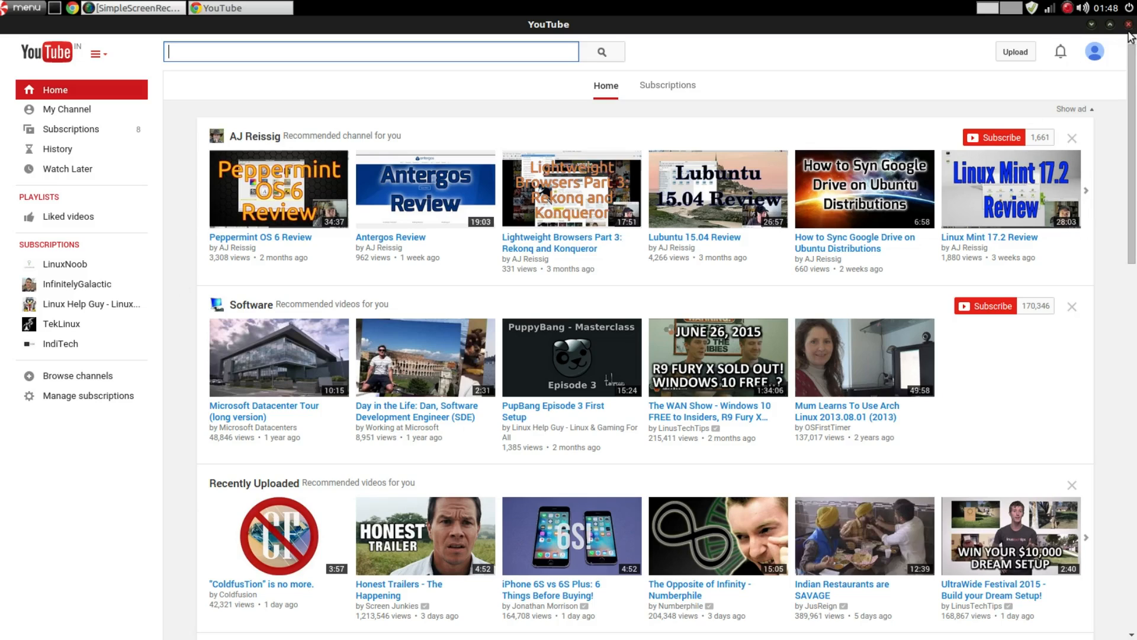
left_click(1129, 24)
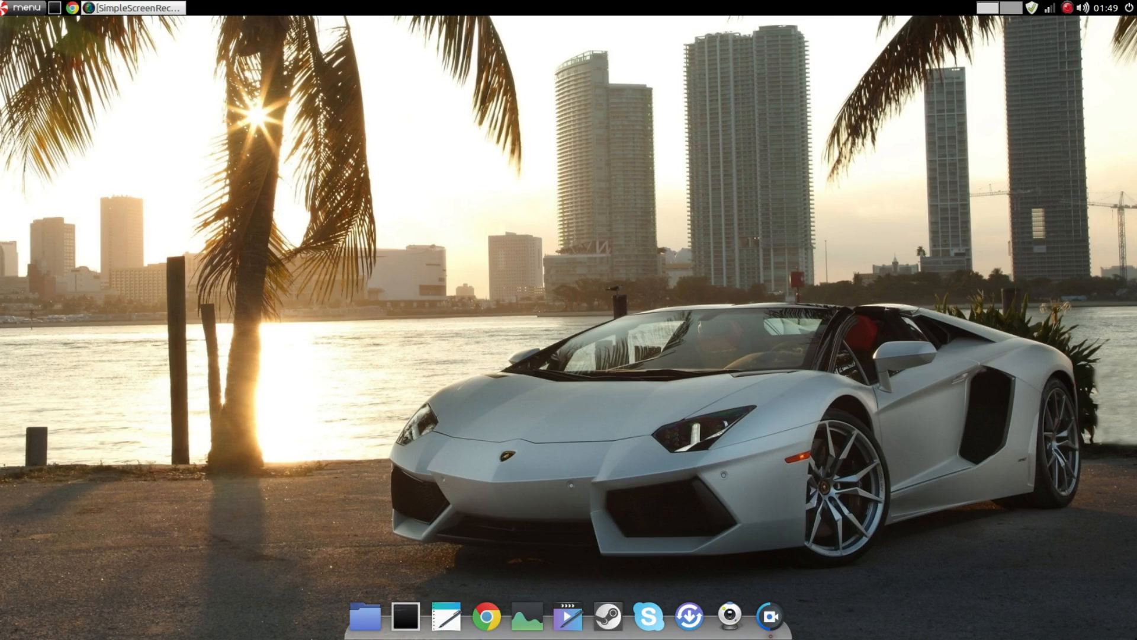
mouse_move(1116, 579)
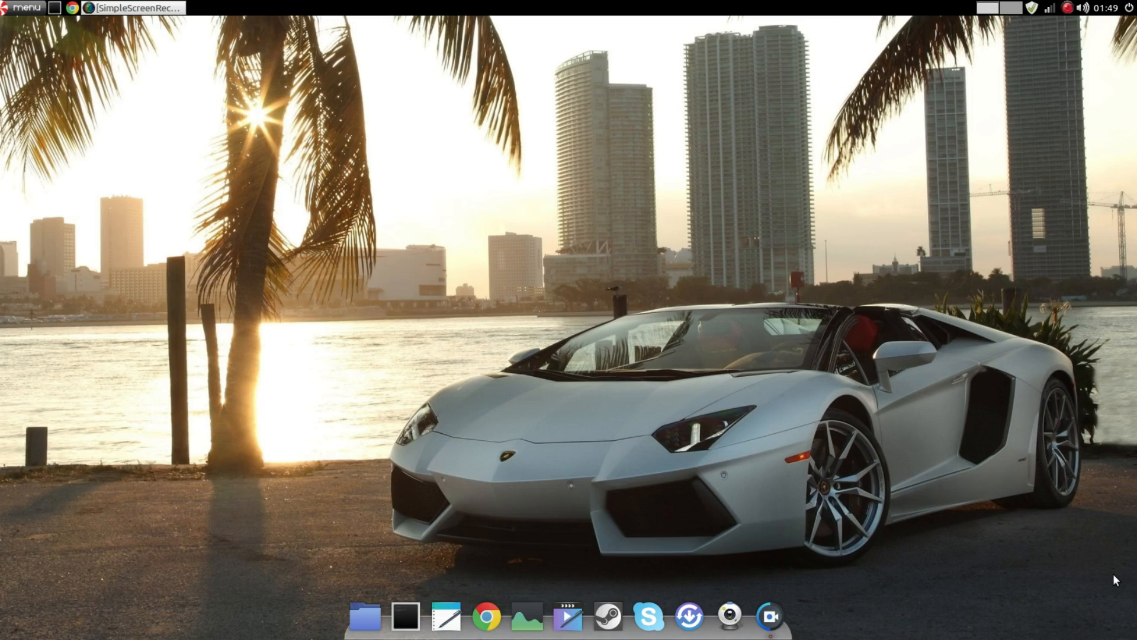
mouse_move(1115, 554)
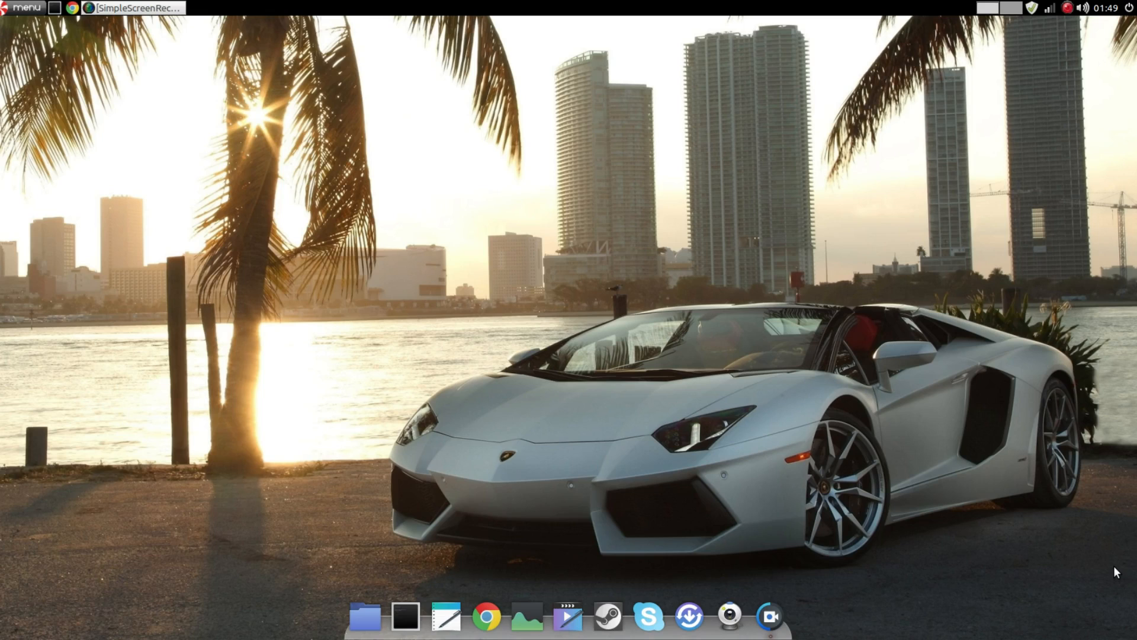
mouse_move(252, 268)
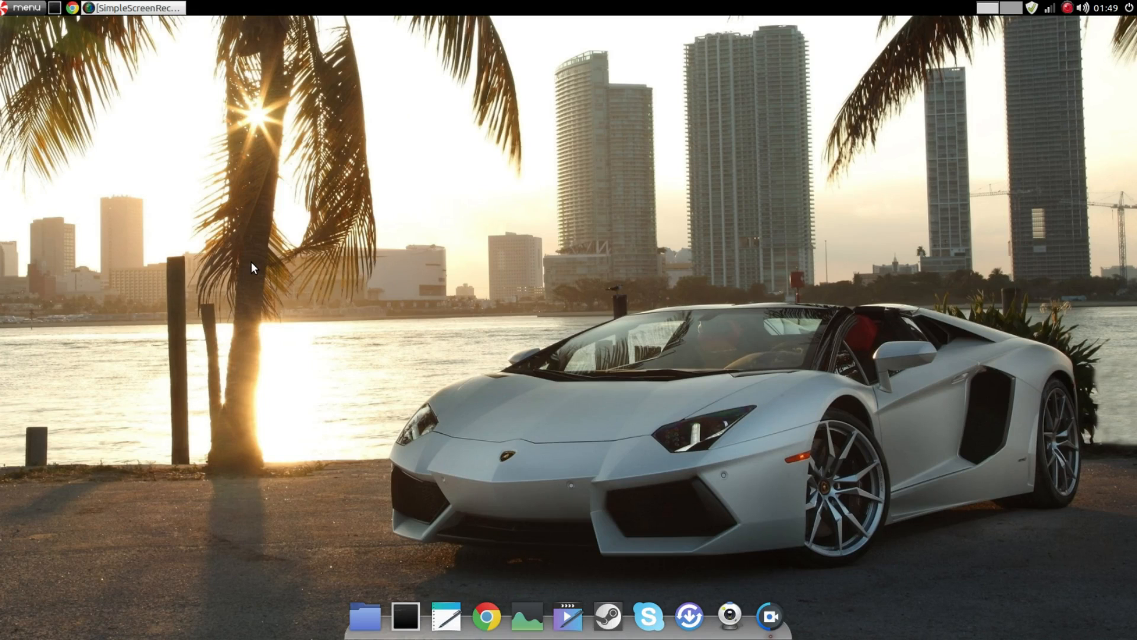
mouse_move(1124, 598)
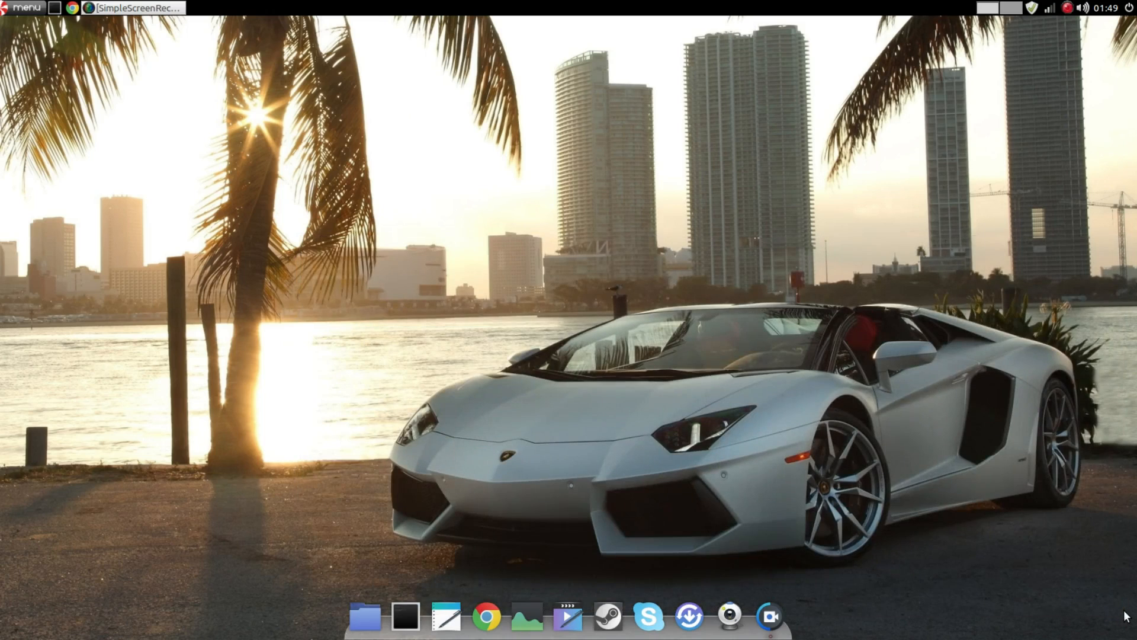
mouse_move(1119, 615)
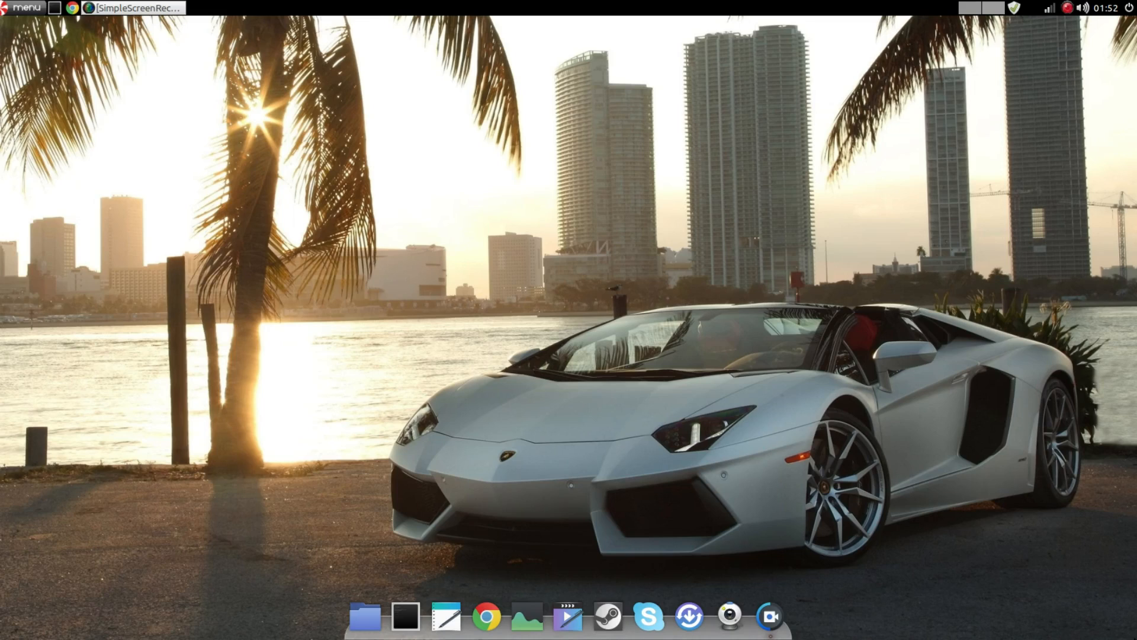
mouse_move(1120, 578)
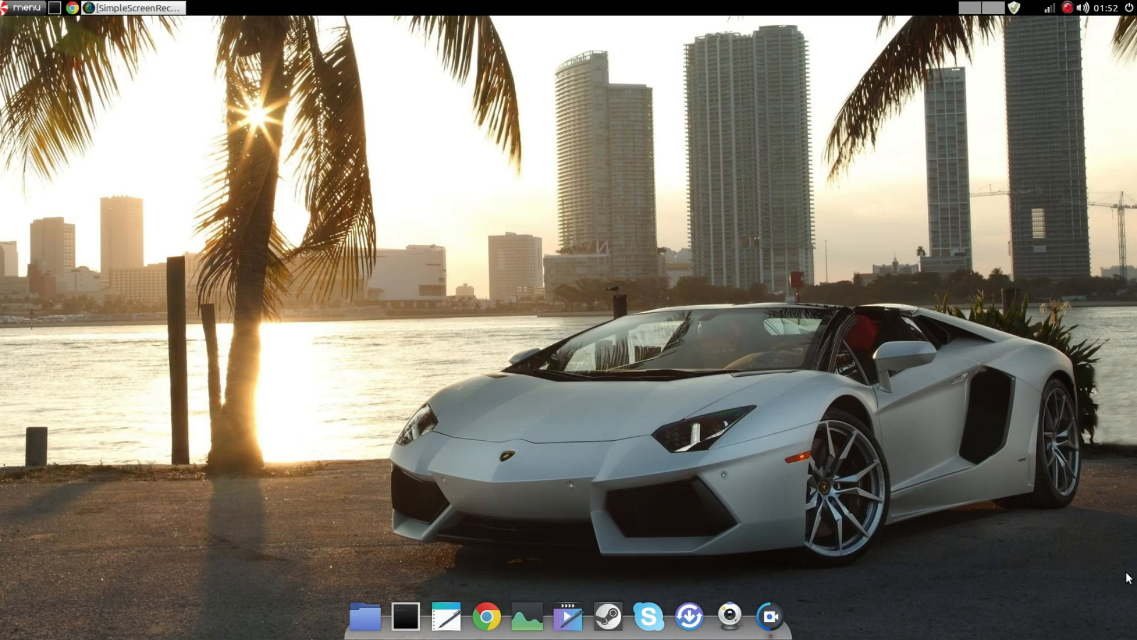
mouse_move(1122, 604)
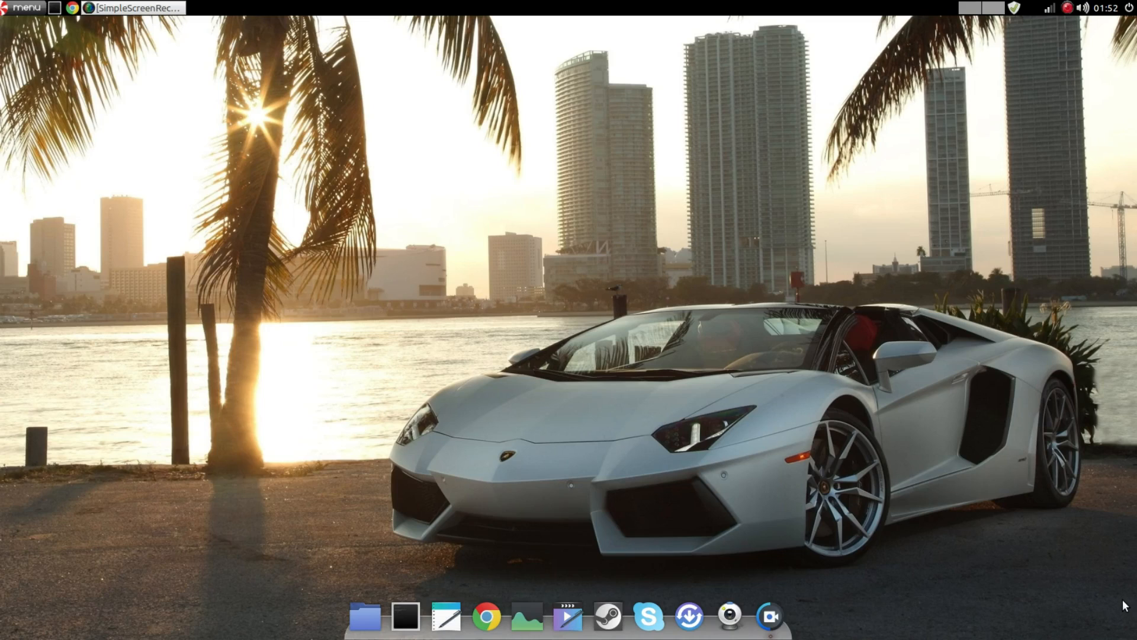
mouse_move(1107, 578)
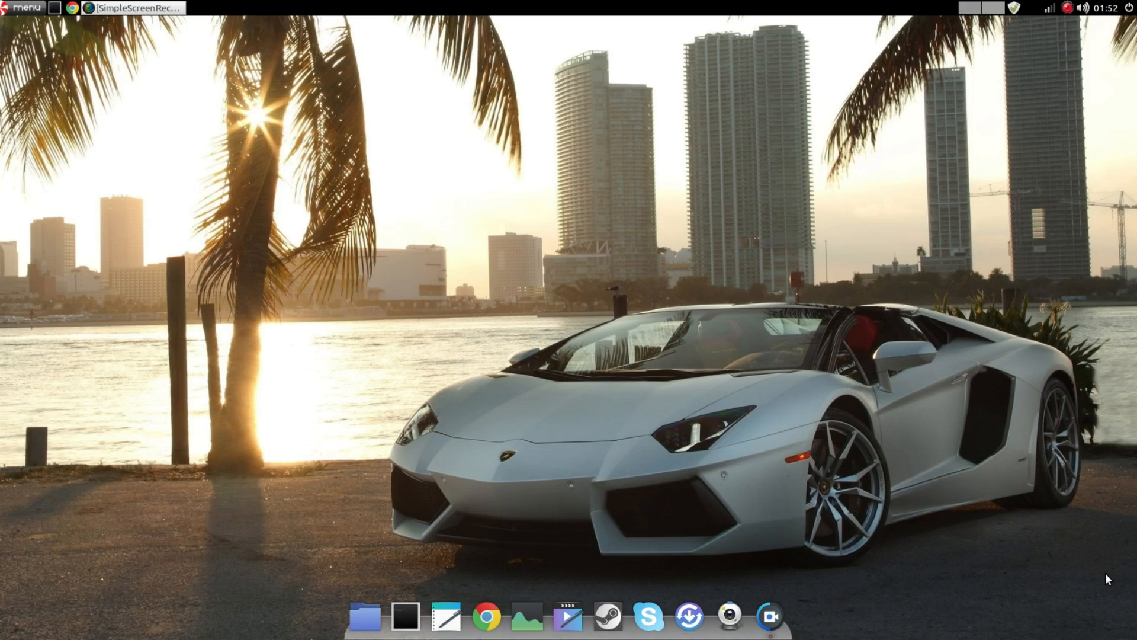
mouse_move(1058, 75)
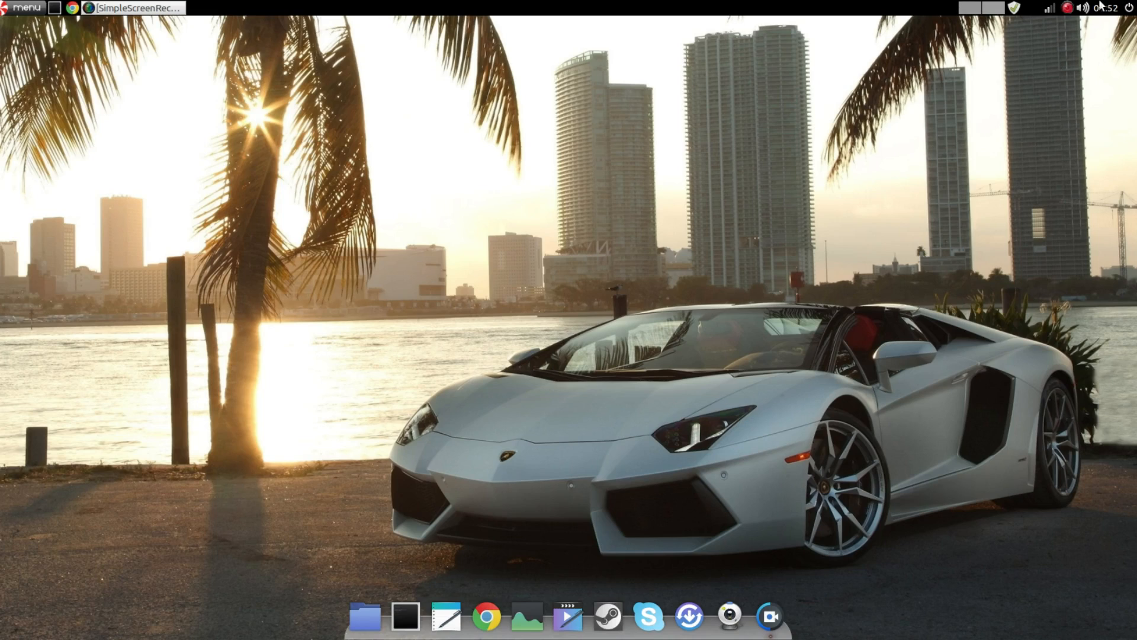
mouse_move(1031, 12)
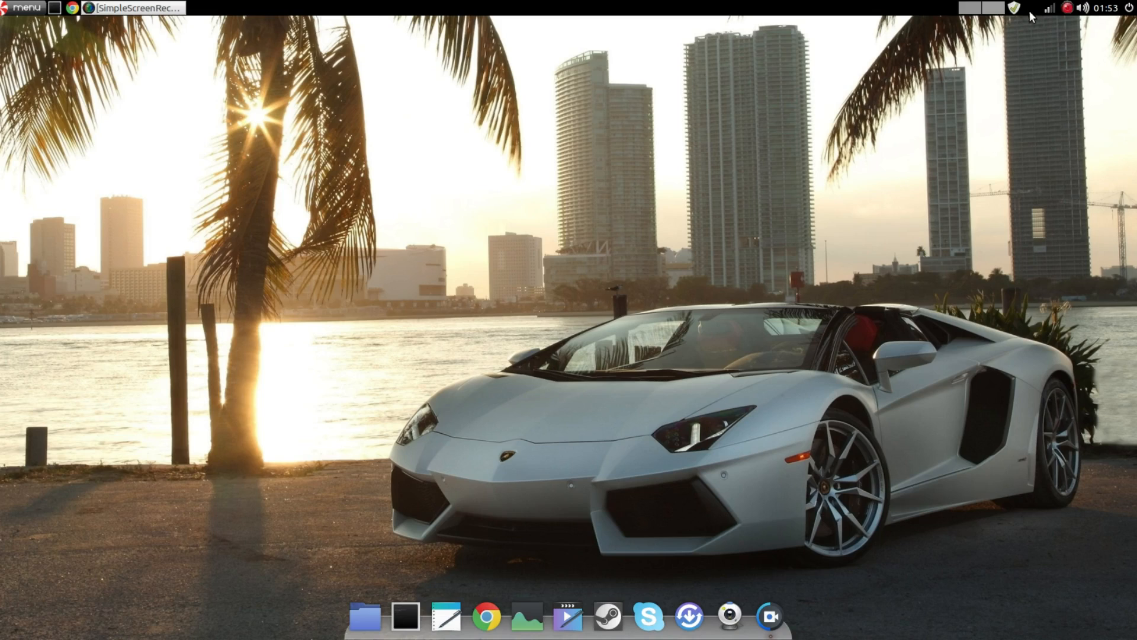
mouse_move(1037, 13)
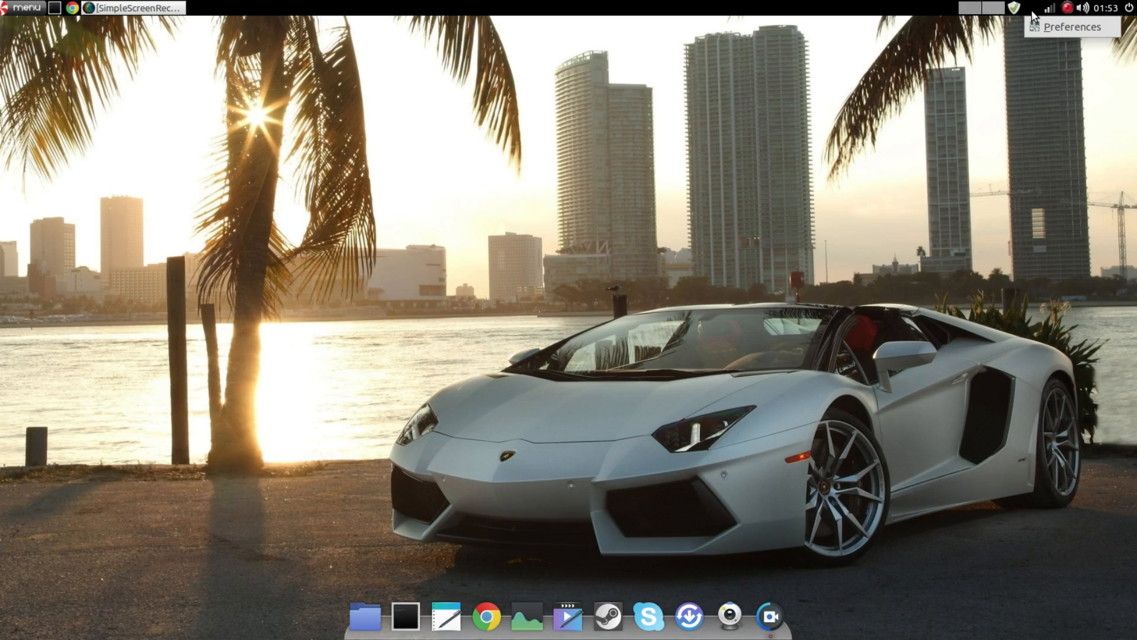
mouse_move(1039, 20)
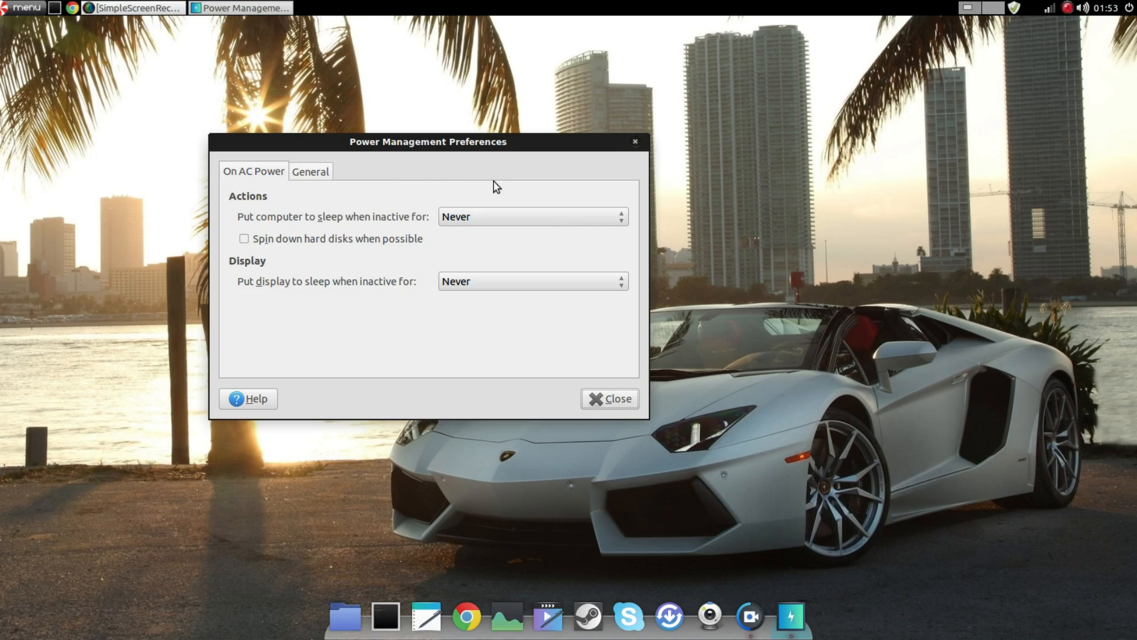
mouse_move(464, 161)
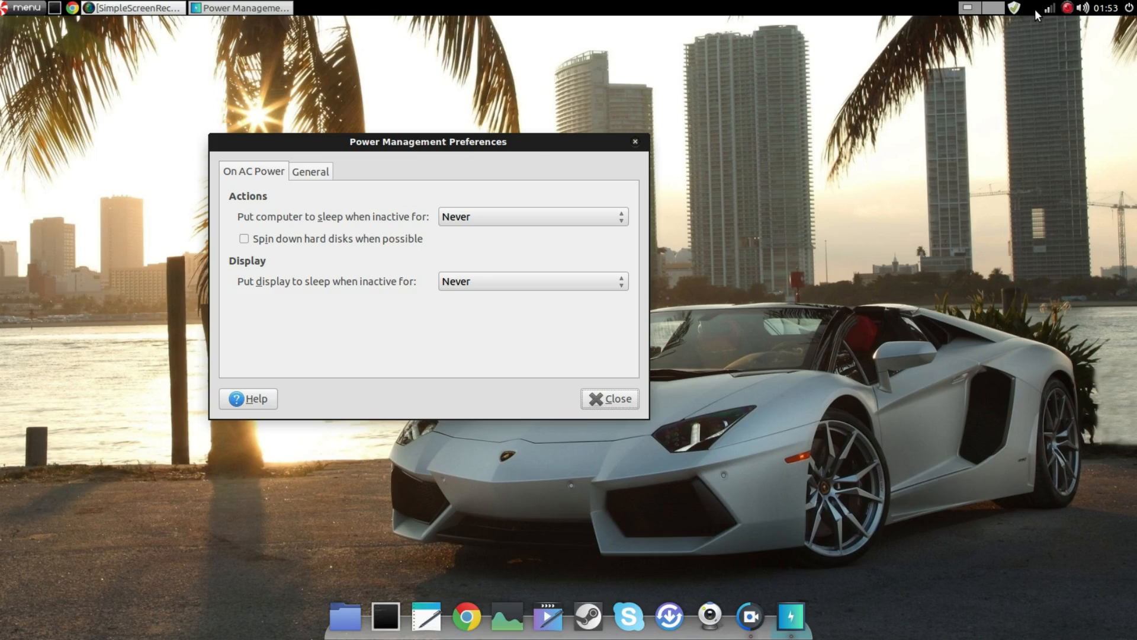
mouse_move(318, 188)
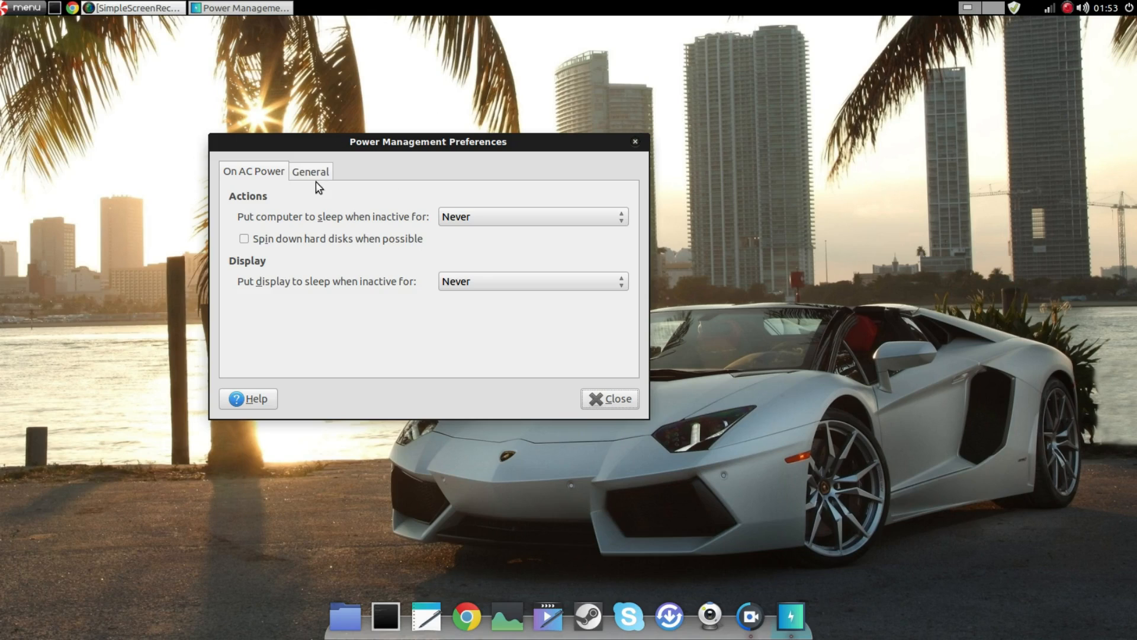
On the General settings set the battery icon to always display, then back to never.
left_click(309, 170)
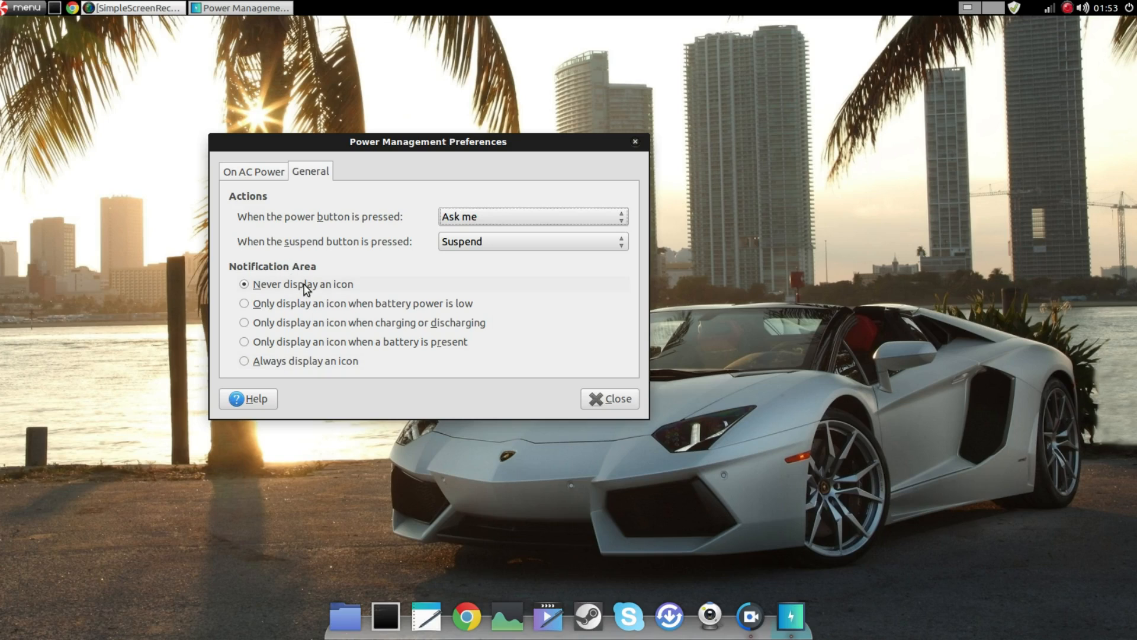
mouse_move(300, 315)
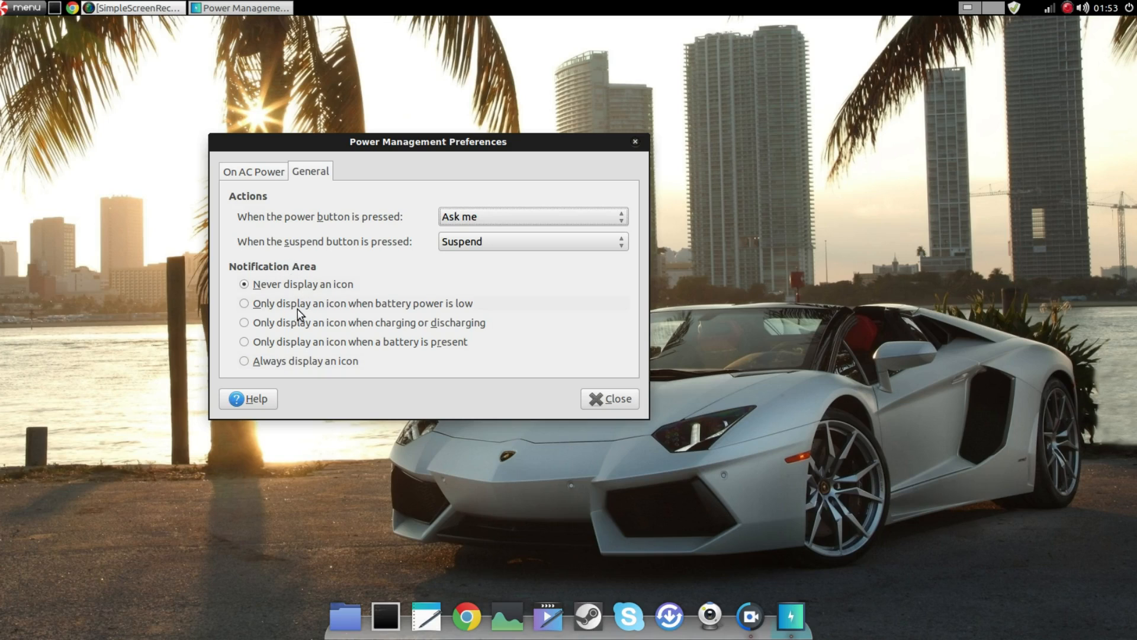
mouse_move(899, 17)
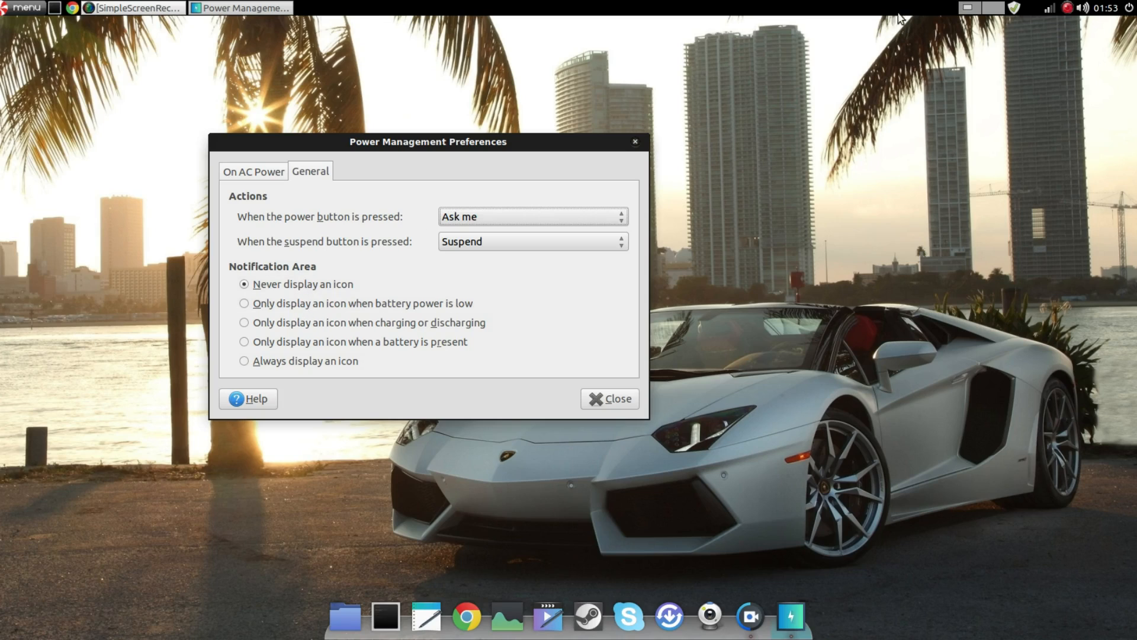
mouse_move(347, 367)
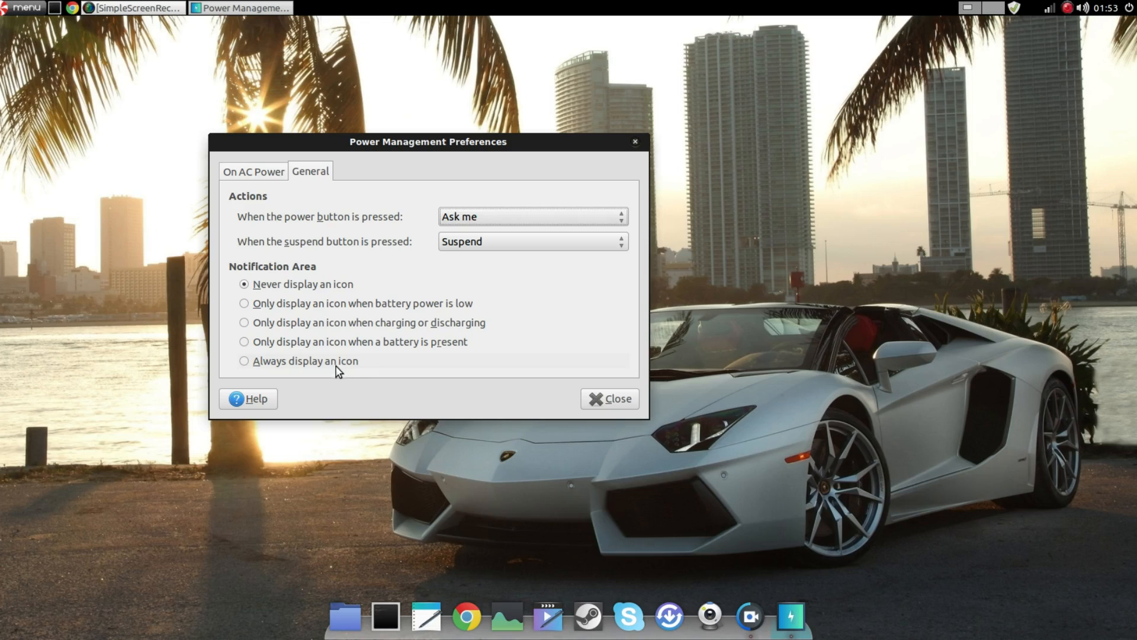
mouse_move(337, 373)
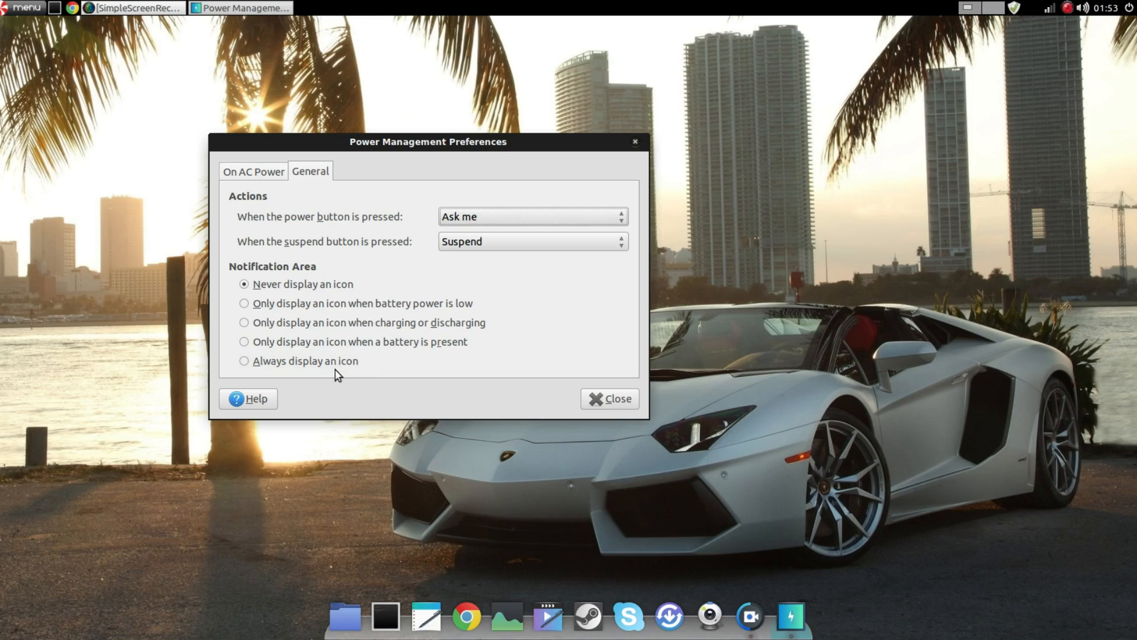
mouse_move(321, 362)
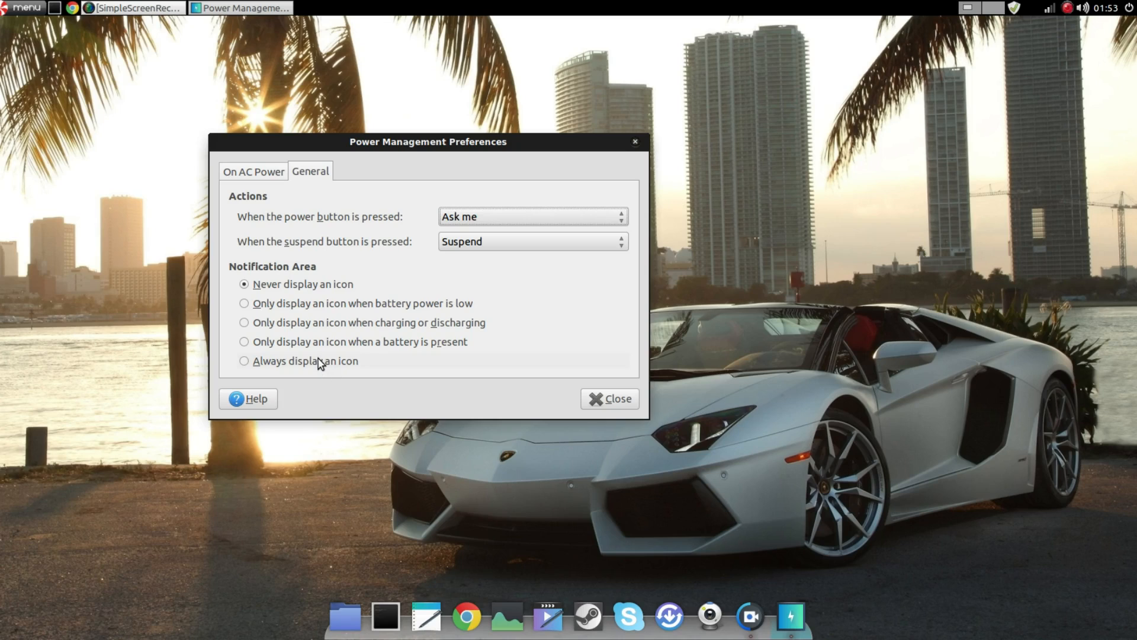
left_click(244, 360)
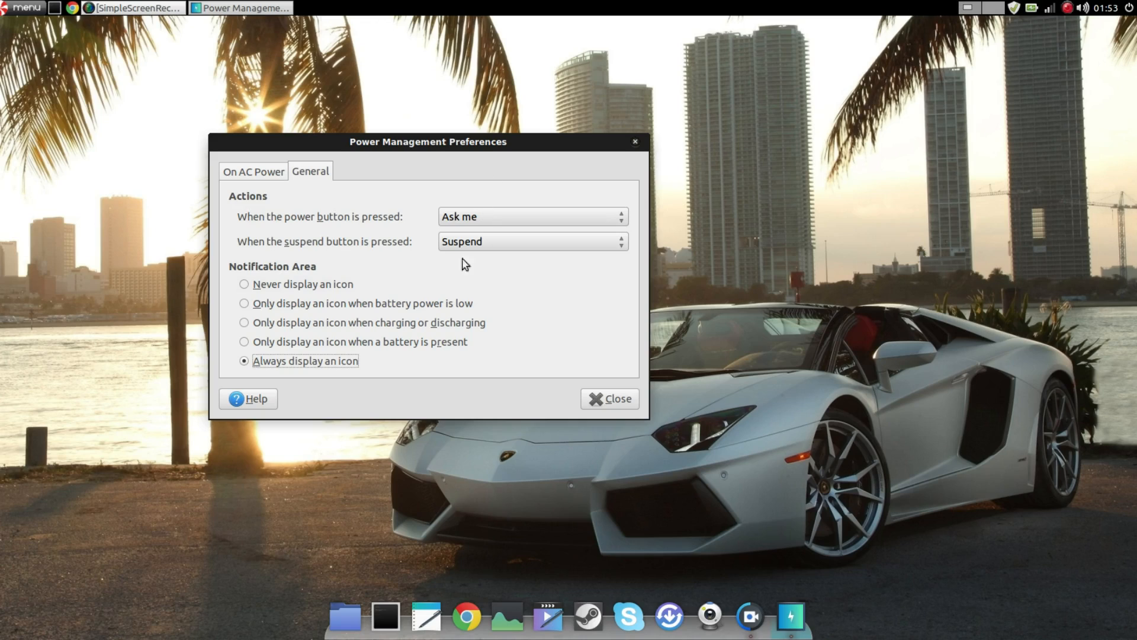
mouse_move(324, 292)
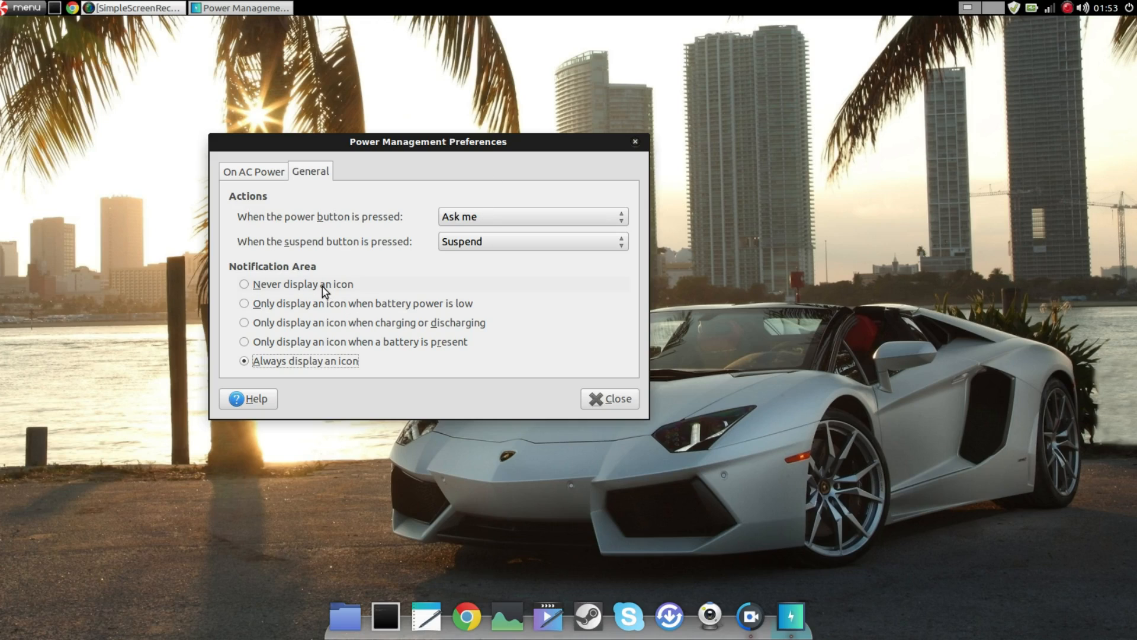
left_click(244, 283)
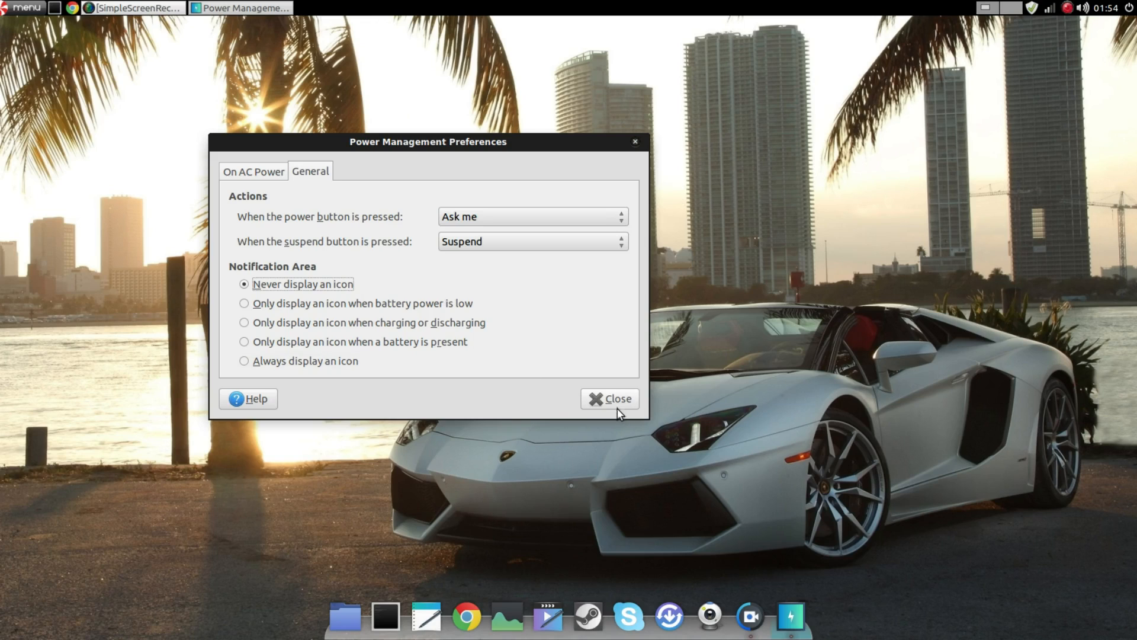
Close Power Management Preferences, leaving the empty desktop.
left_click(609, 397)
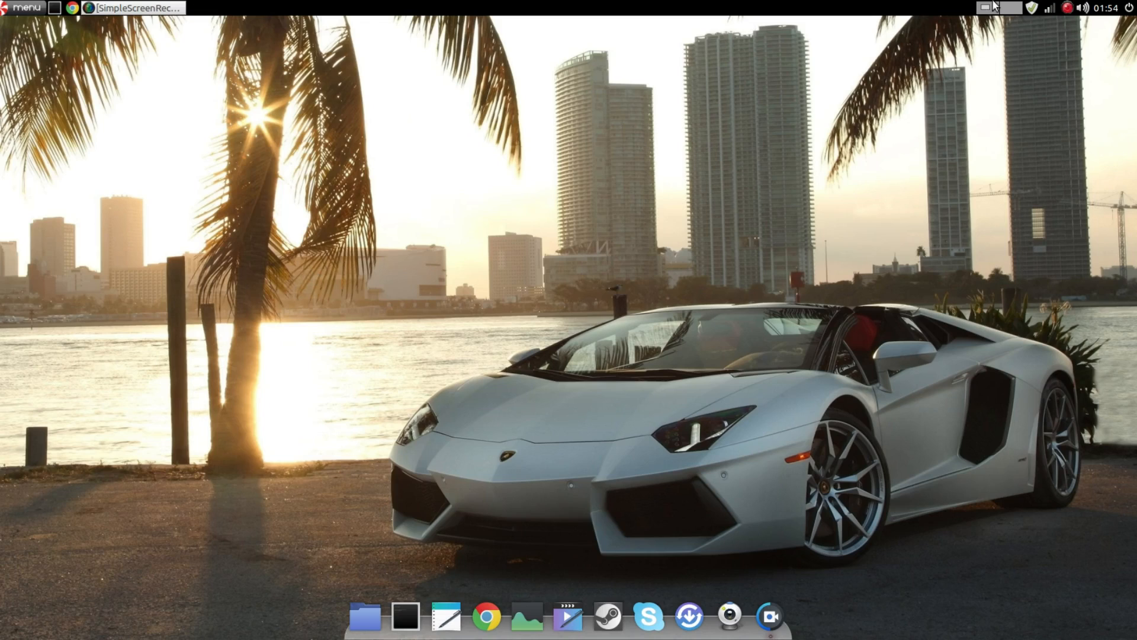
mouse_move(1002, 79)
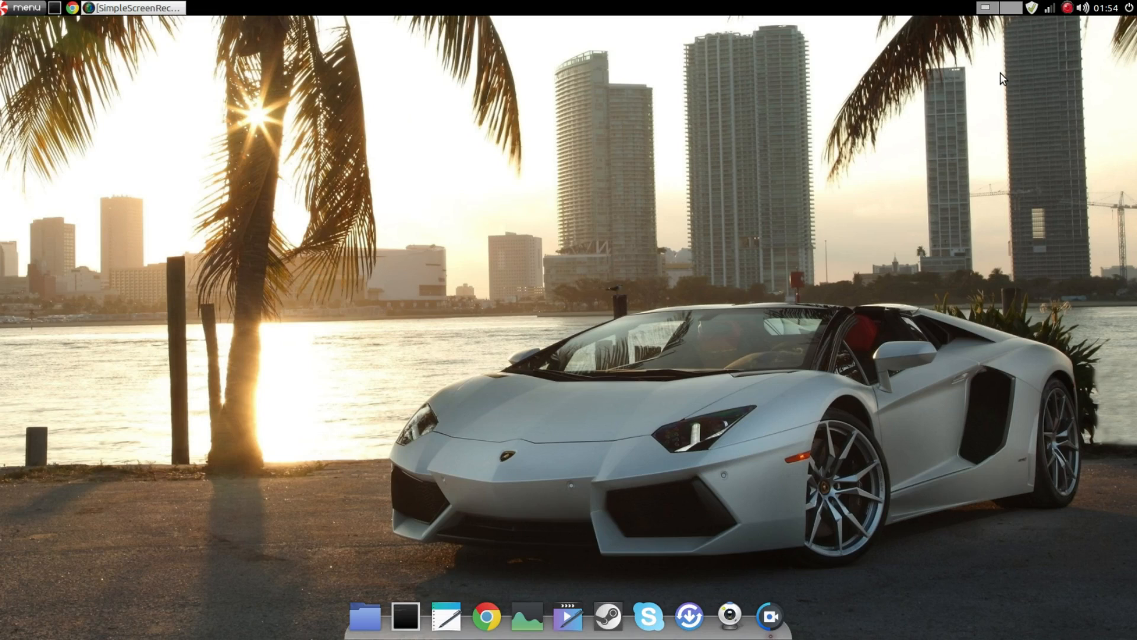
mouse_move(1135, 395)
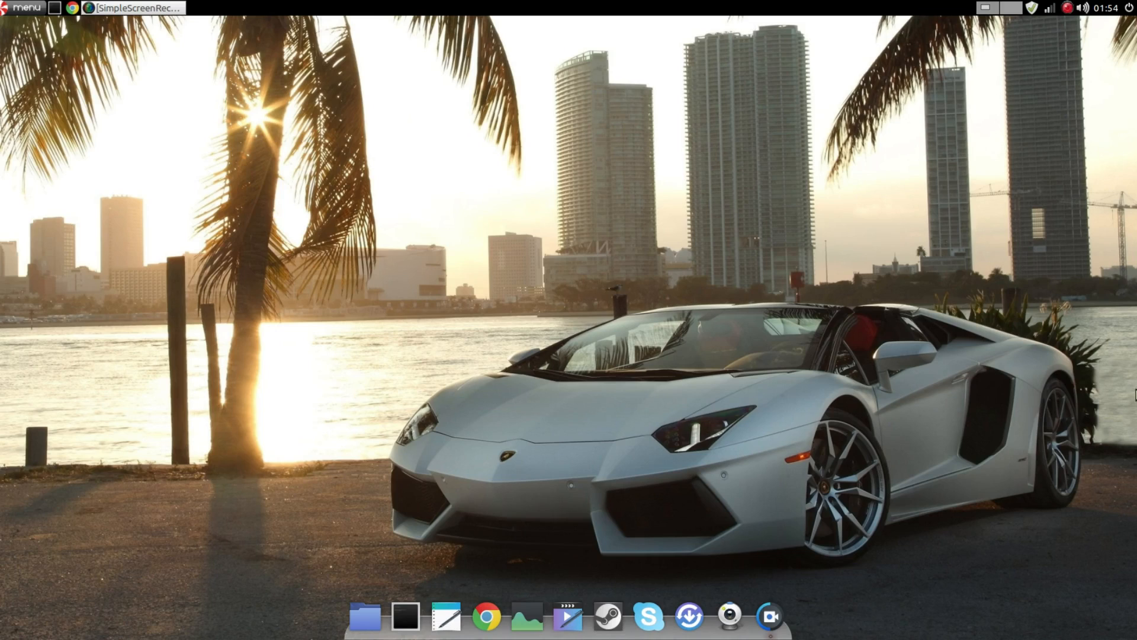
mouse_move(883, 177)
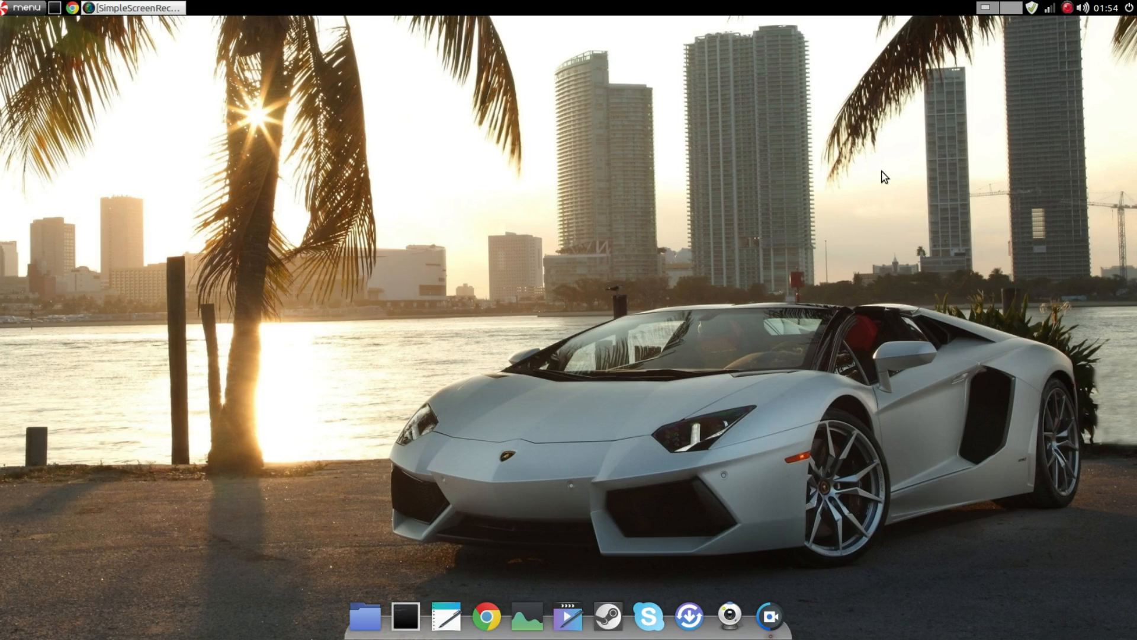
mouse_move(331, 254)
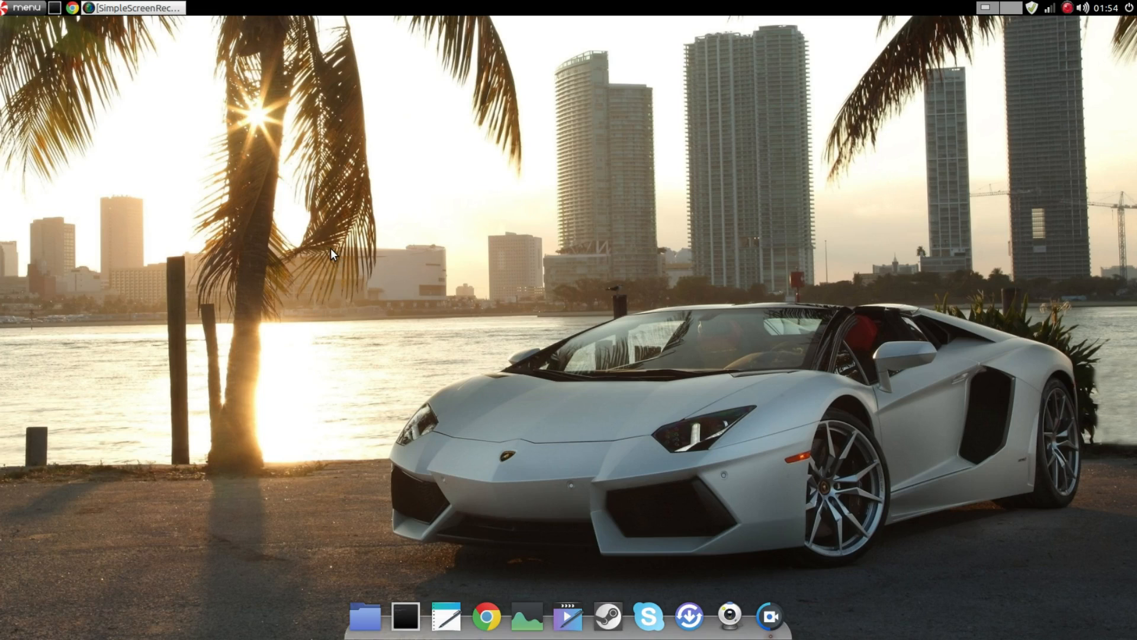